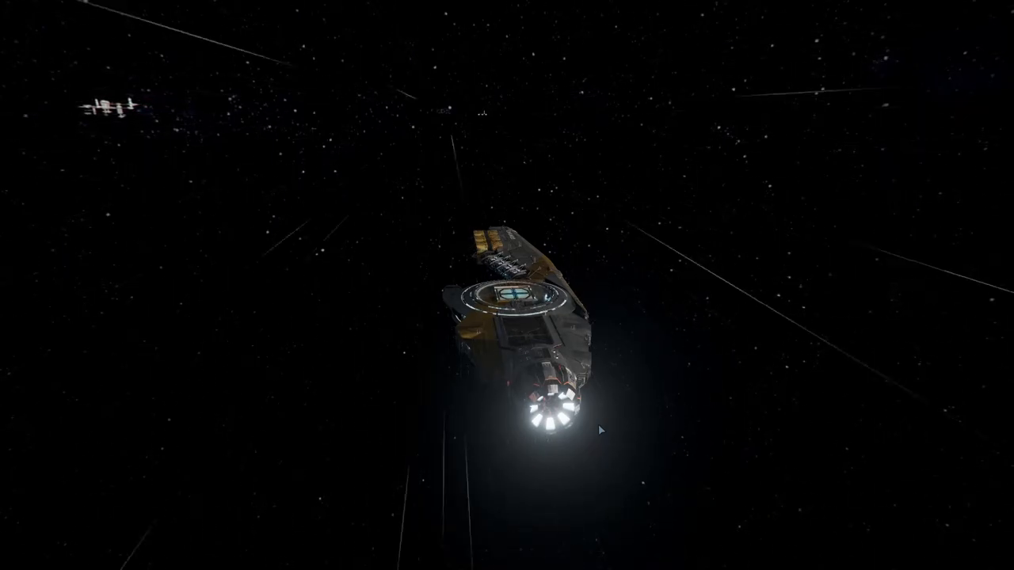
Step: Bring up the map's owned-property list with the Energy Production Plant's details
key("F1")
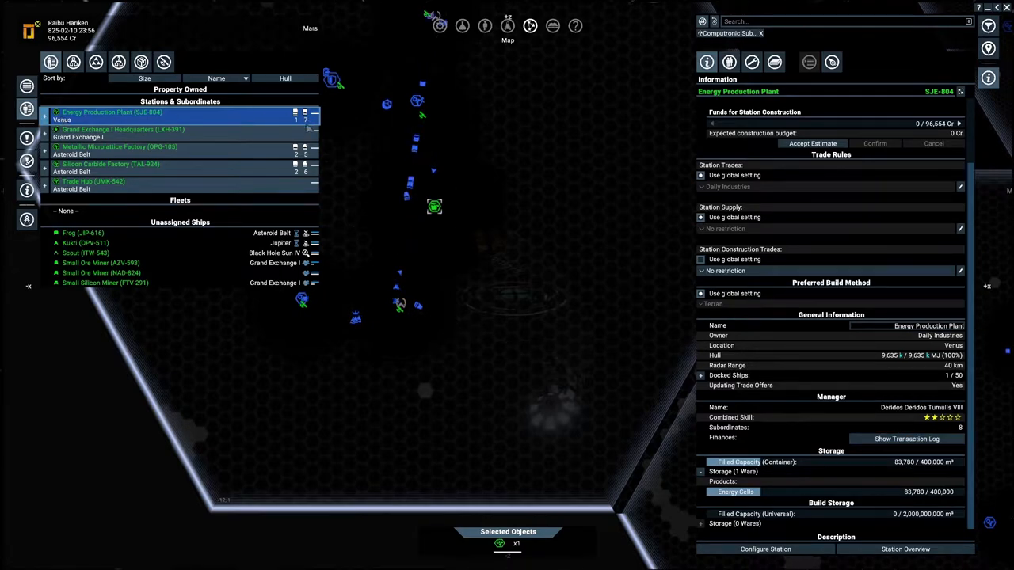
Step: Detach three Baldric transporters from the Energy Production Plant's command
left_click(57, 111)
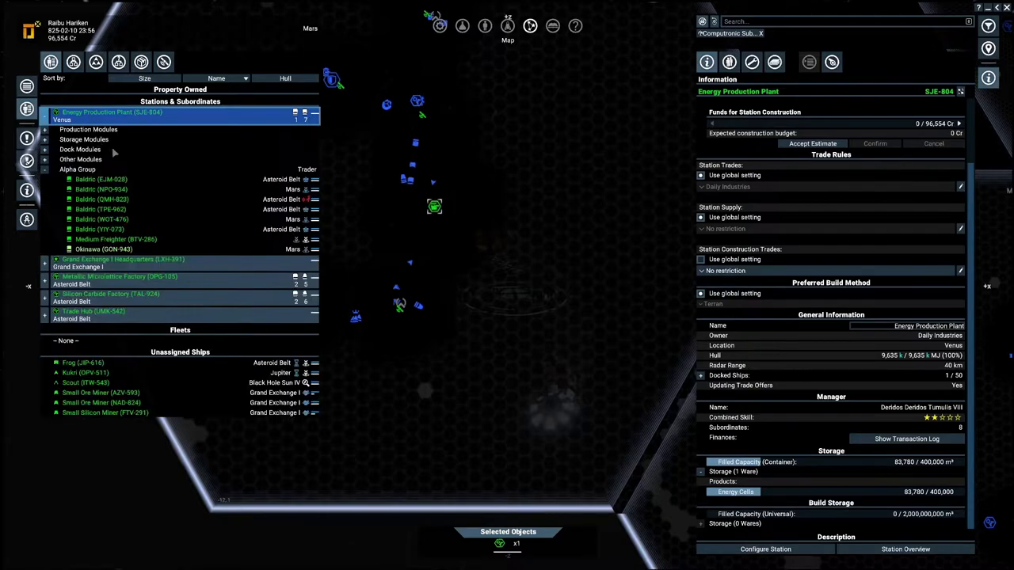
left_click(102, 179)
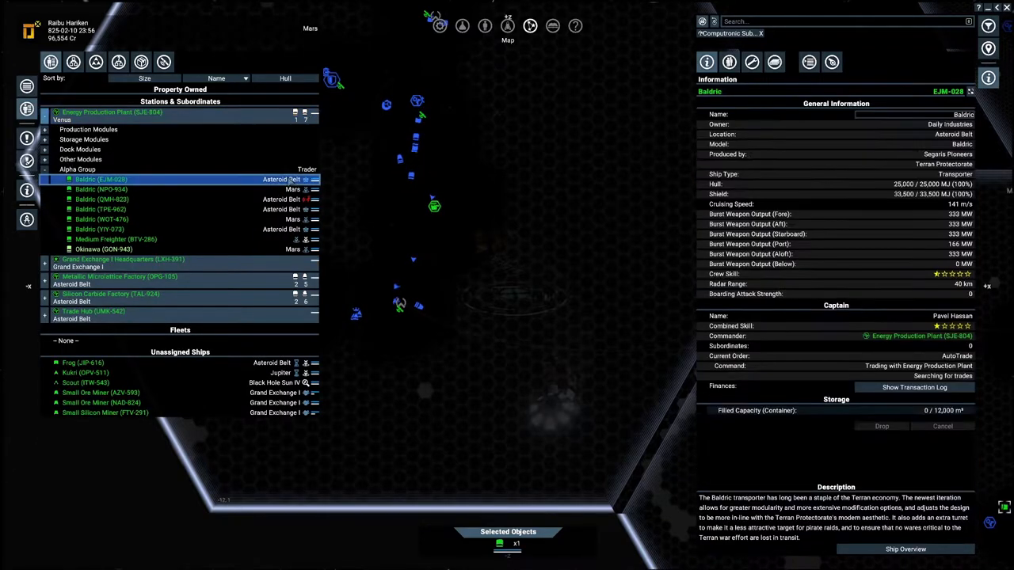
left_click(101, 209)
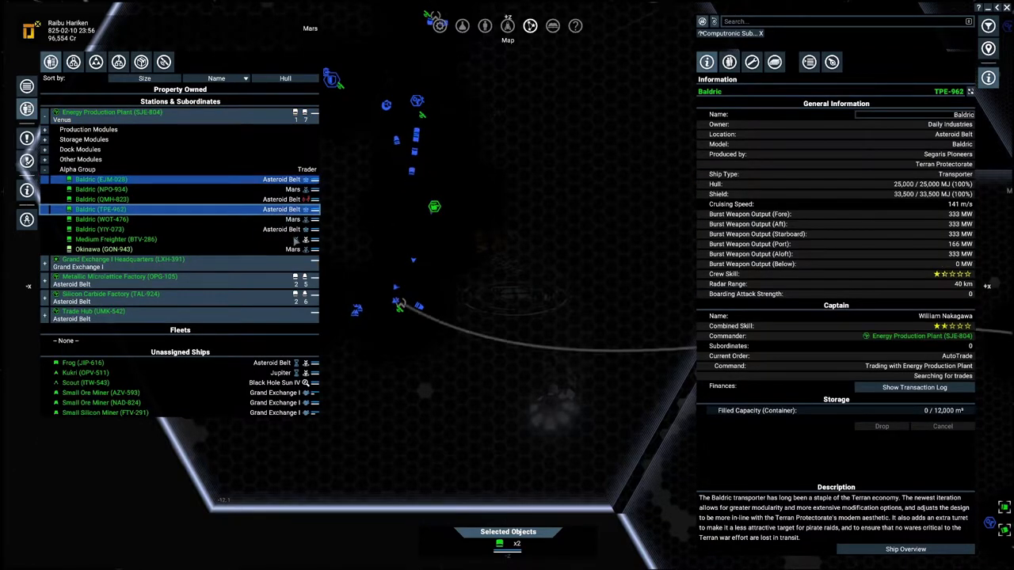
left_click(101, 228)
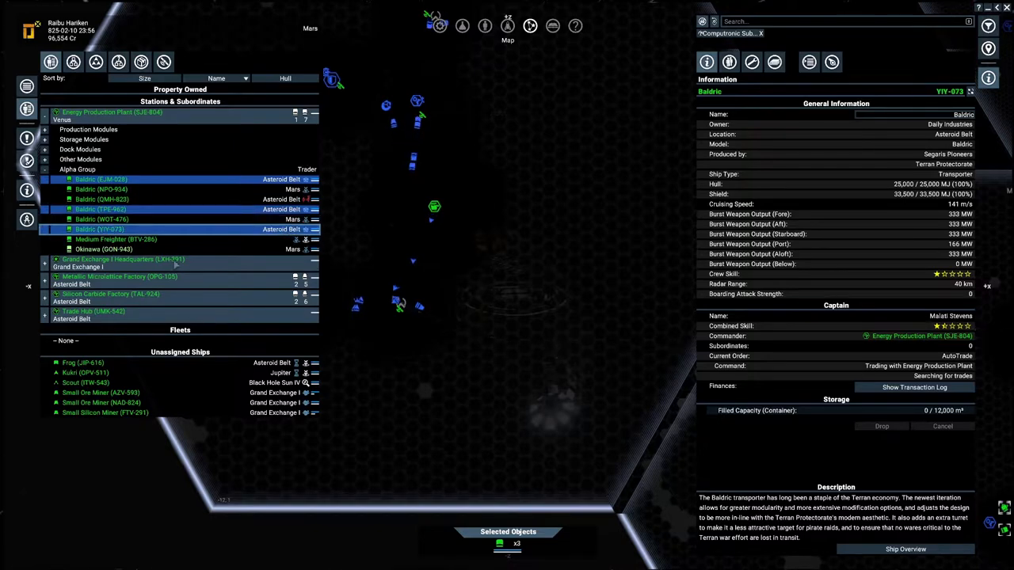
right_click(101, 228)
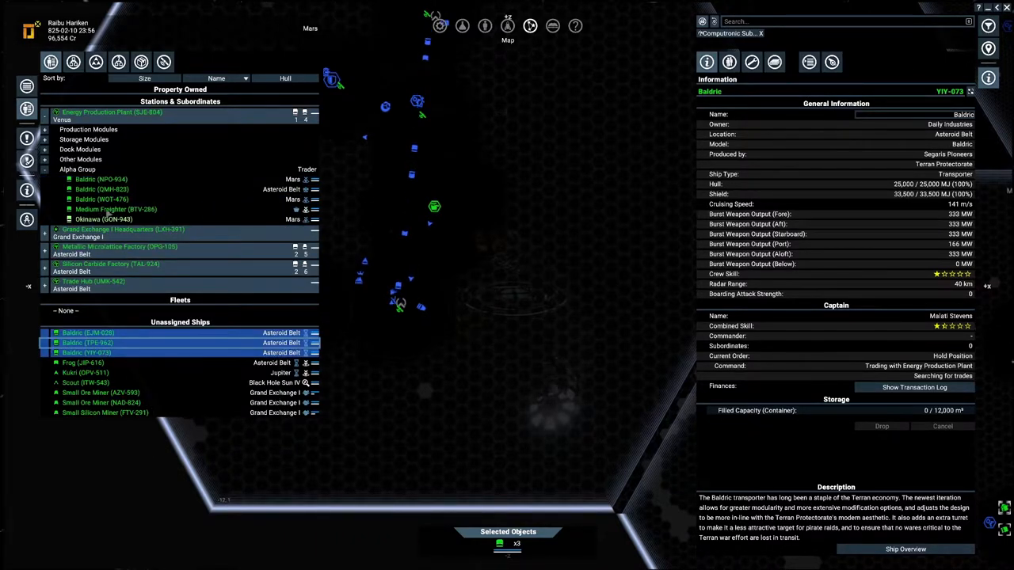
Step: Detach Baldric QWH-833 from the plant's command as well
left_click(117, 209)
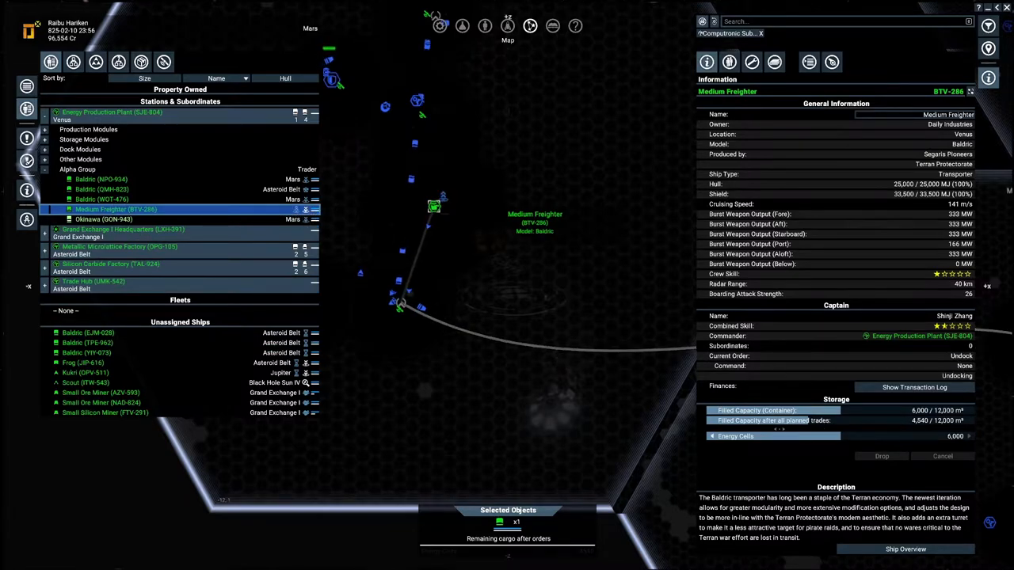
left_click(101, 200)
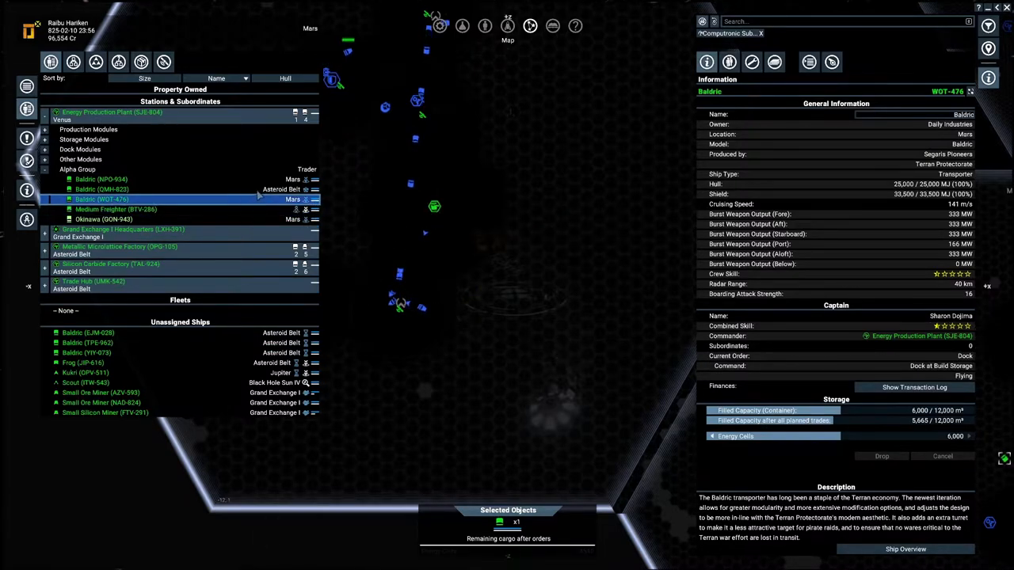
left_click(101, 190)
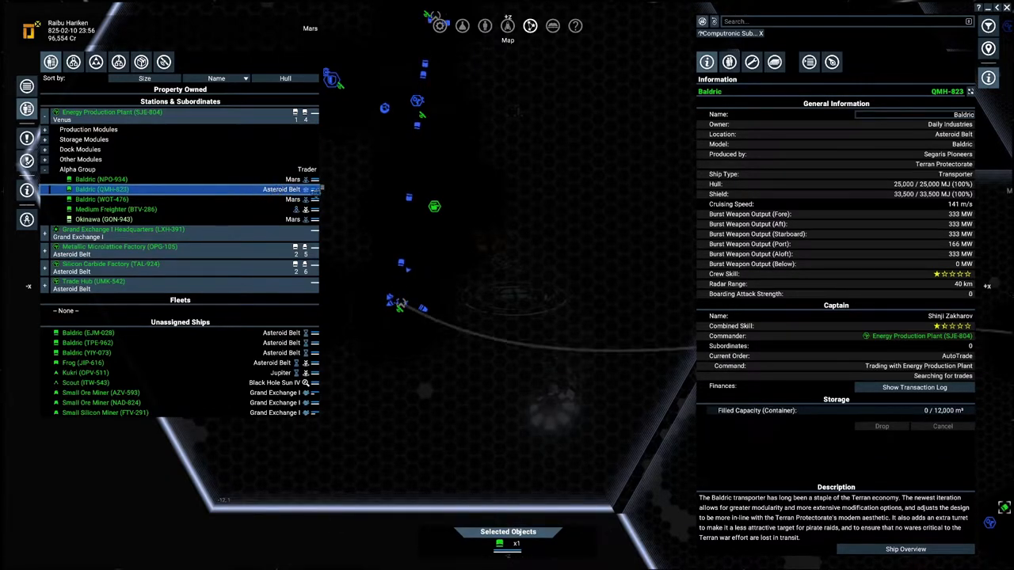
right_click(101, 188)
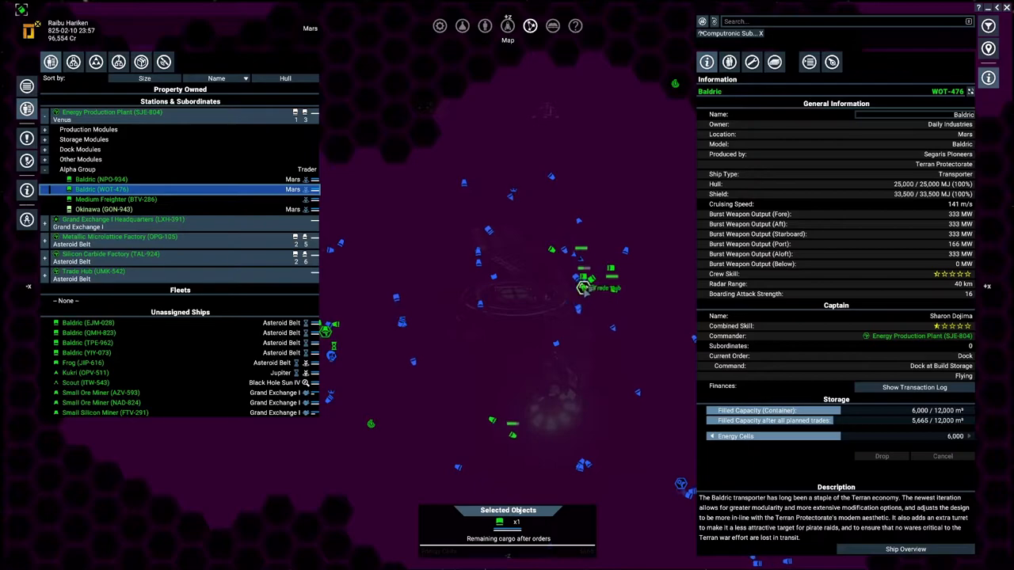
Step: Give Baldric EJM-028 a confirmed trade order moving Computronic Substrate to the build storage
left_click(92, 271)
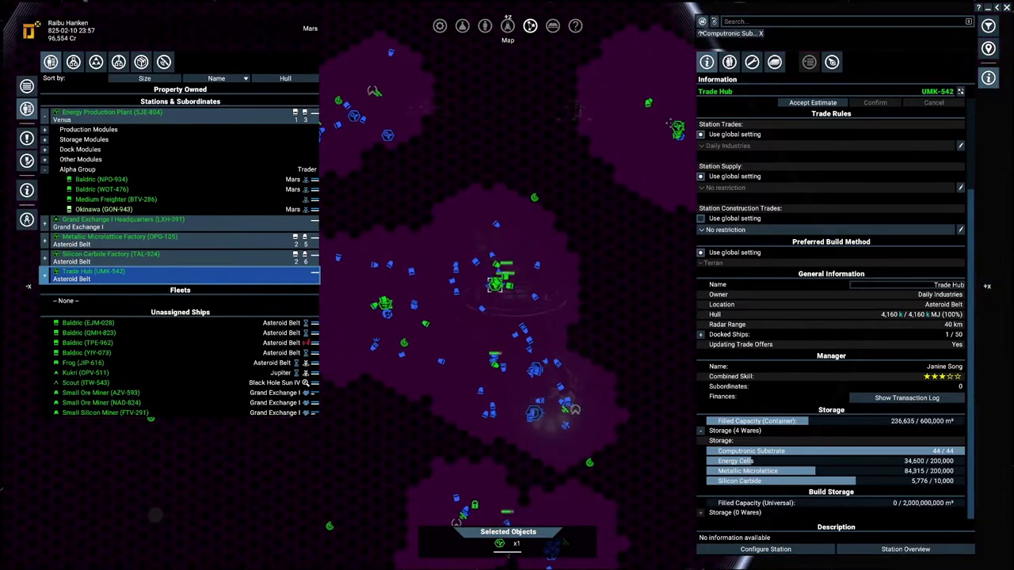
left_click(107, 253)
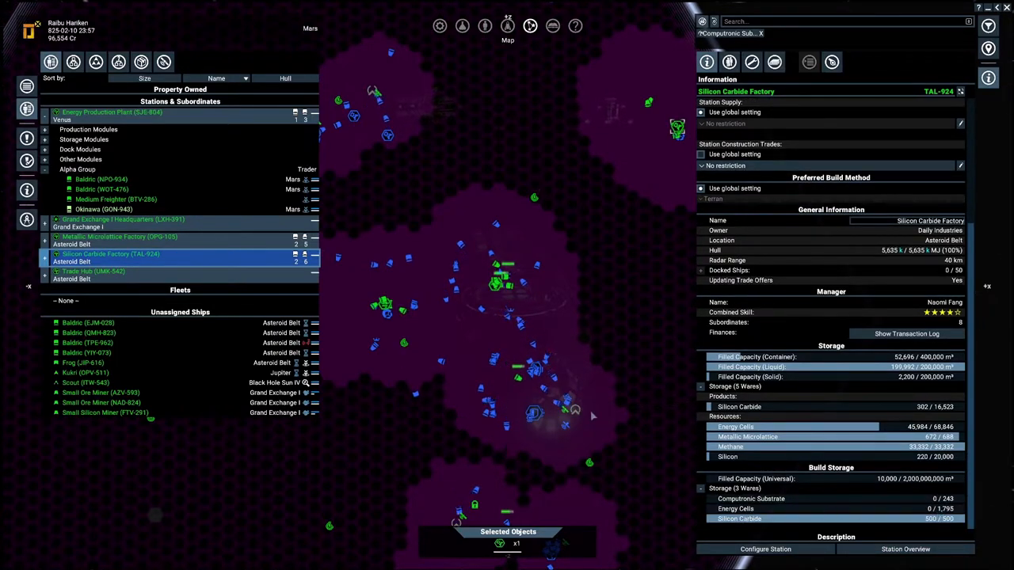
left_click(120, 237)
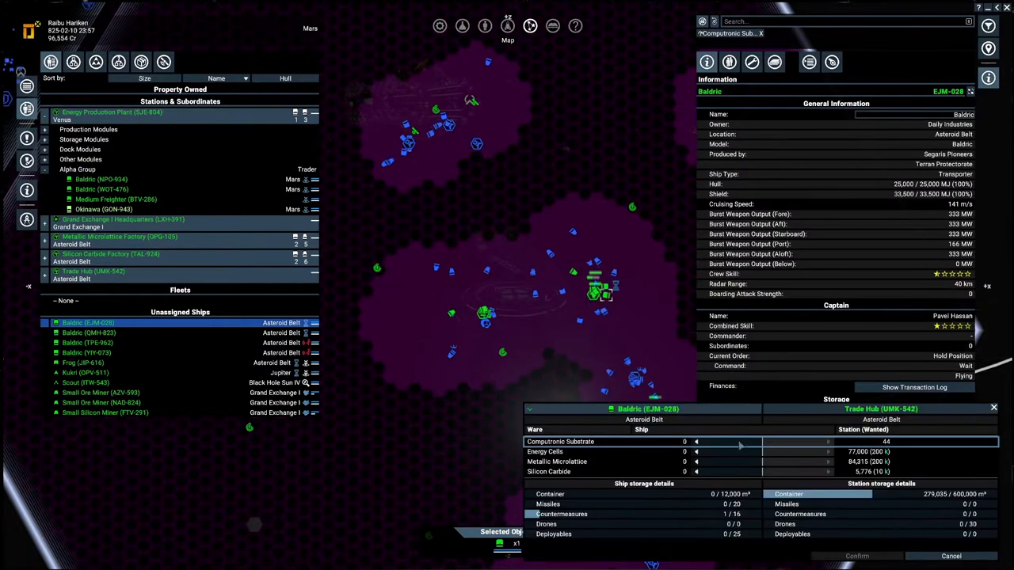
left_click_drag(697, 440, 768, 440)
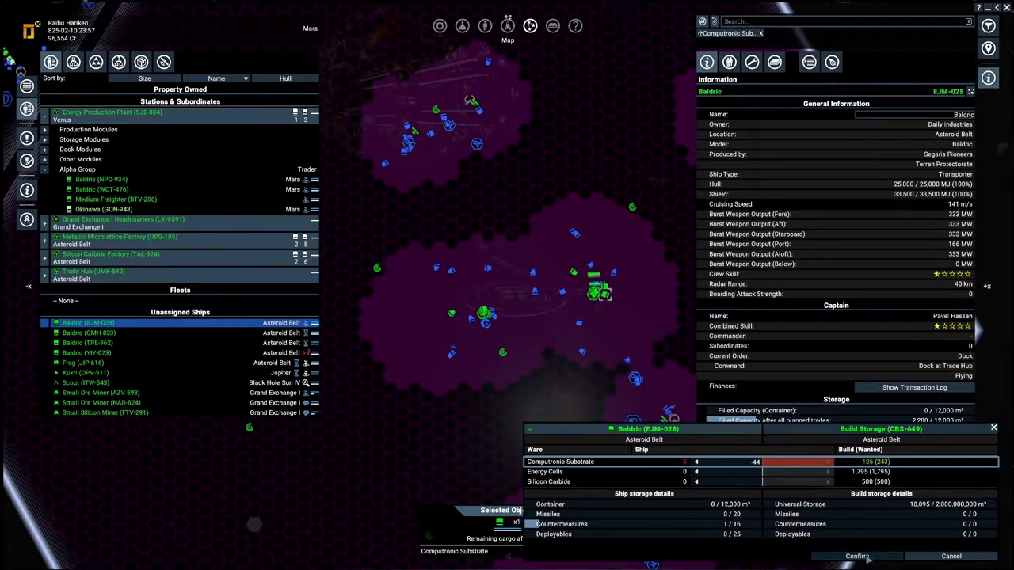
left_click(855, 554)
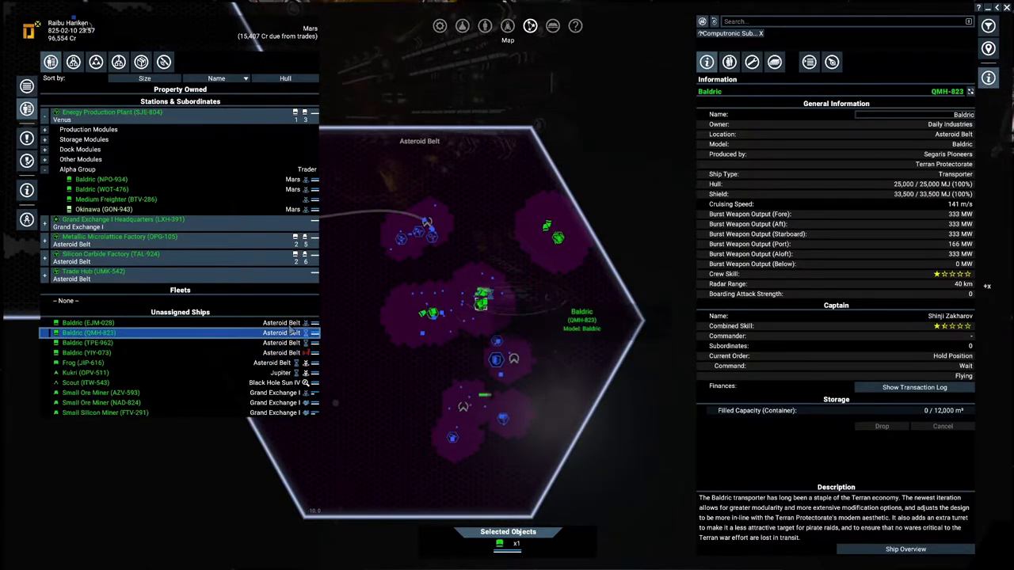
Step: Withdraw surplus credits from the Trade Hub, Silicon Carbide and Metallic Microlattice station accounts
left_click(89, 323)
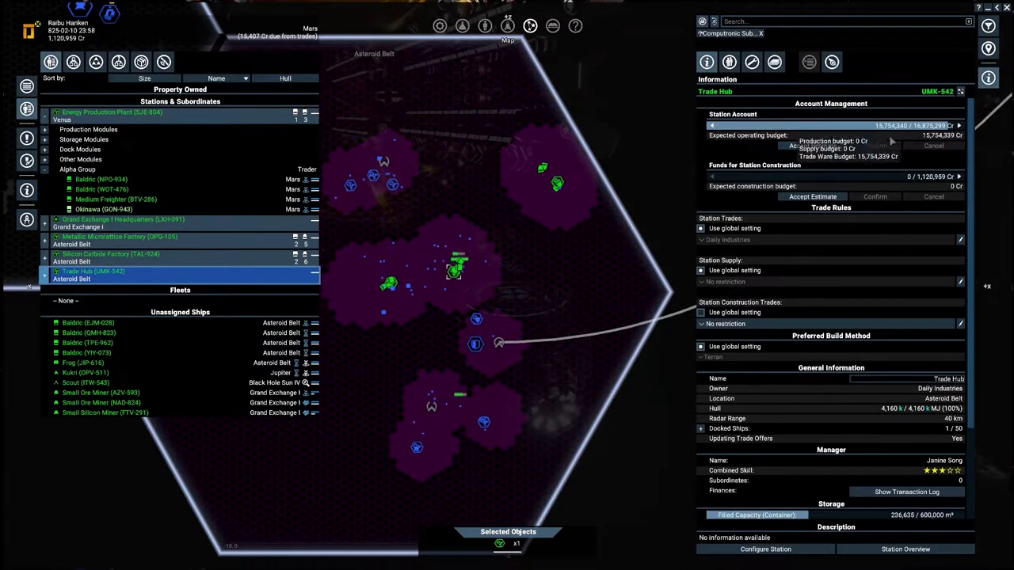
mouse_move(780, 124)
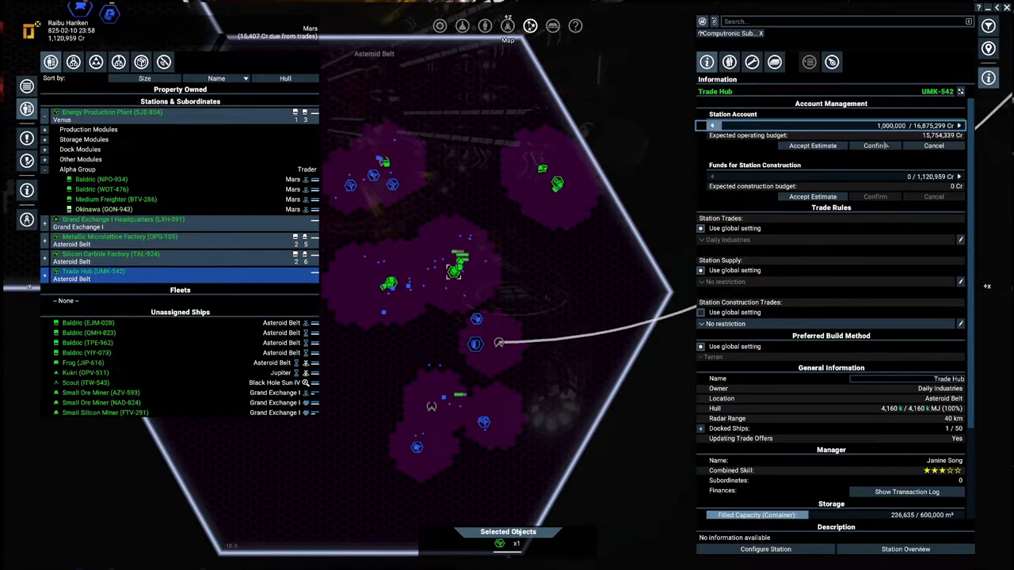
left_click(108, 254)
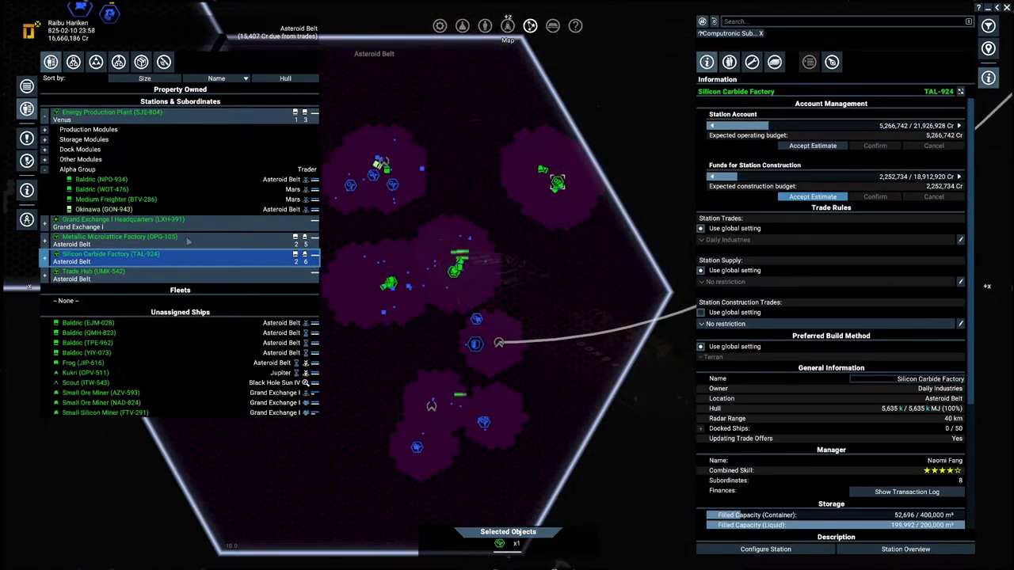
left_click(119, 238)
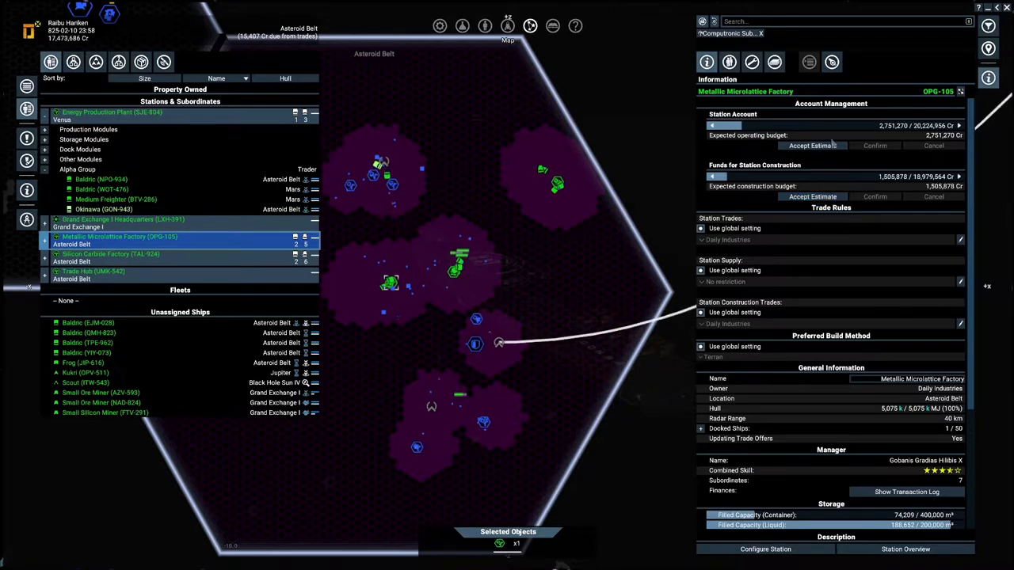
left_click(124, 219)
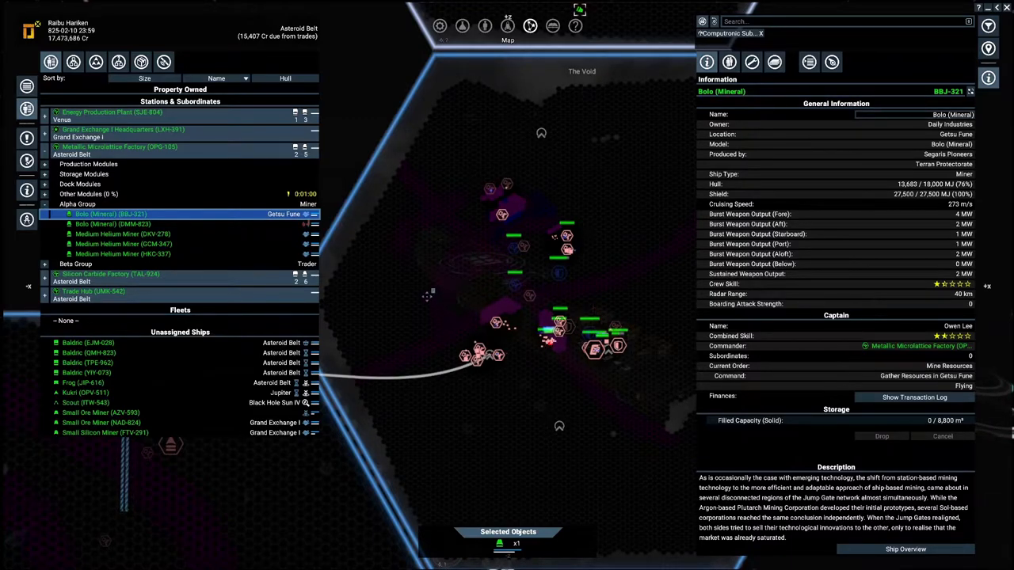
mouse_move(499, 285)
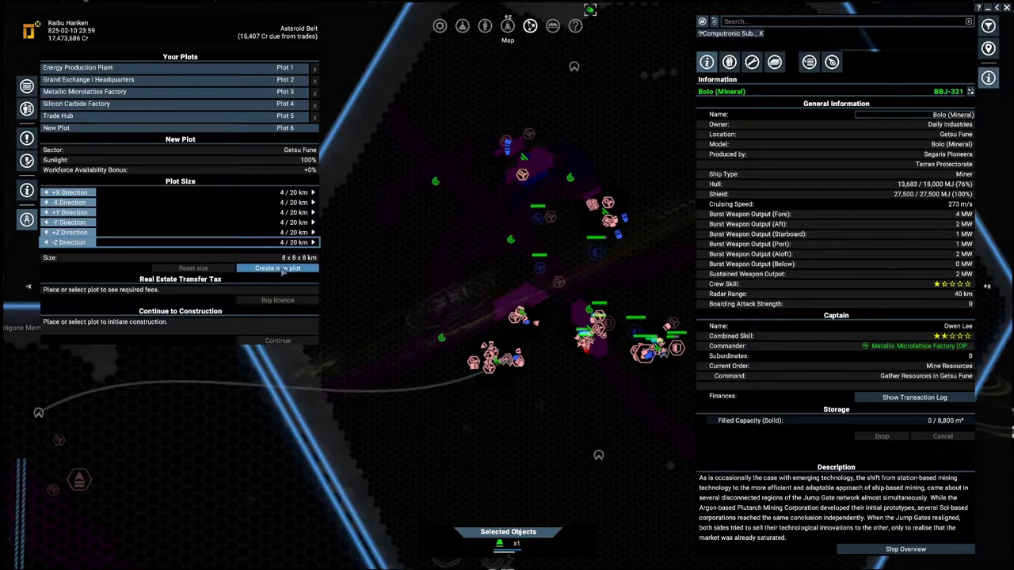
Step: Buy The Void Factory plot licence in The Void and start its construction plan
left_click(277, 267)
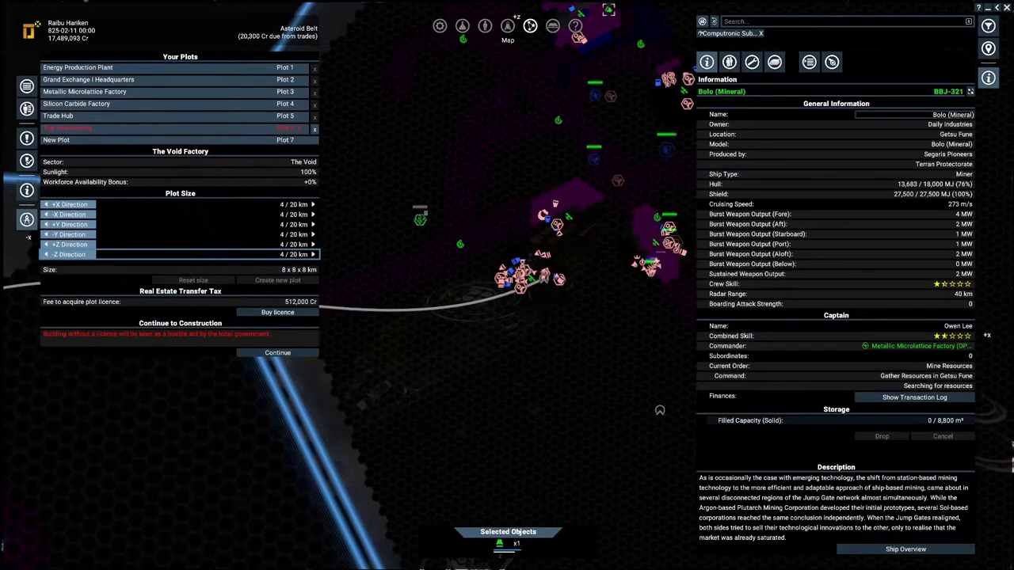
left_click(277, 312)
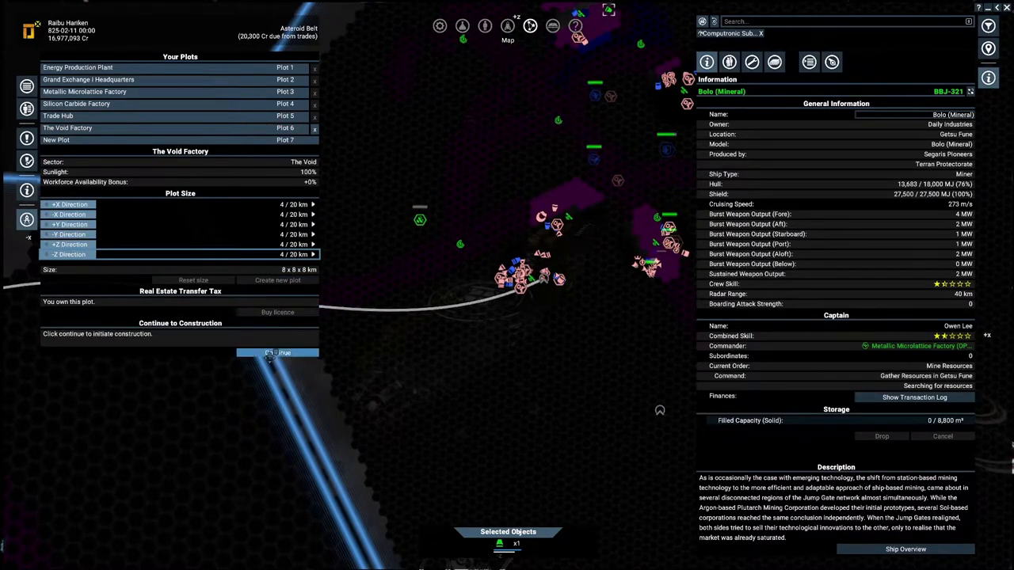
left_click(277, 352)
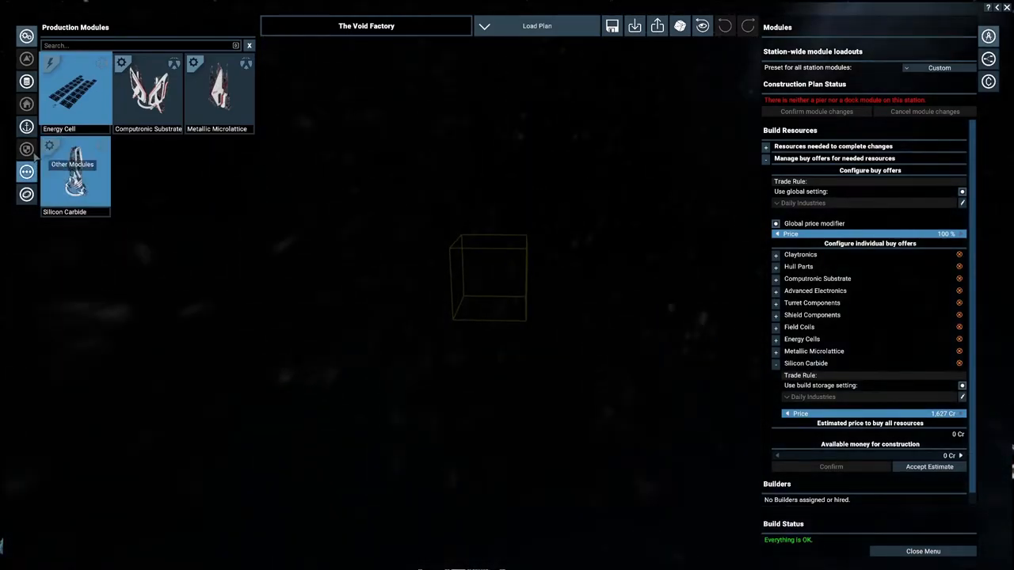
Step: Place the luxury dock area and attach a vertical connection structure to it
left_click(25, 127)
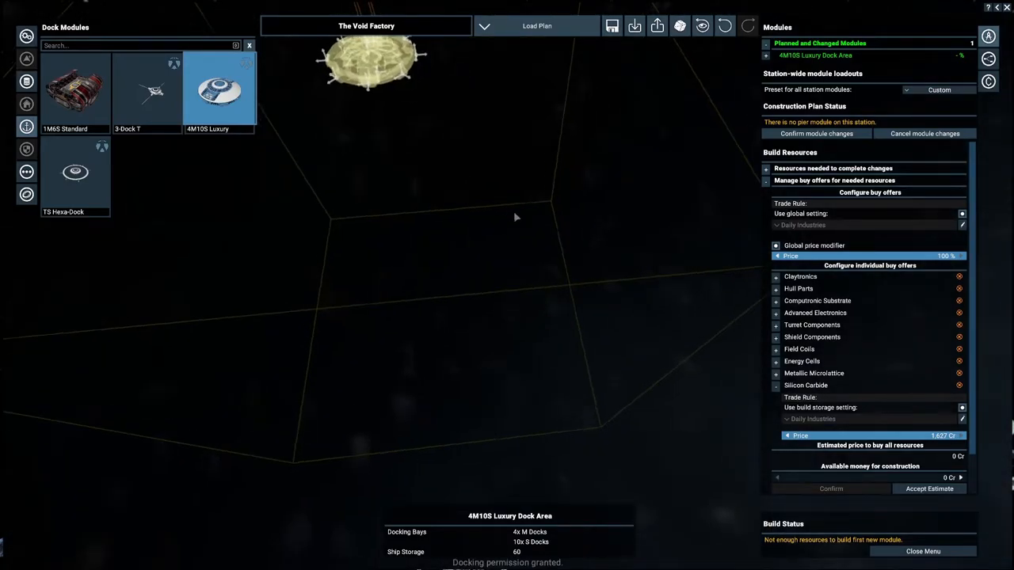
left_click(76, 171)
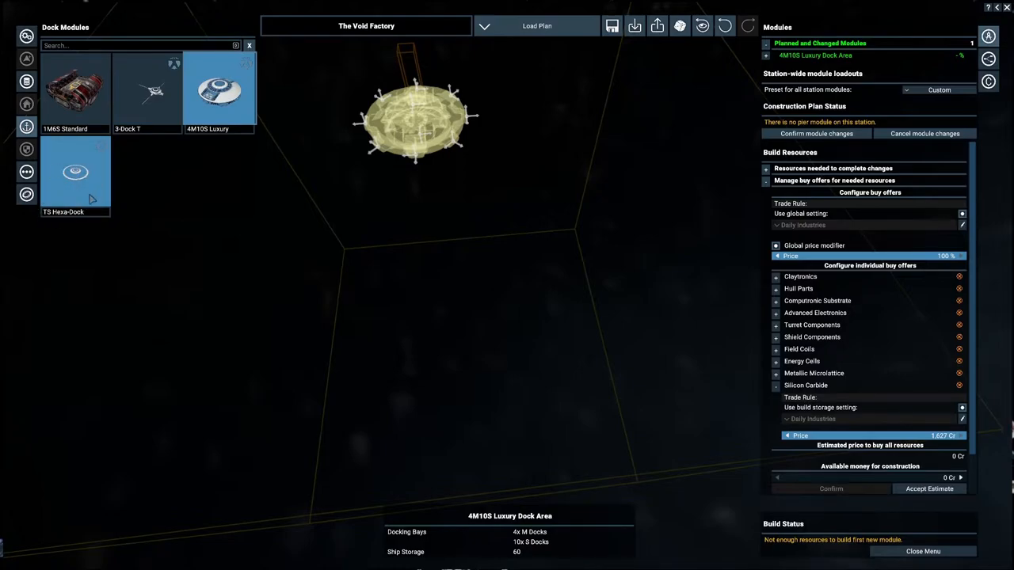
left_click(25, 171)
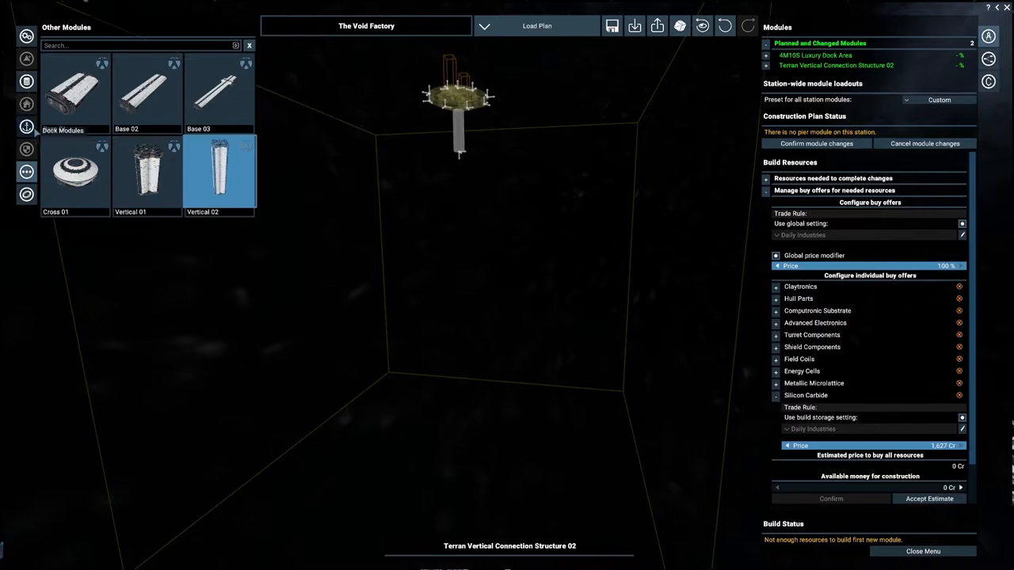
left_click(25, 82)
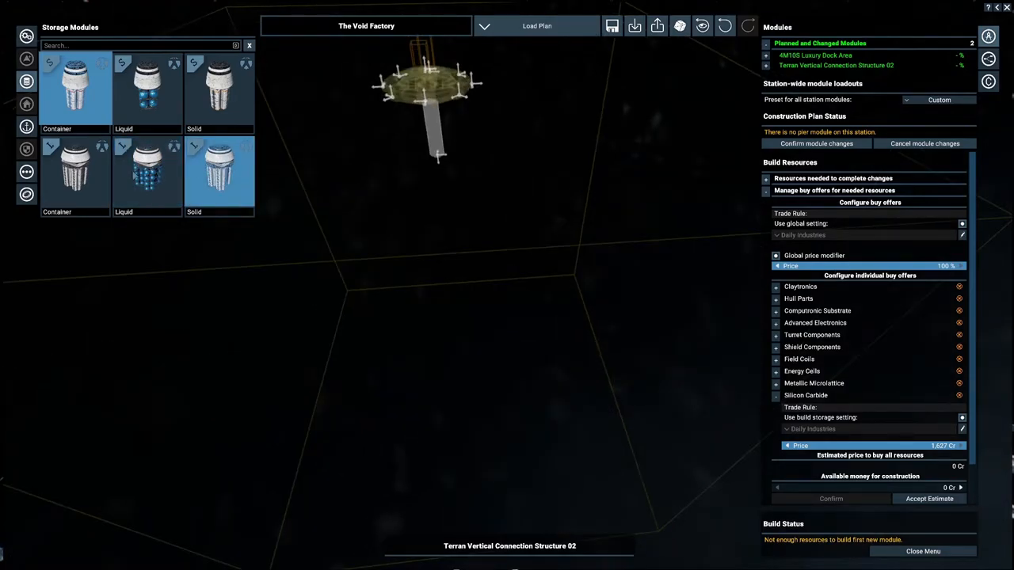
Step: Add large liquid and solid storage modules and a hexa-dock pier to the plan
left_click(147, 171)
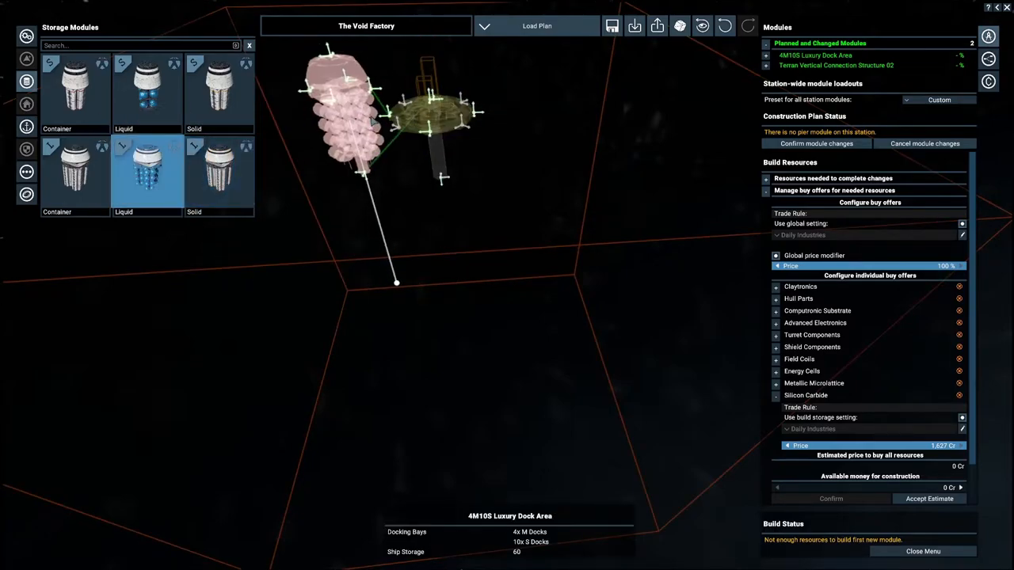
left_click(147, 173)
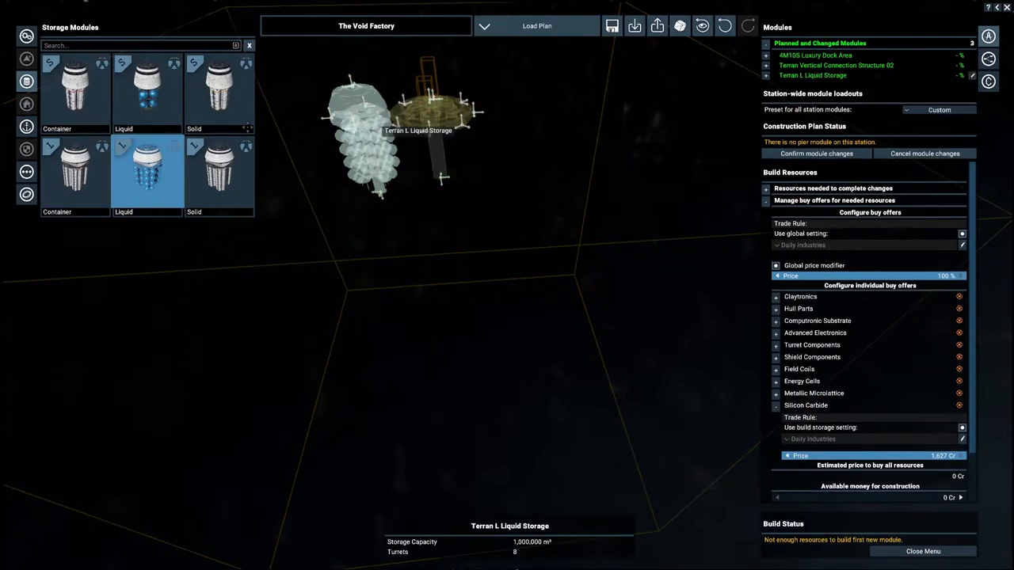
left_click(219, 171)
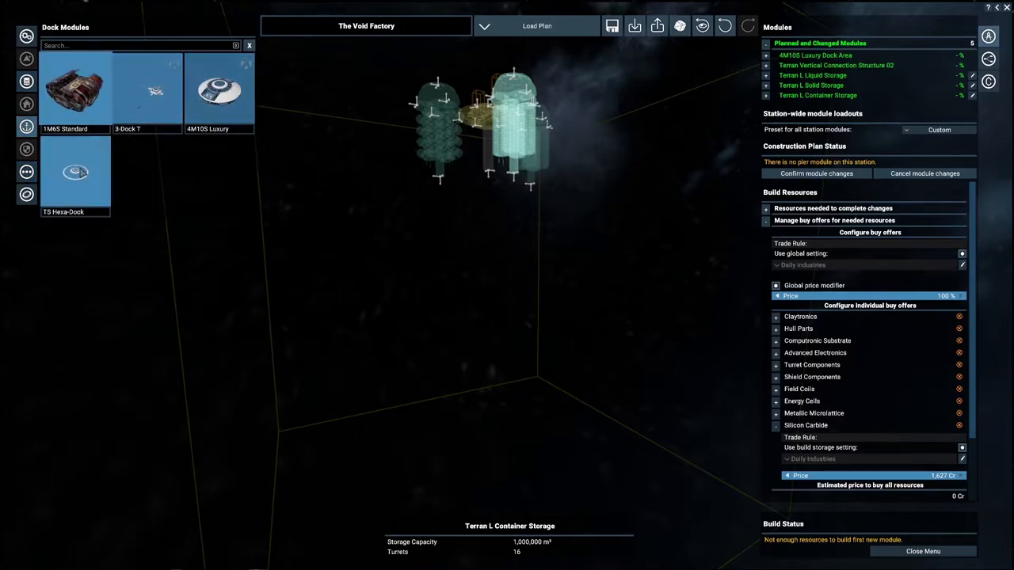
left_click(76, 171)
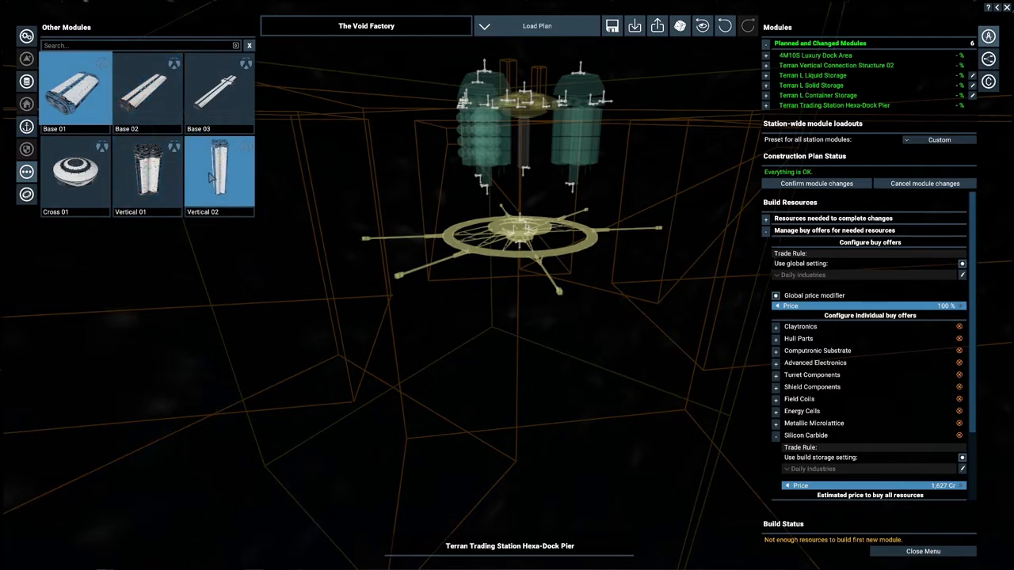
Step: Attach a second vertical connector below the dock pier and confirm the module changes
left_click(146, 171)
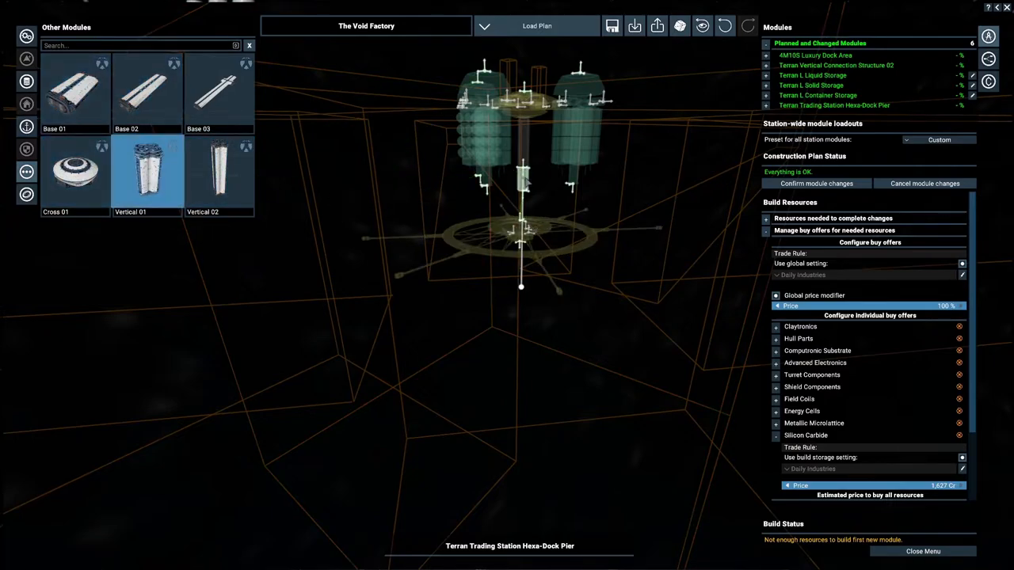
left_click(146, 171)
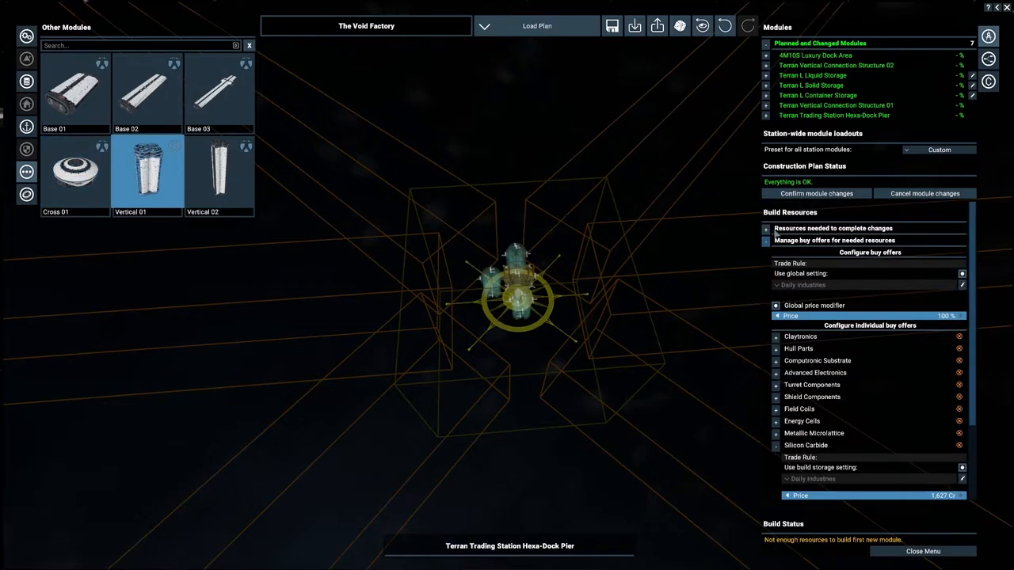
left_click(766, 241)
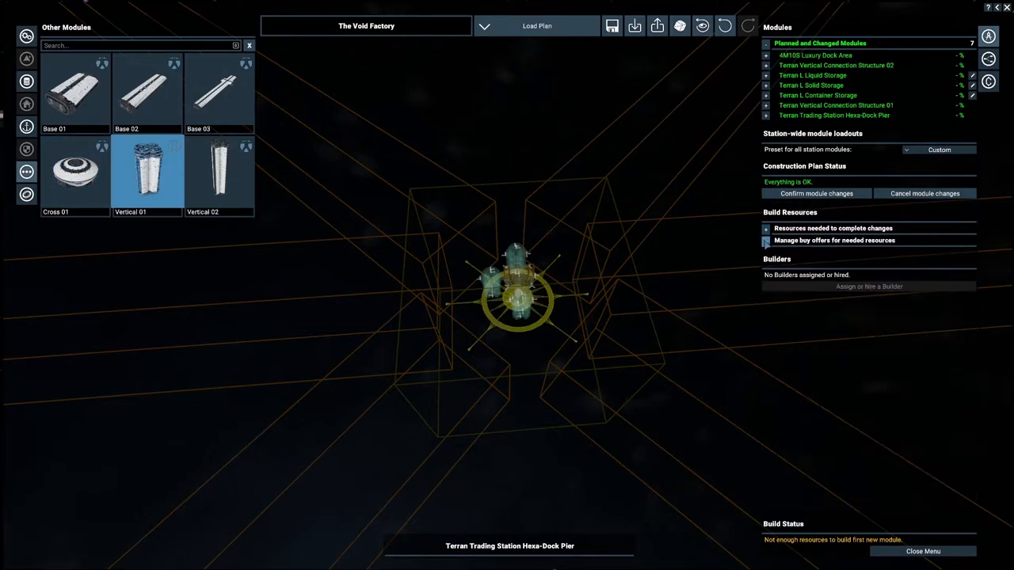
left_click(833, 241)
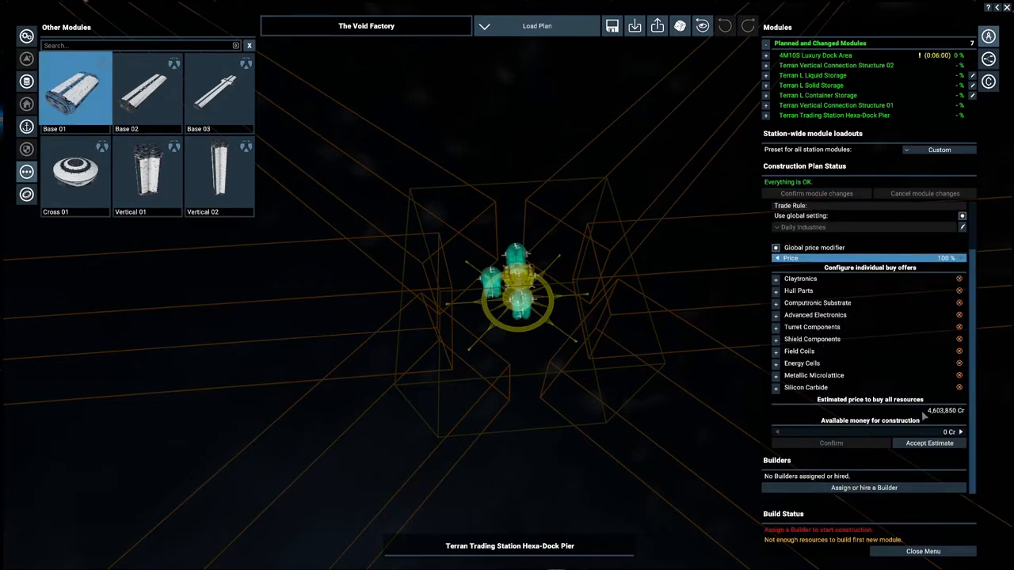
Step: Exit the station planner back to The Void Factory's map information
left_click(928, 443)
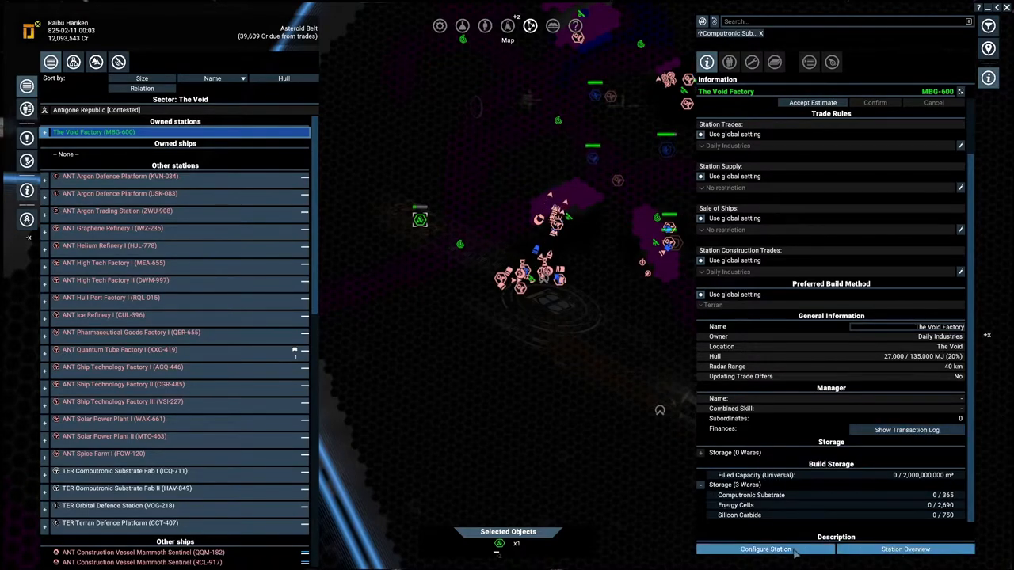
Step: Accept the 4,503,850 Cr construction estimate, then bring up a Bolo miner's details
left_click(764, 548)
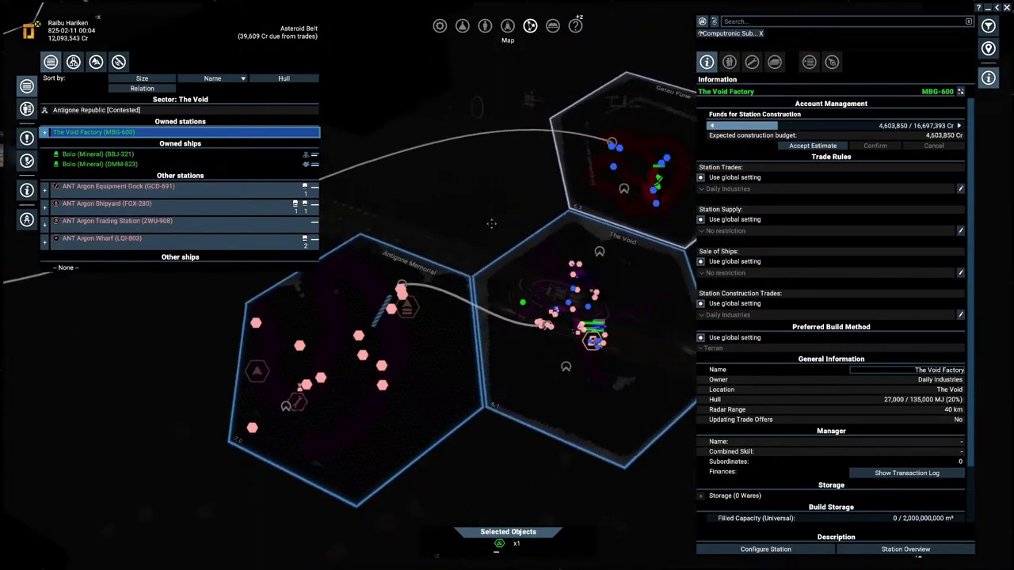
left_click(98, 153)
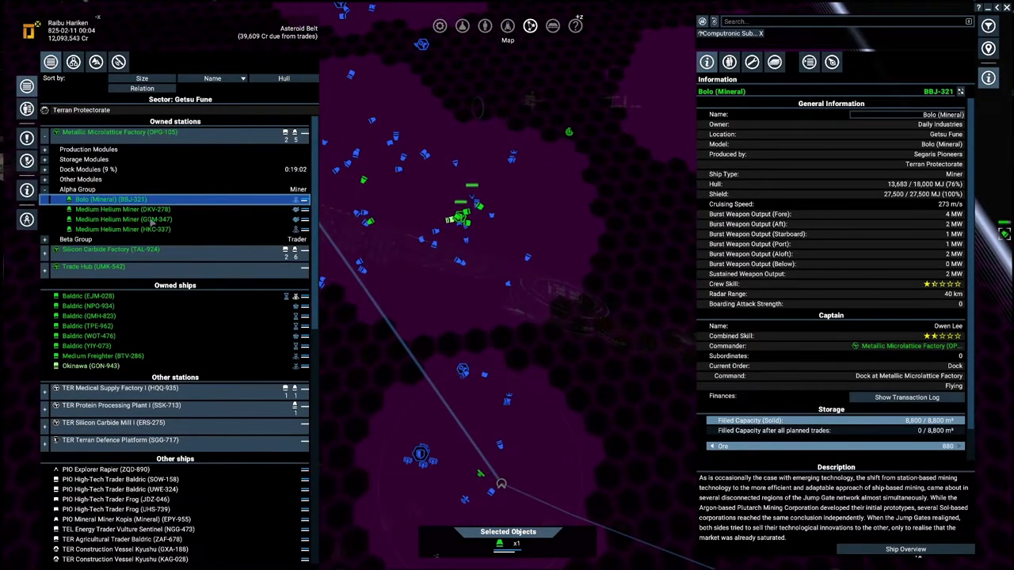
Step: Check the Asteroid Belt's resources, then return to The Void Factory's funded construction account
left_click(124, 209)
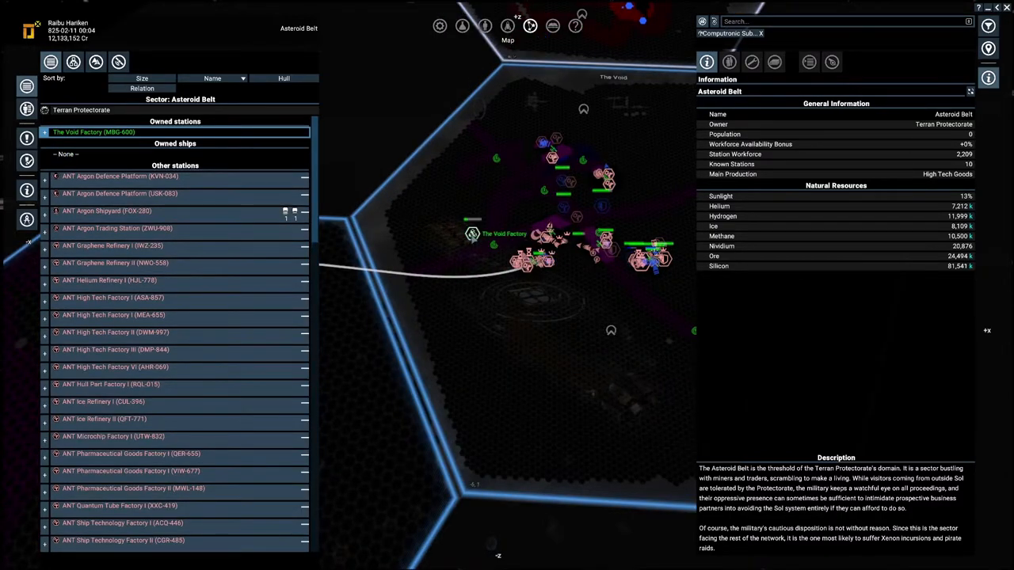
left_click(472, 233)
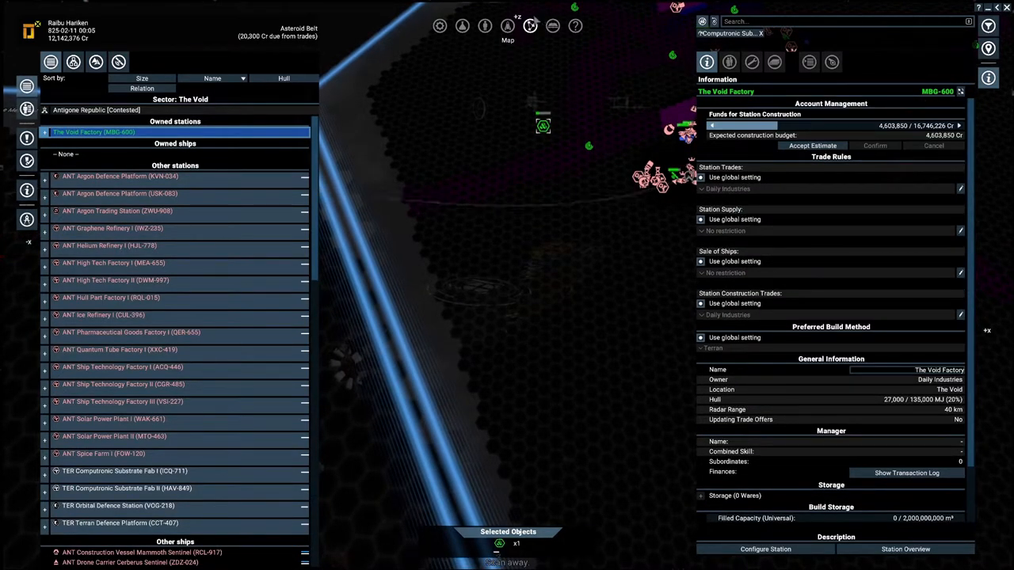
Step: Look up Terran L Container Storage under Station Modules > Storage Modules in the encyclopedia
left_click(552, 25)
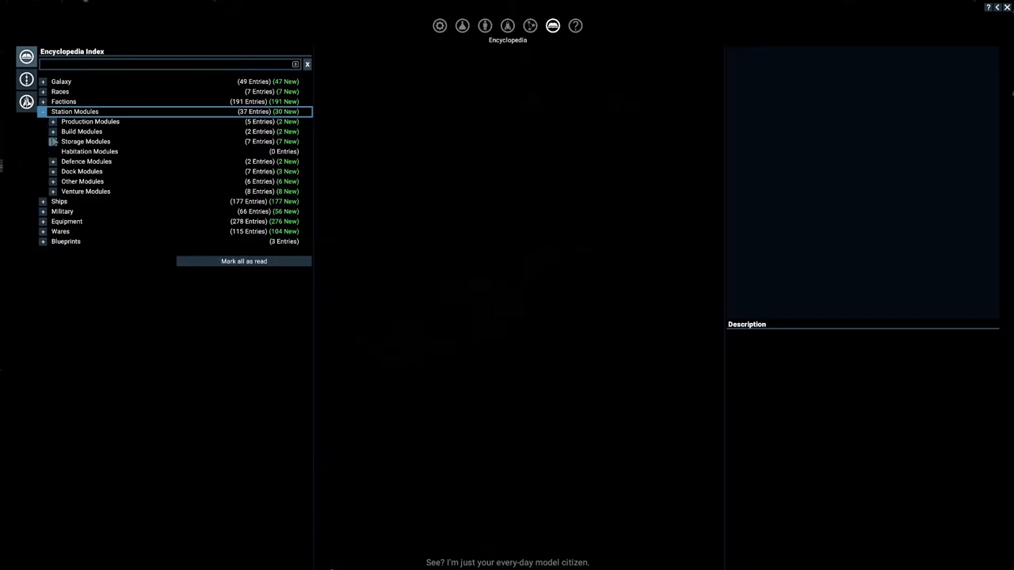
left_click(85, 141)
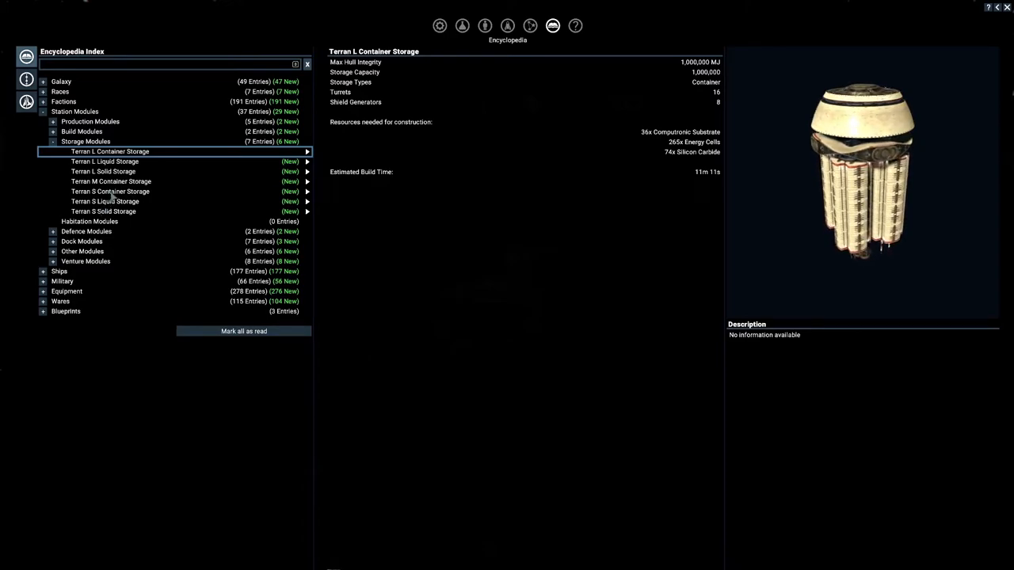
left_click(111, 191)
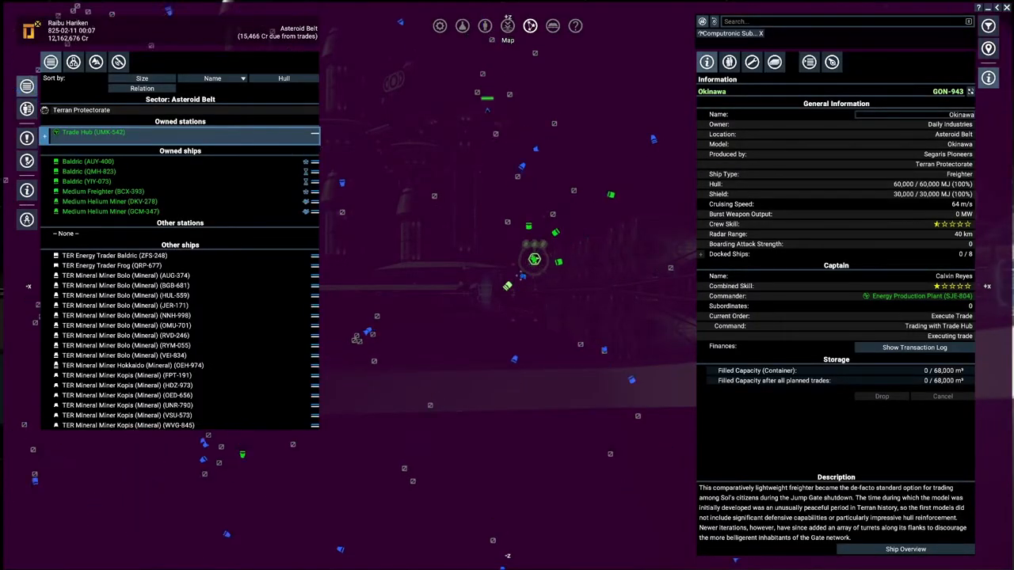
Step: Select the Silicon Carbide Factory in Property Owned to view its trade rules, storage and production
left_click(92, 132)
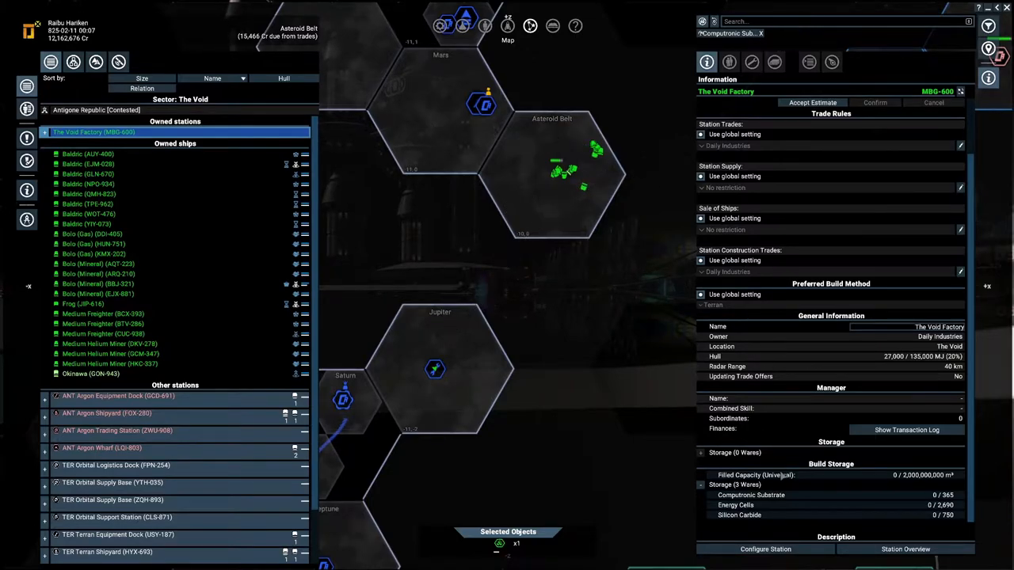
mouse_move(788, 498)
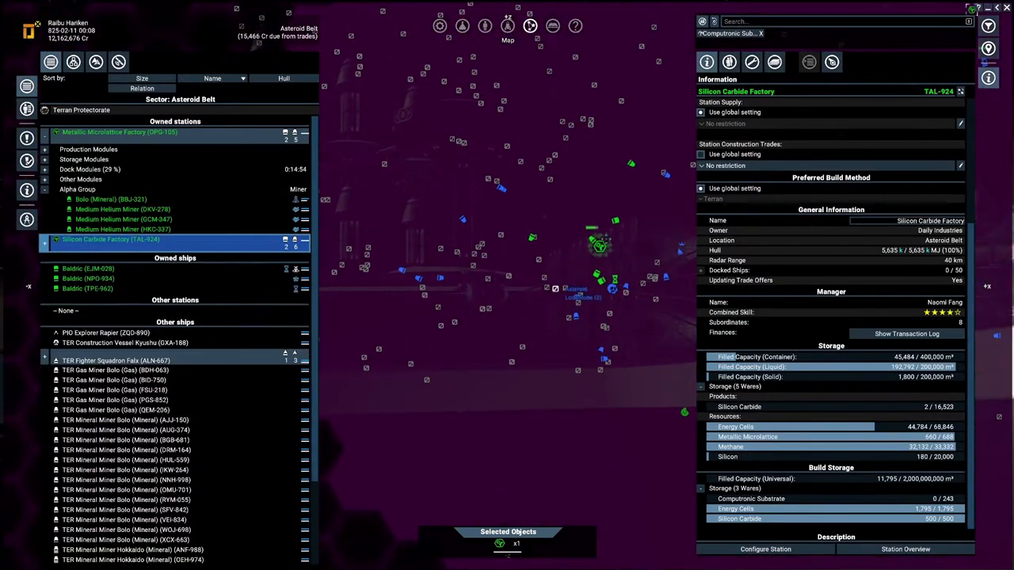
Step: Select the Energy Production Plant in Venus from Property Owned to view its information
left_click(119, 132)
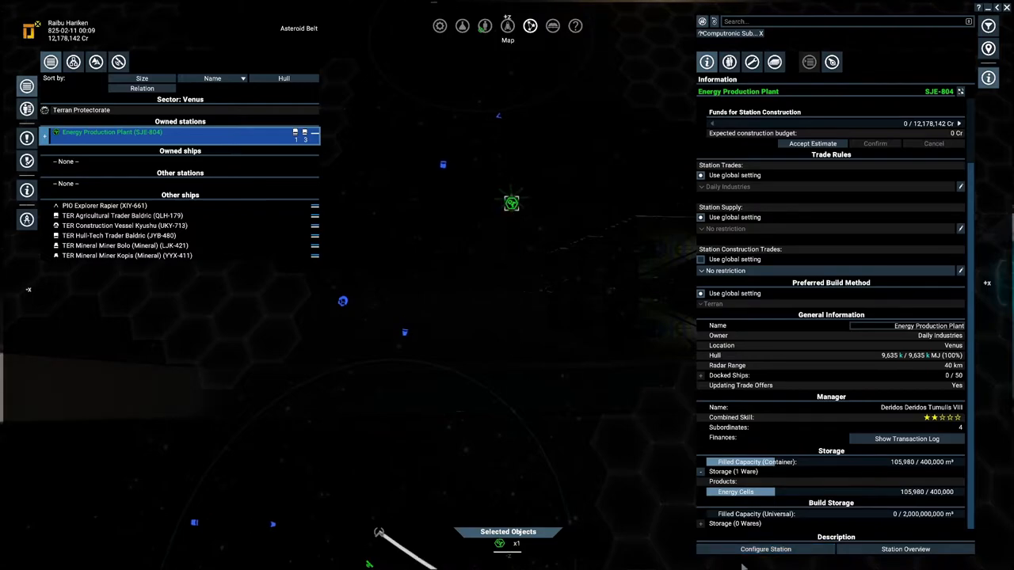
Step: Plan Vertical 02 and Vertical 01 connections and a 4M10S Luxury dock on the Energy Production Plant
left_click(764, 548)
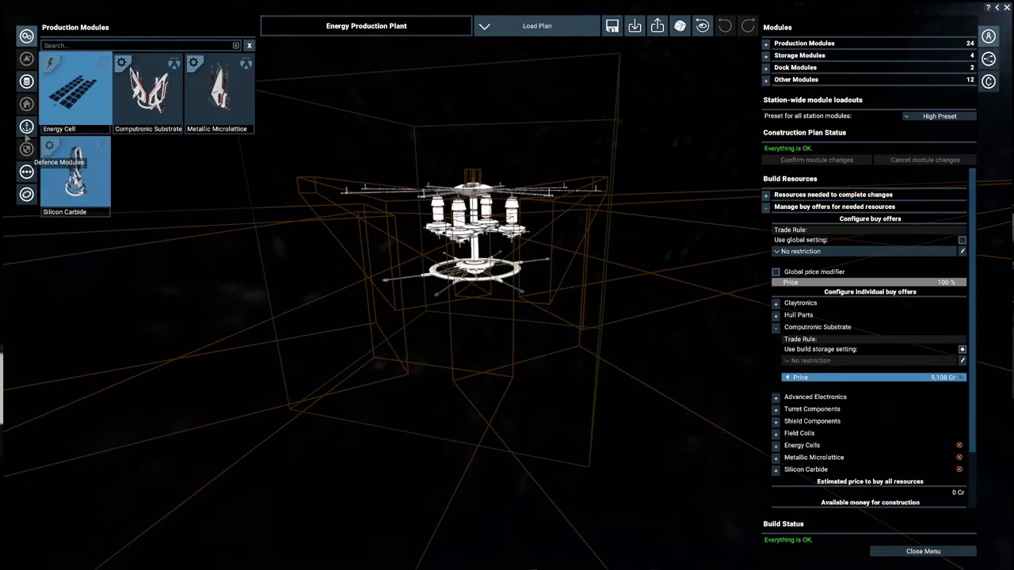
left_click(25, 171)
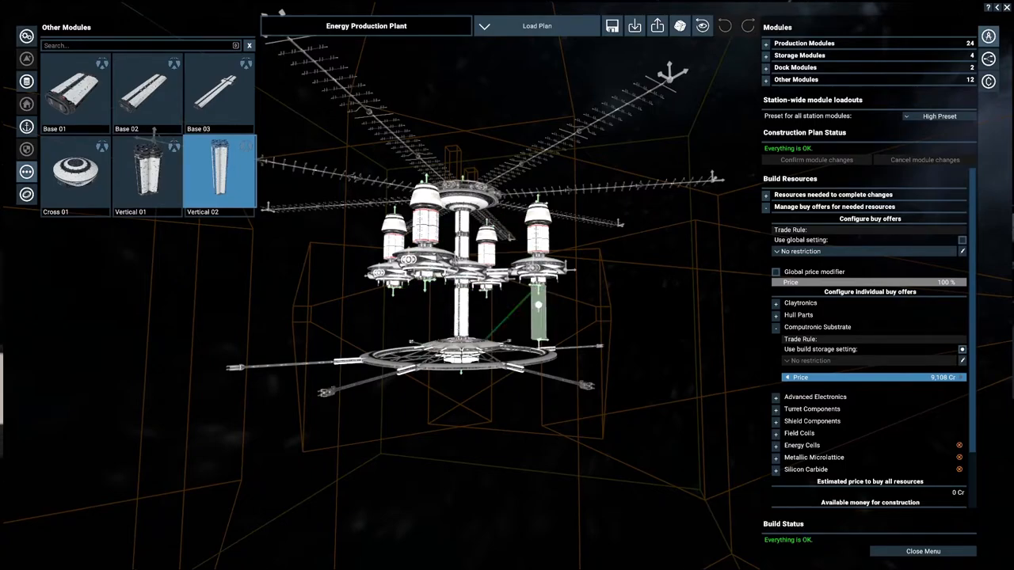
left_click(219, 171)
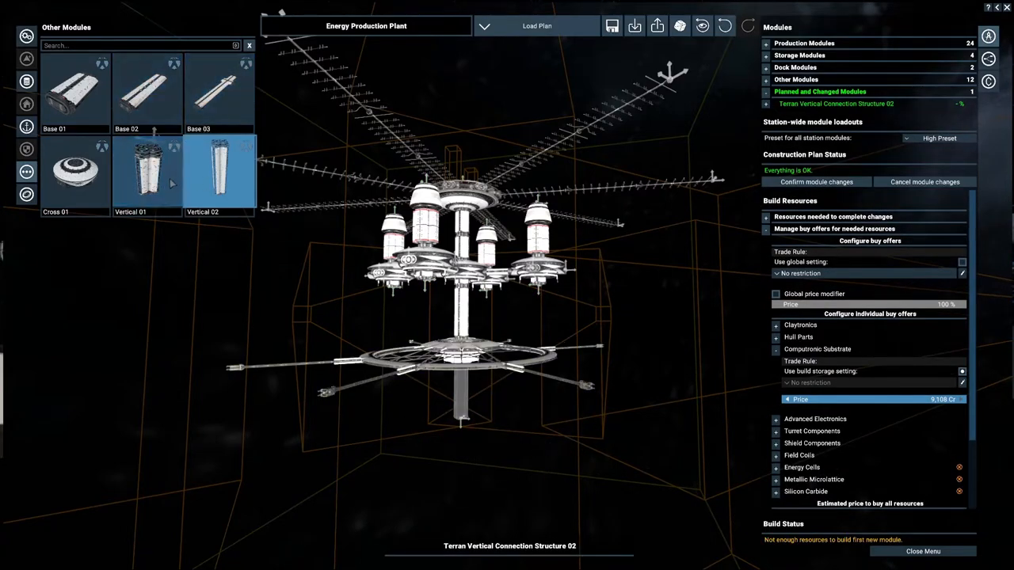
left_click(147, 171)
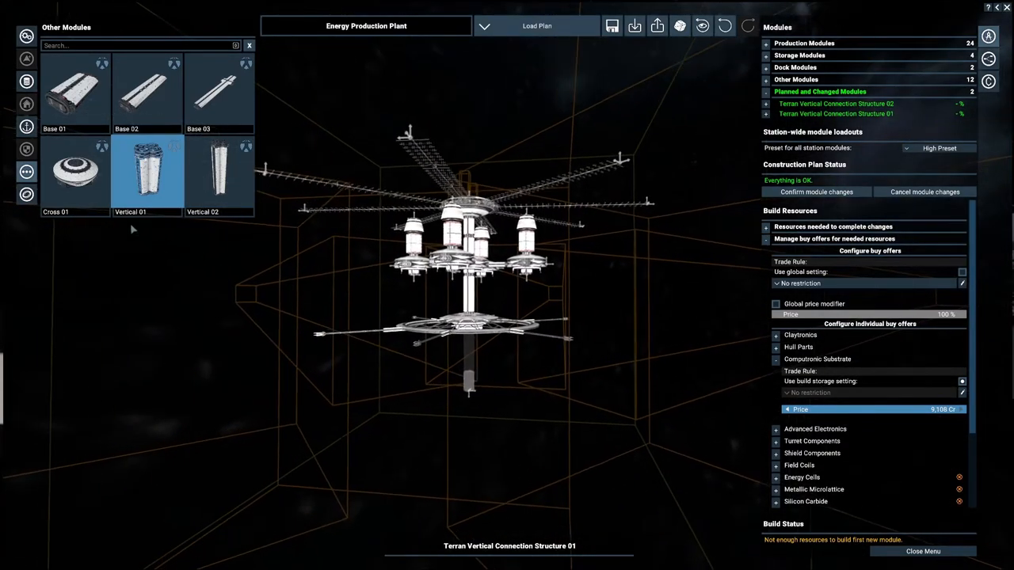
left_click(77, 171)
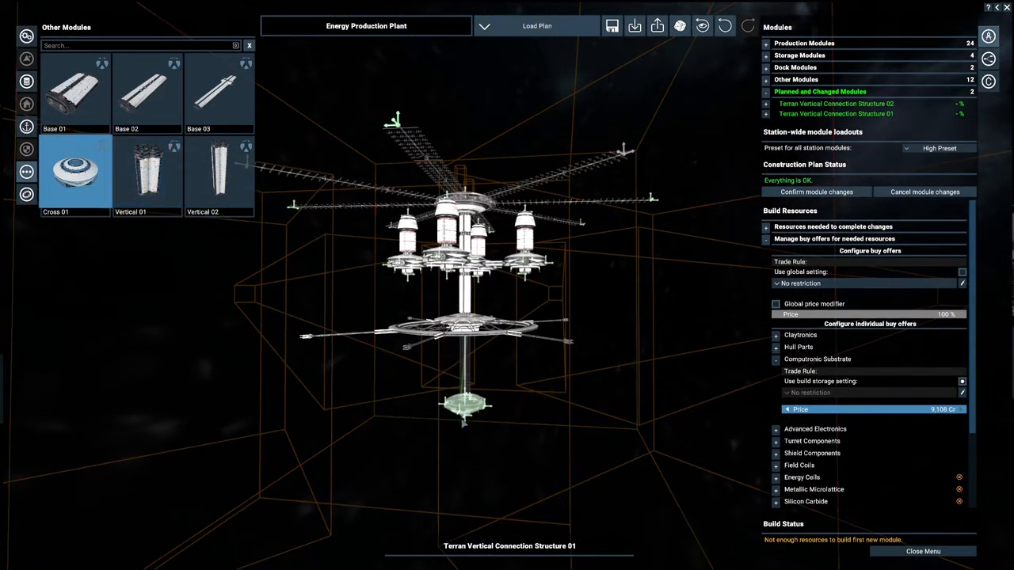
left_click(74, 88)
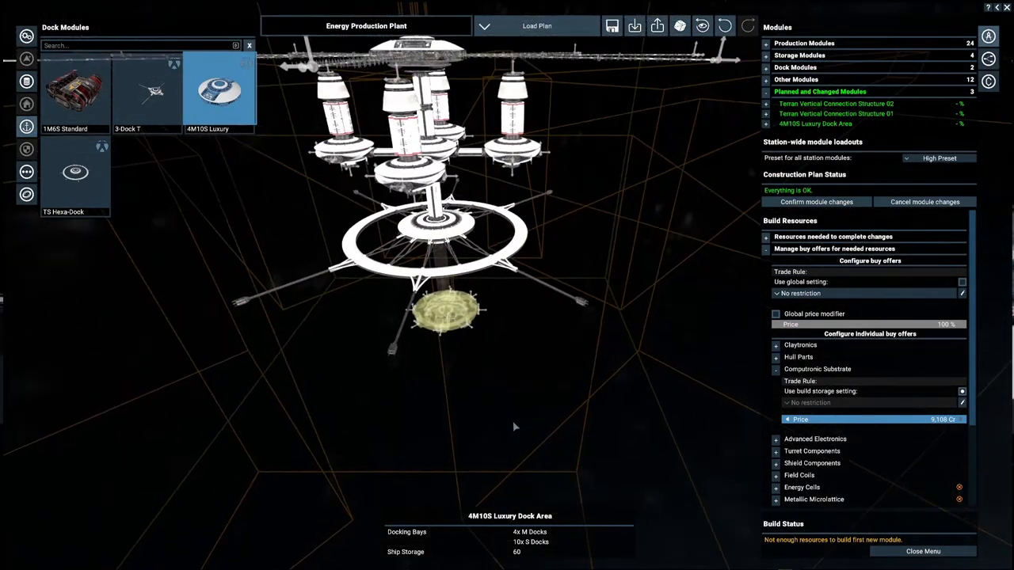
Step: Remove the planned dock area and discard all pending module changes
right_click(447, 309)
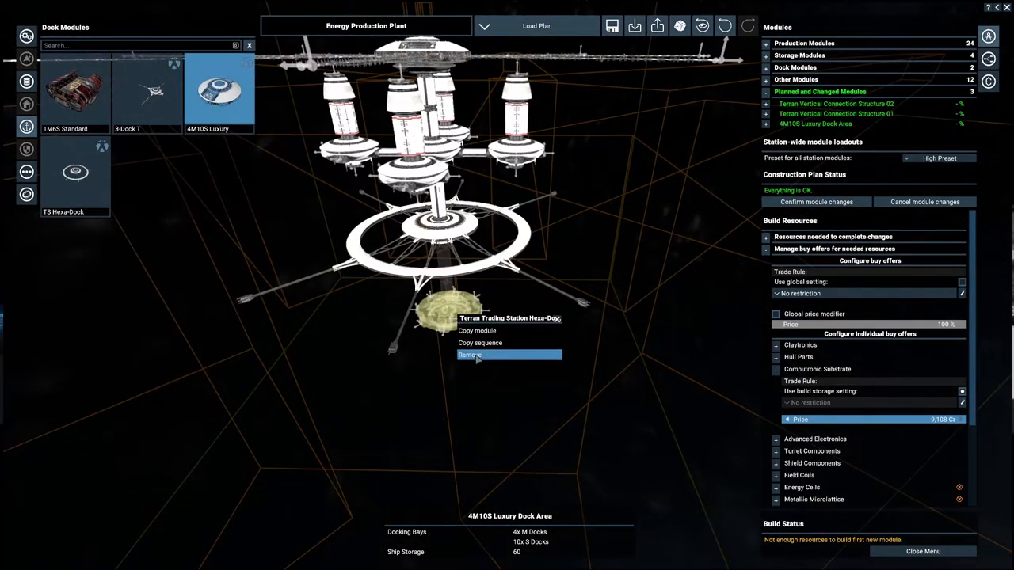
left_click(468, 355)
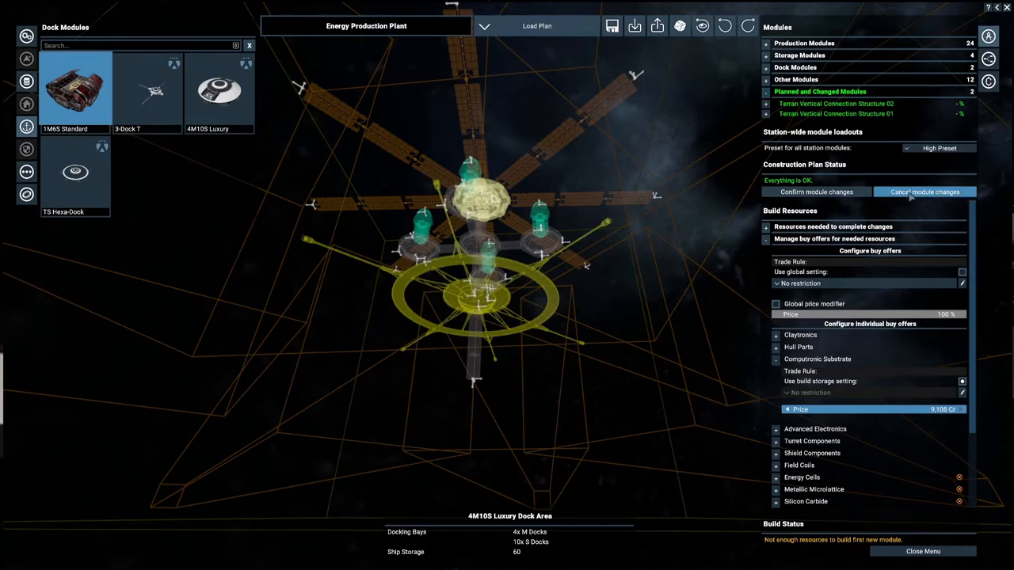
left_click(925, 191)
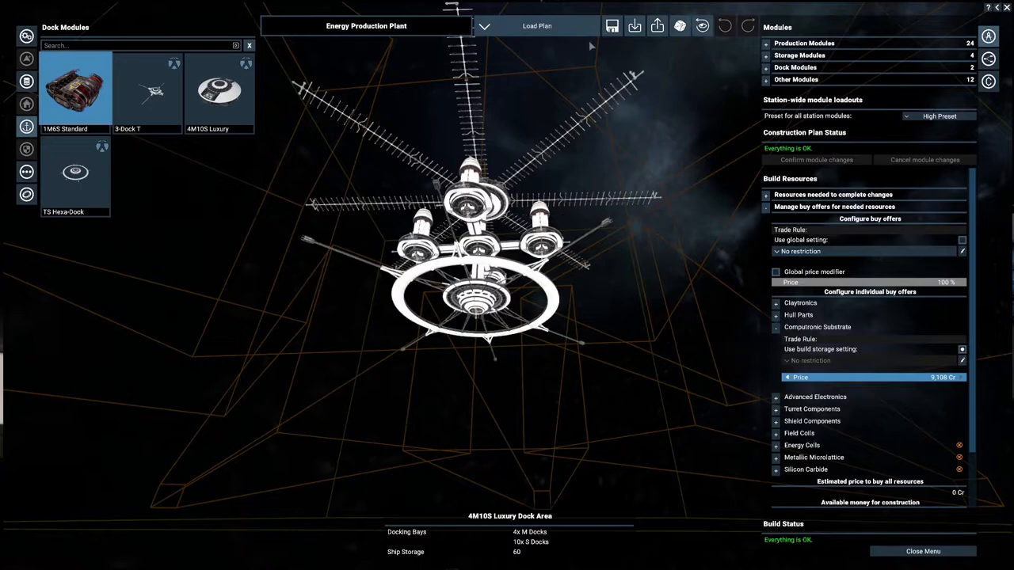
Step: Re-add vertical and cross connections, energy cell production modules and a dock, reaching 41 planned modules
left_click(75, 171)
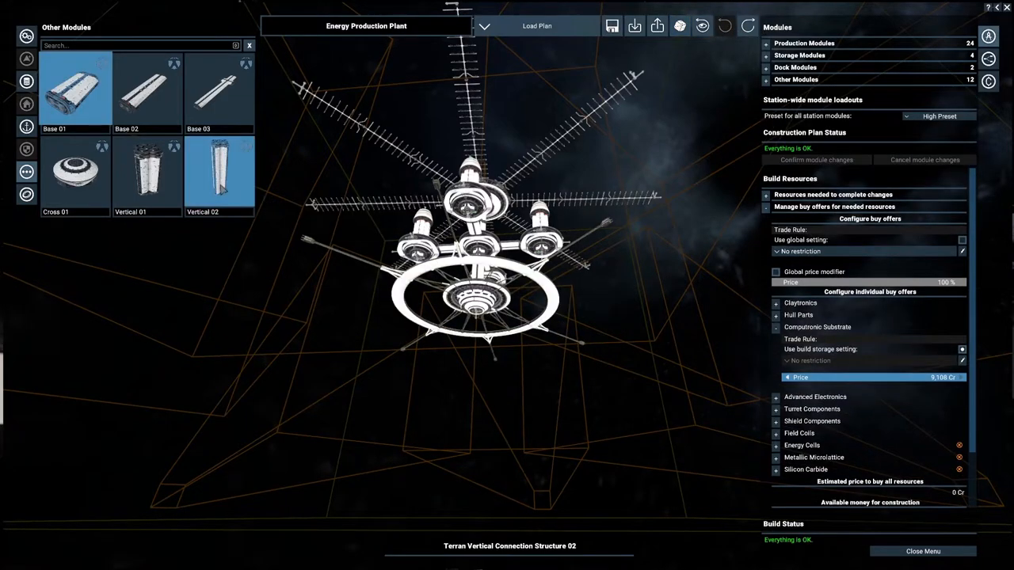
left_click(219, 171)
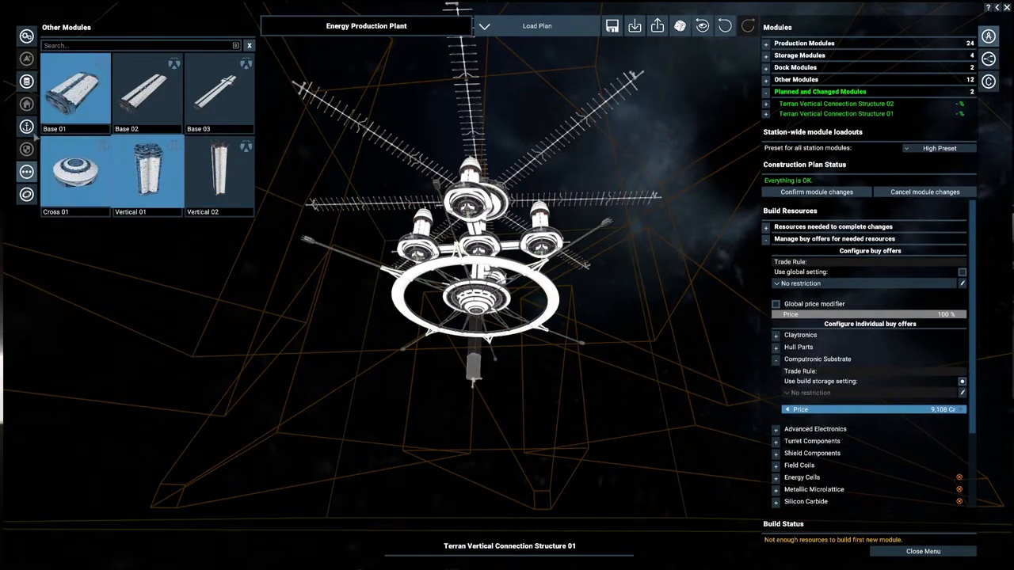
left_click(25, 127)
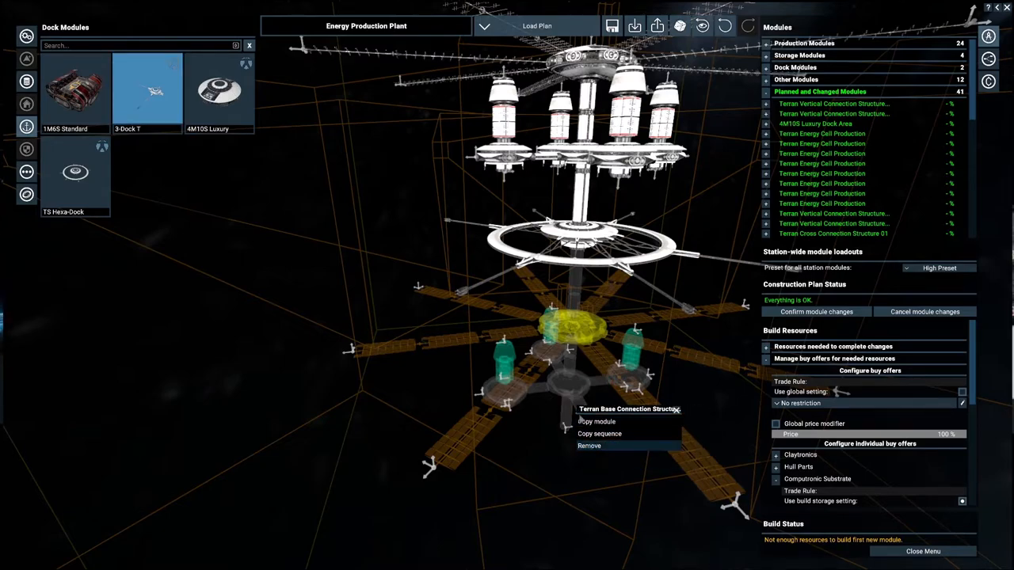
Step: Remove the surplus base connection, two container storages and extra vertical connection, leaving 27 modules
left_click(589, 445)
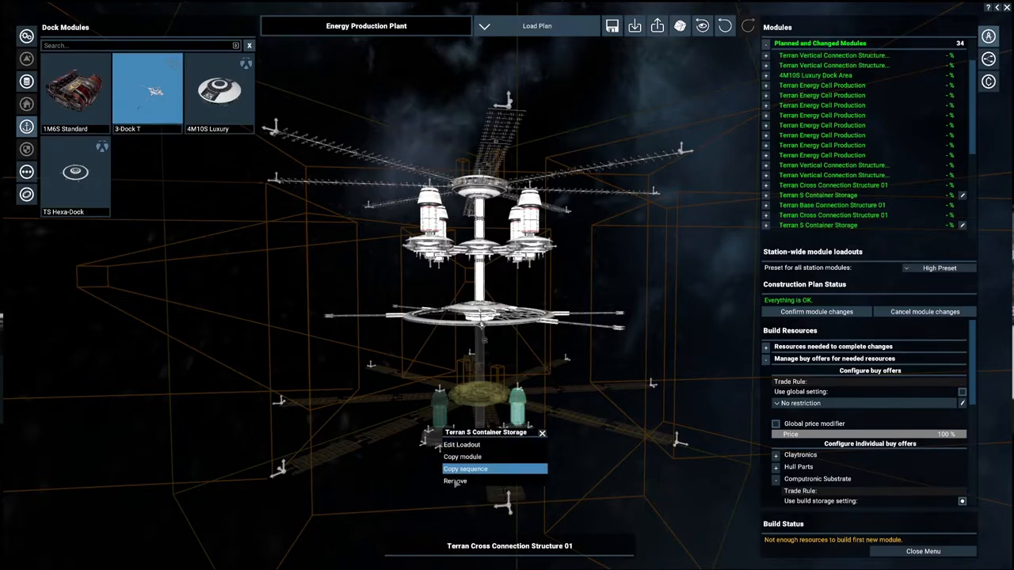
left_click(455, 481)
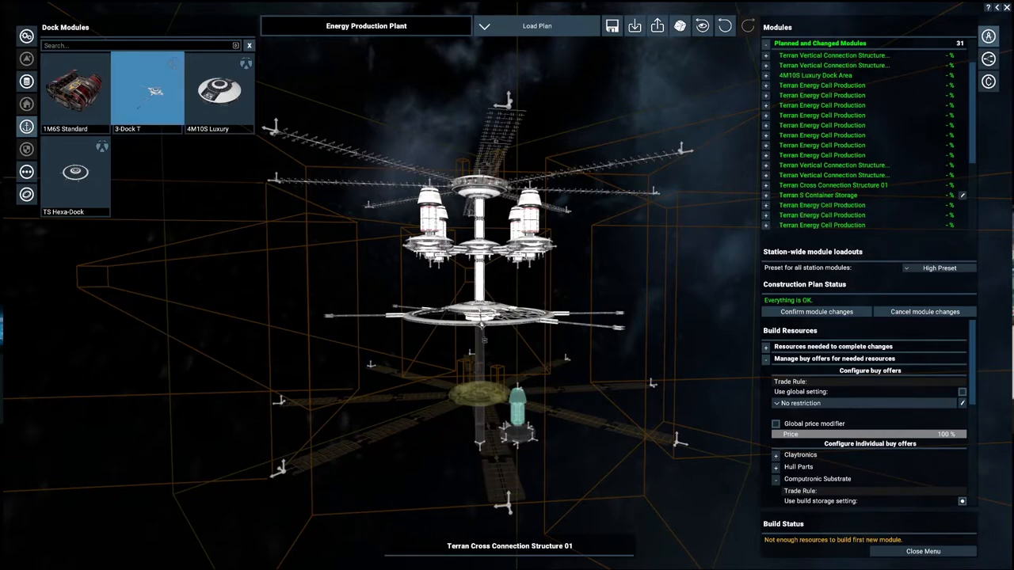
right_click(515, 396)
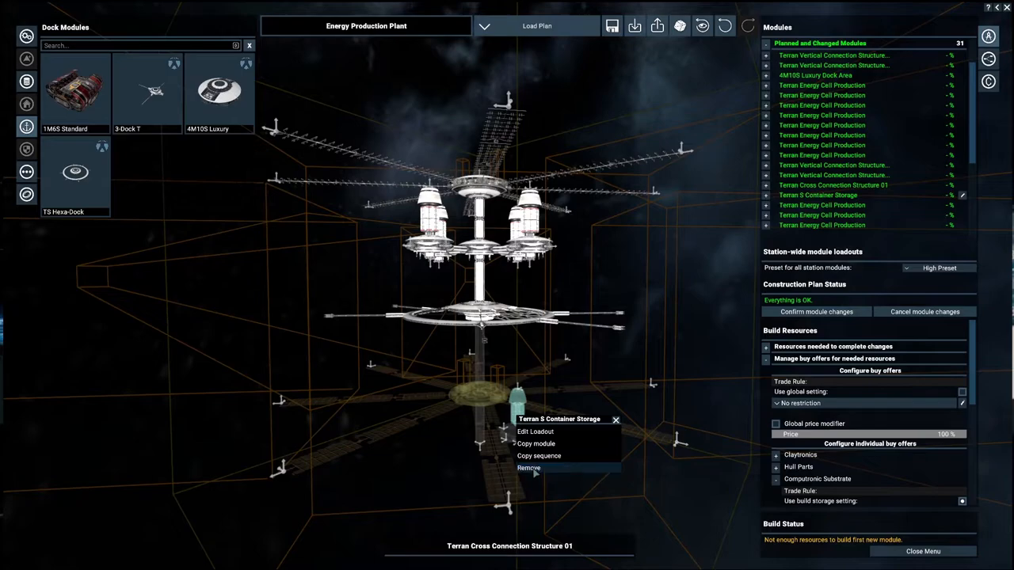
left_click(529, 467)
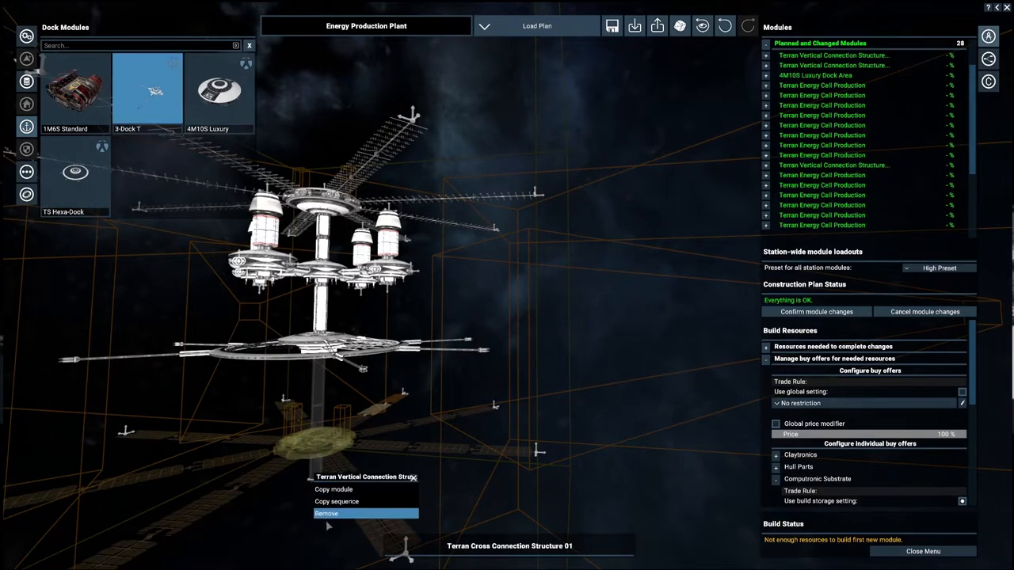
left_click(326, 514)
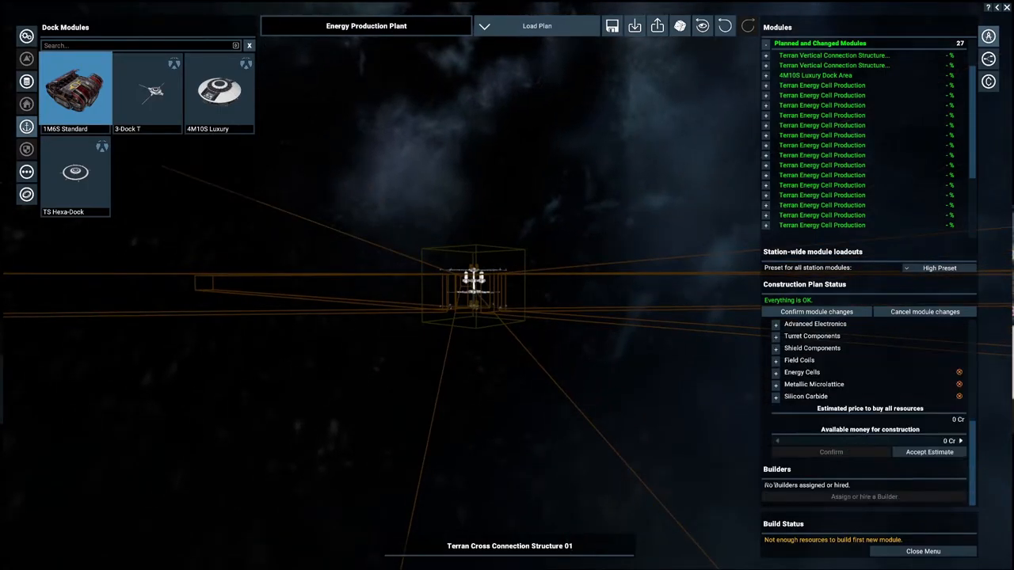
mouse_move(818, 311)
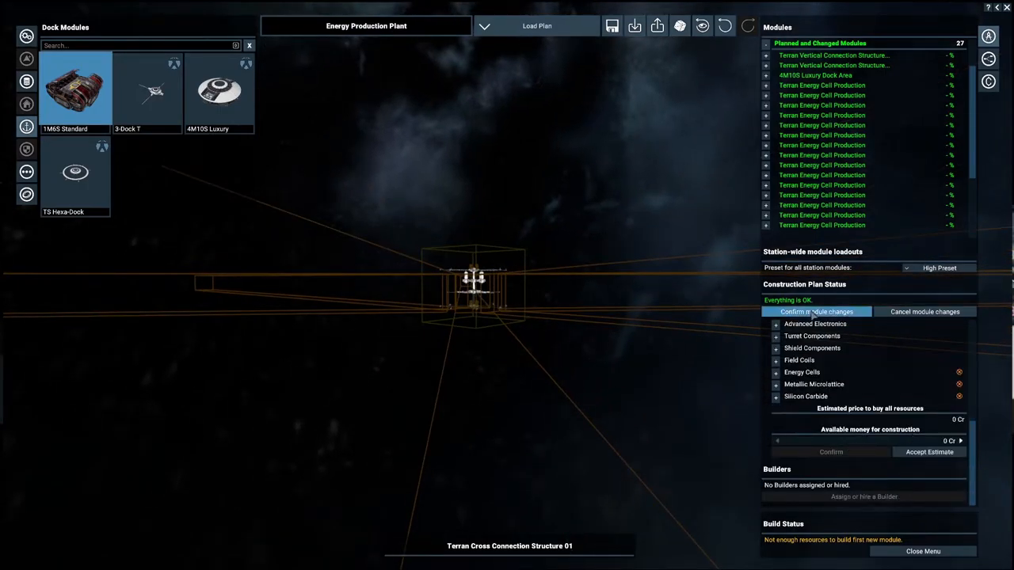
Step: Confirm the 27-module plan and proceed to assign or hire a builder
left_click(815, 310)
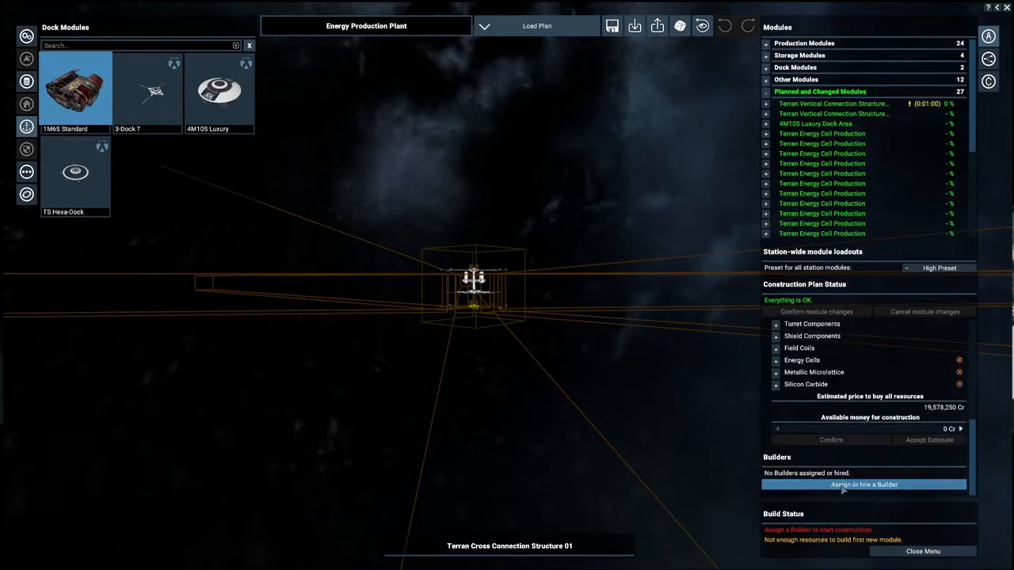
left_click(863, 484)
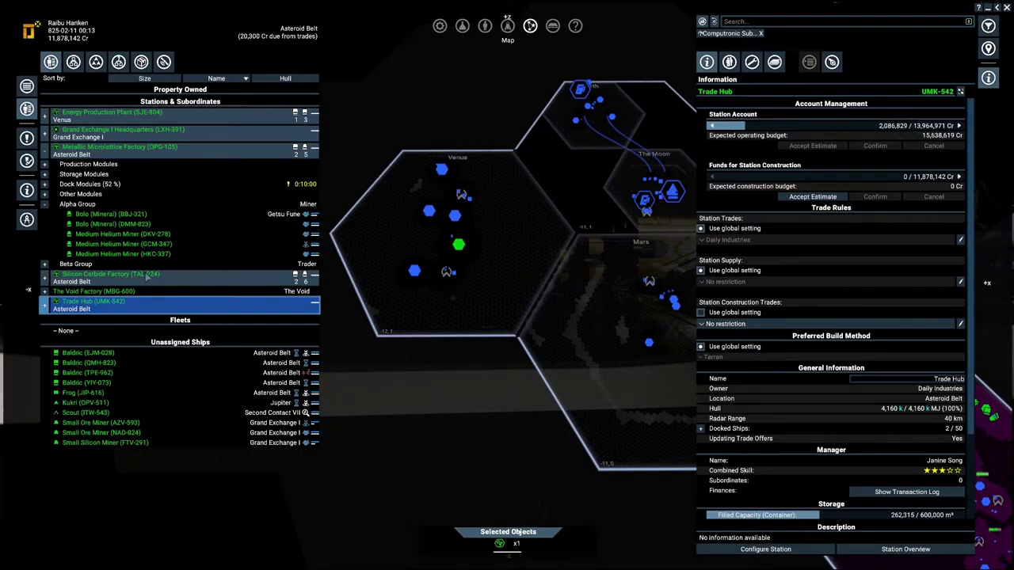
Step: View the Metallic Microlattice Factory's storage details, then close the owned property list
left_click(110, 274)
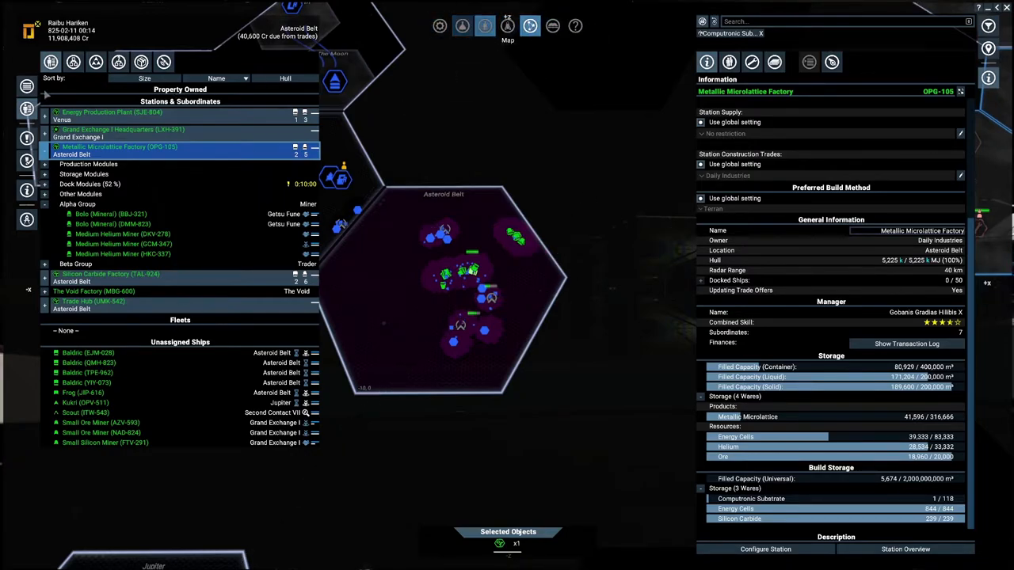
left_click(26, 85)
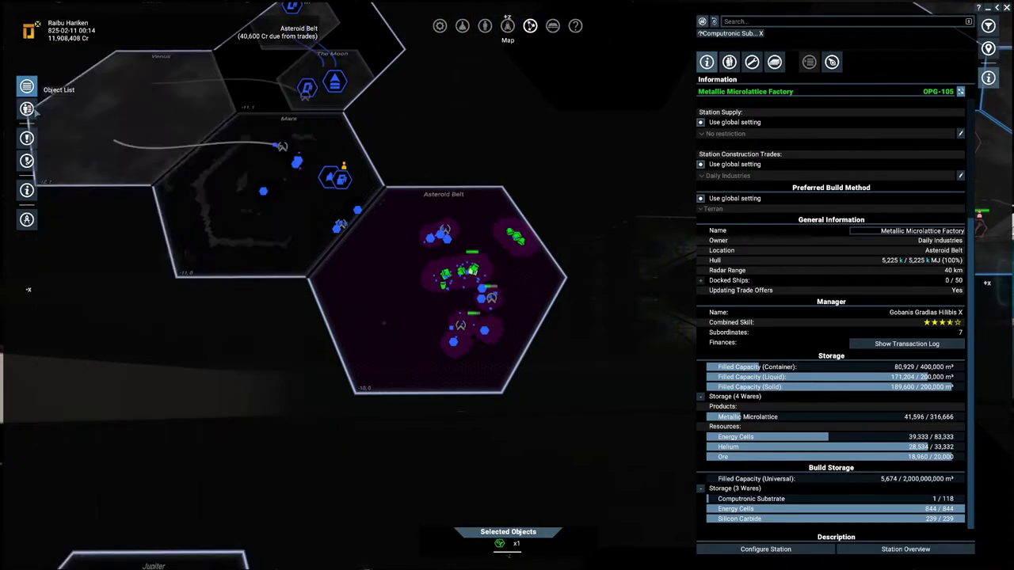
Step: Glance at the encyclopedia, then start a new station plot in the Asteroid Belt
left_click(551, 26)
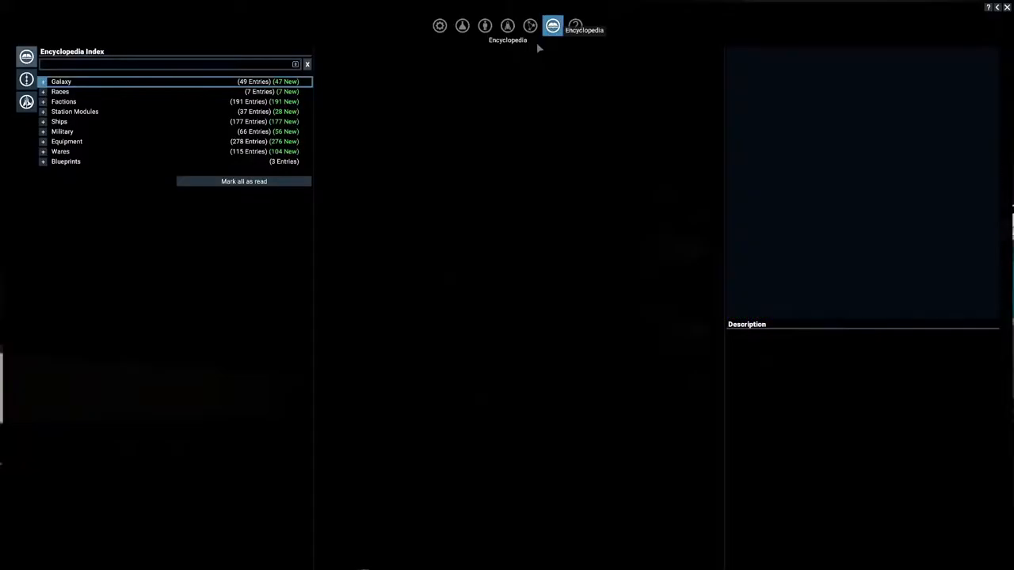
left_click(43, 152)
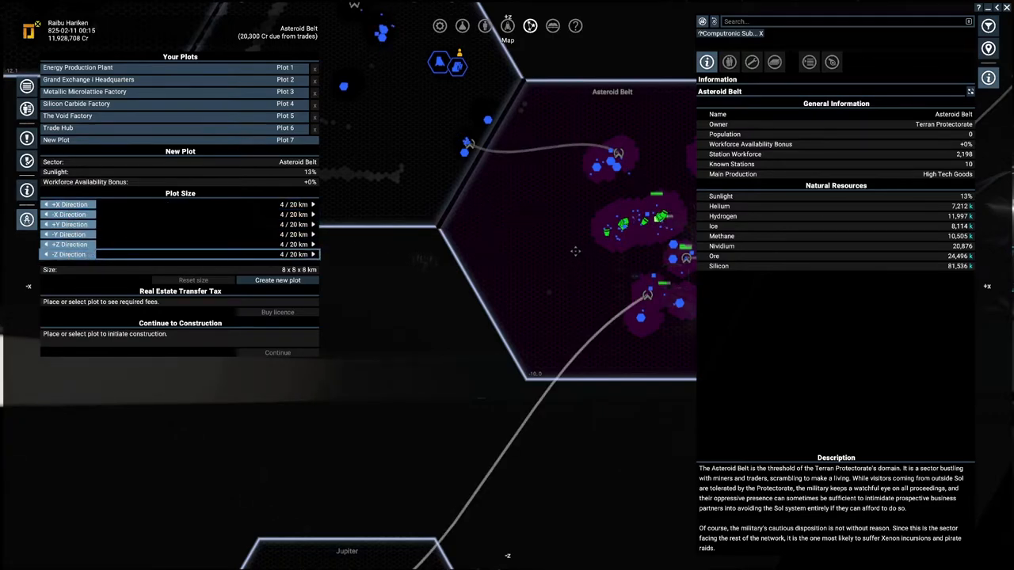
mouse_move(487, 228)
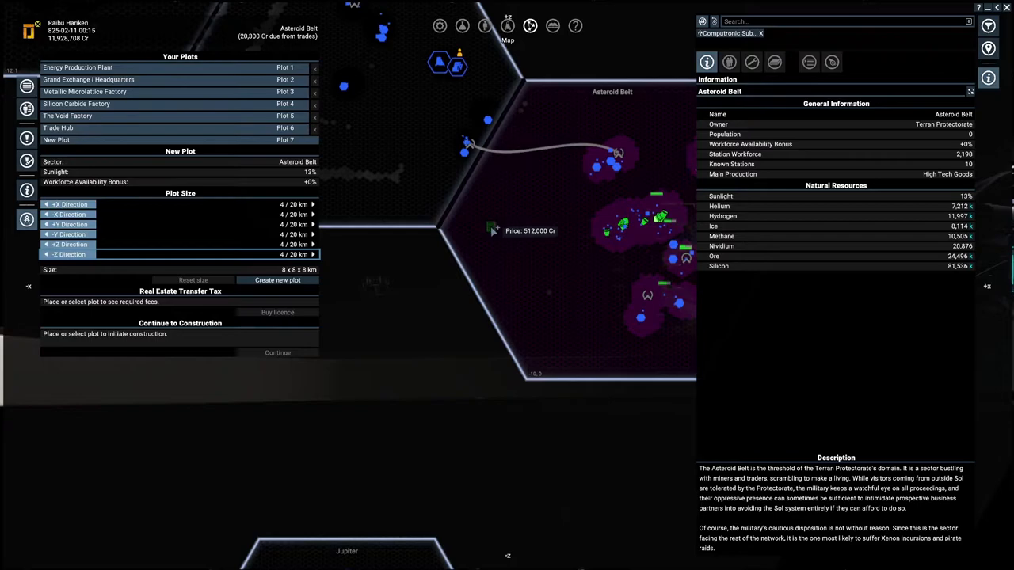
Step: Place the 8 km Asteroid Belt Factory plot on the map for a 512,000 Cr licence fee
left_click(277, 279)
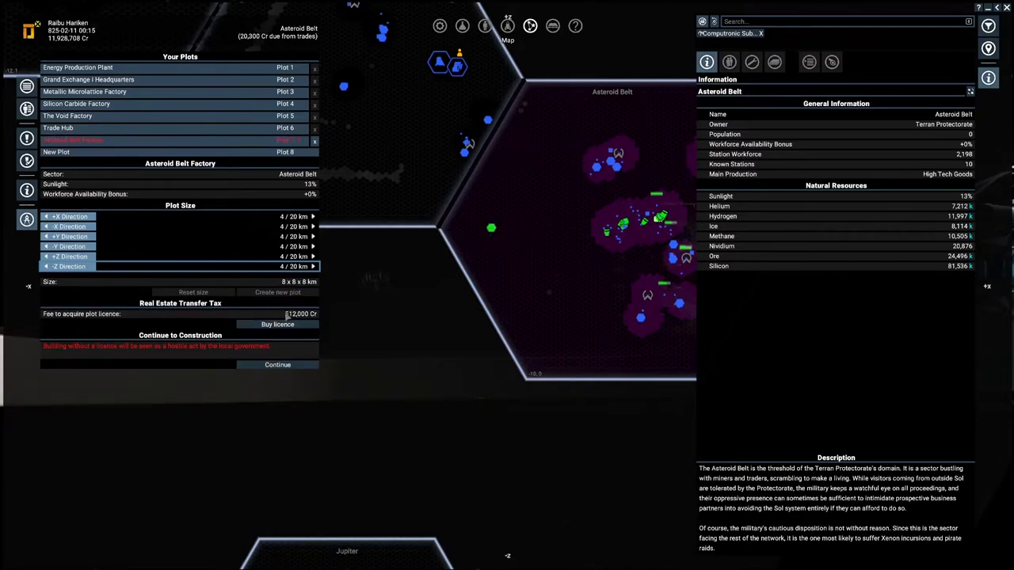
left_click(277, 364)
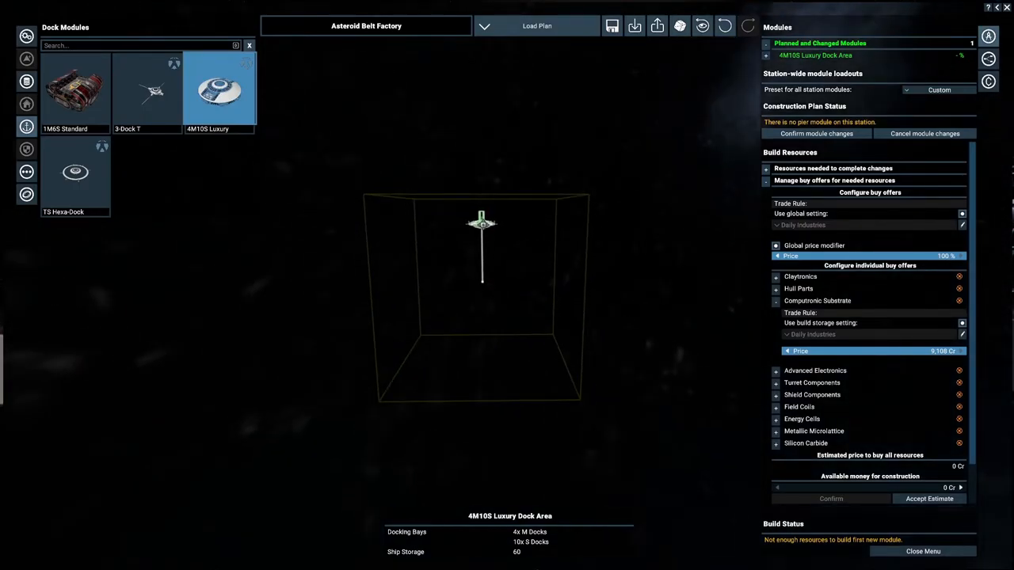
Step: Place two Terran Vertical Connection Structures and a TS Hexa-Dock pier beside the luxury dock
left_click(145, 89)
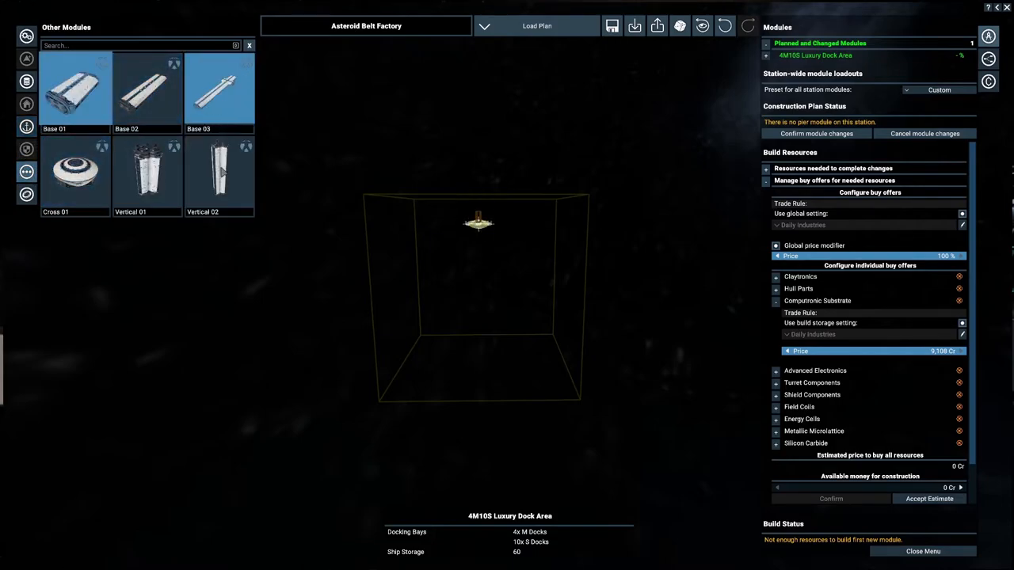
left_click(219, 173)
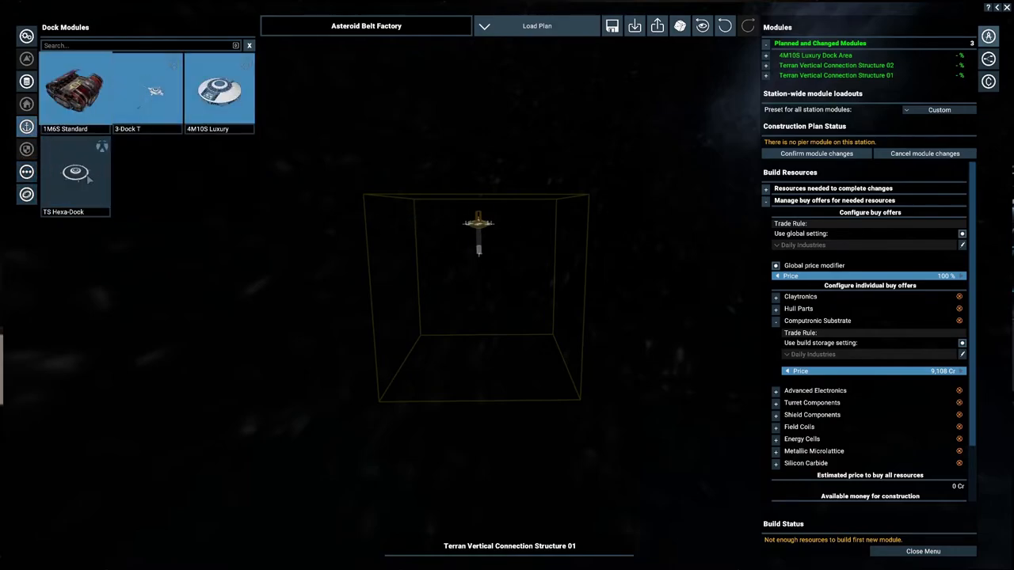
left_click(75, 171)
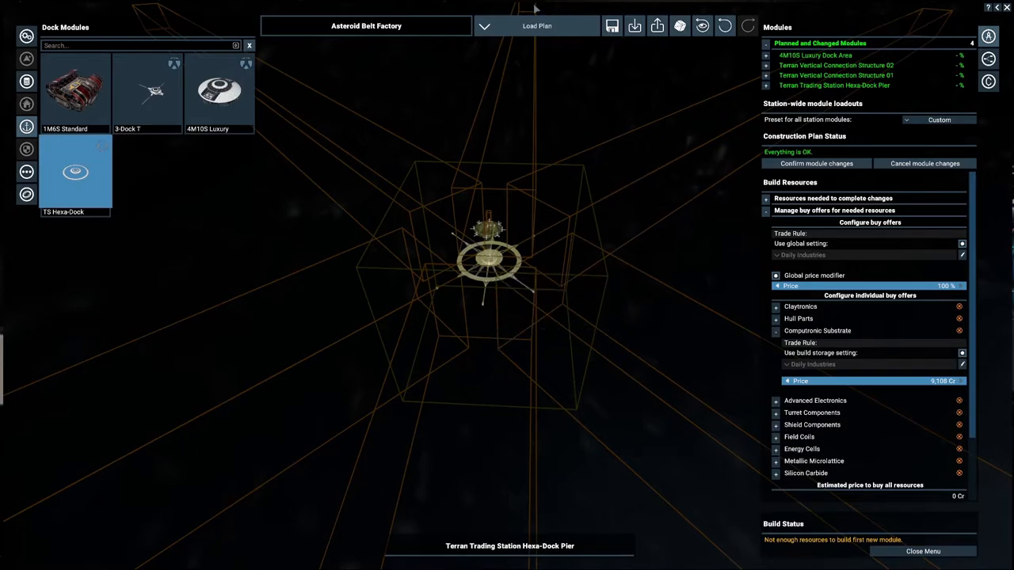
left_click(611, 25)
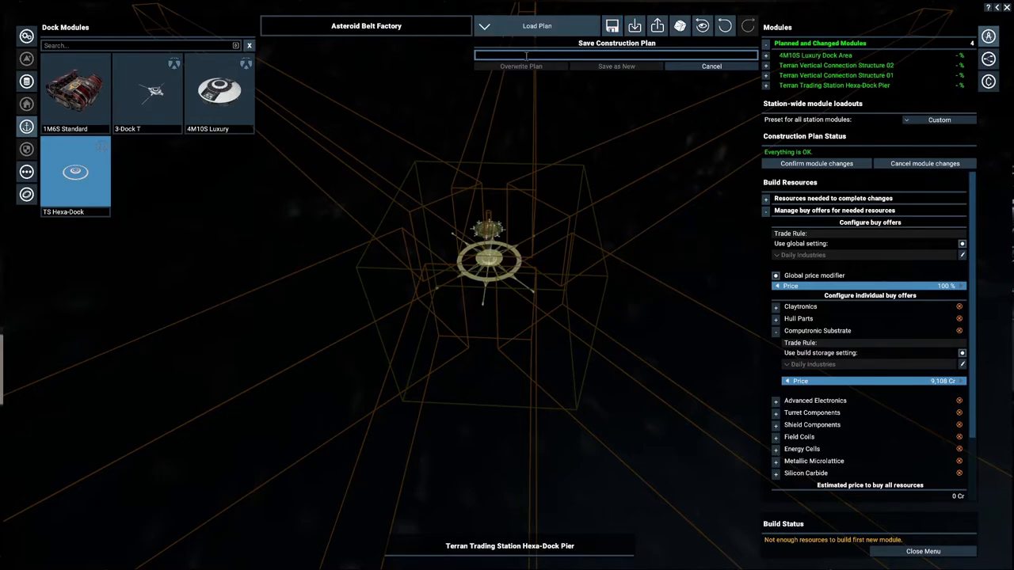
Step: Name the construction plan 'Base Foundation' and save it as a new plan
type("Base")
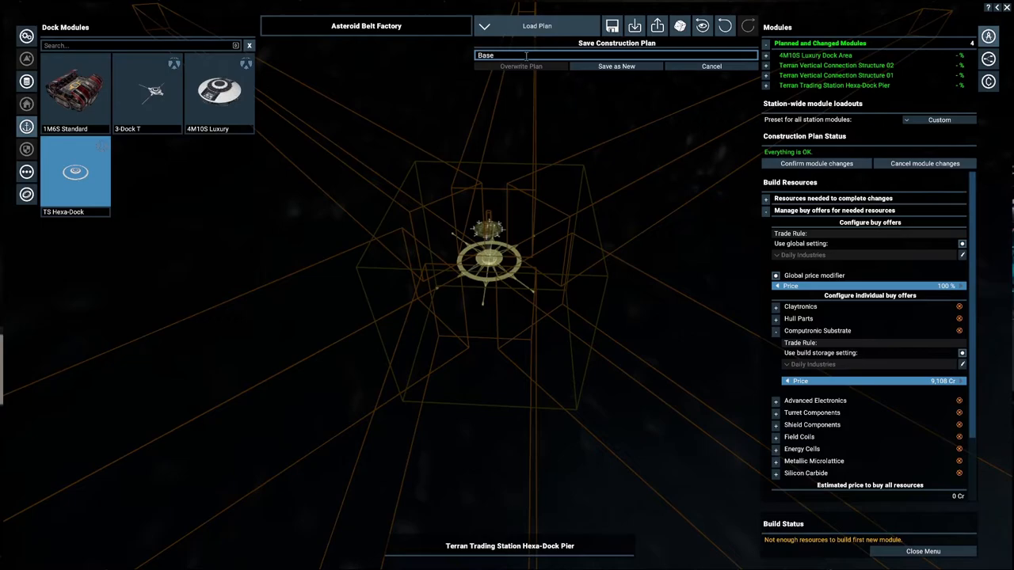
type("FoundATION")
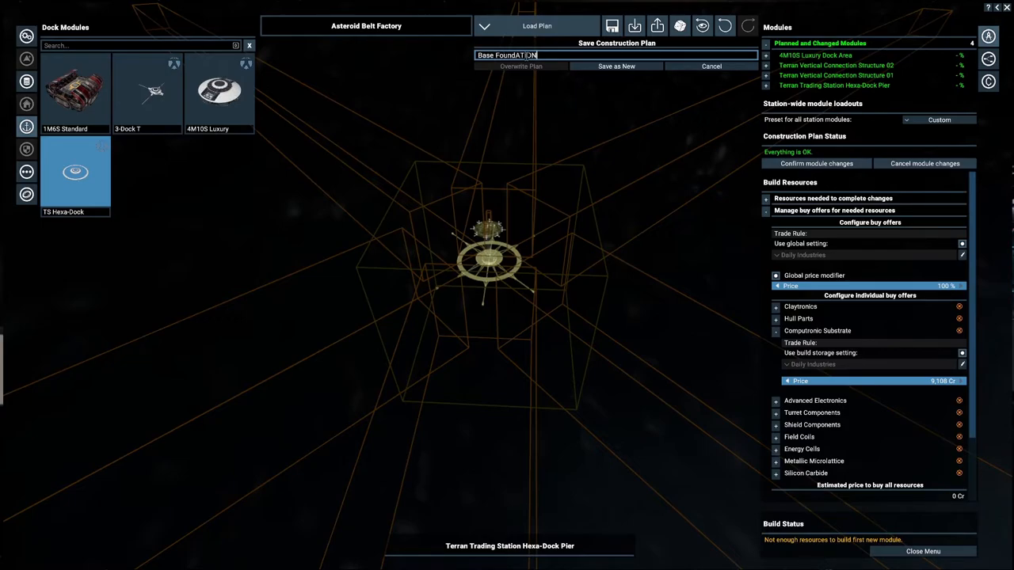
key("BackSpace")
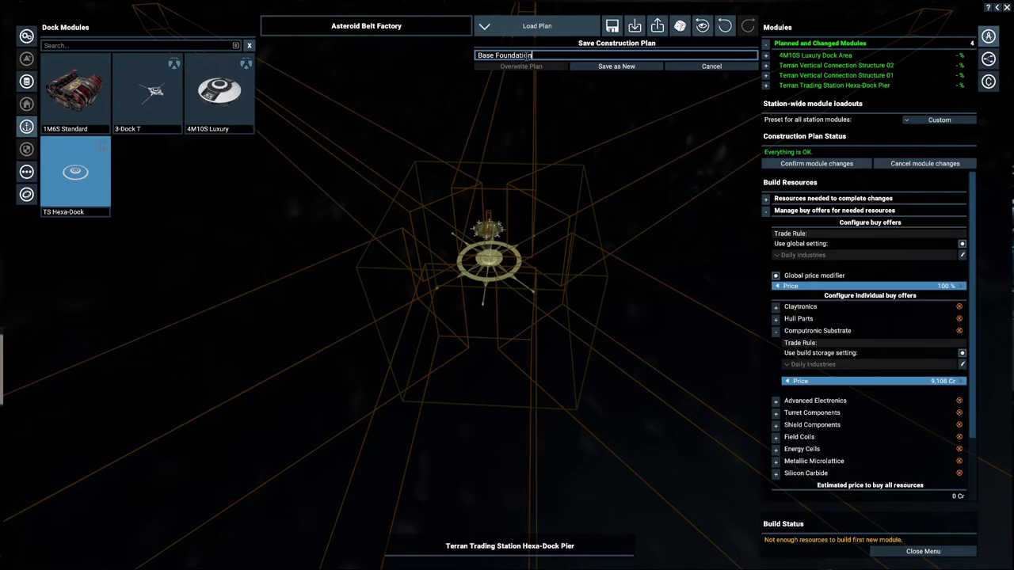
left_click(710, 67)
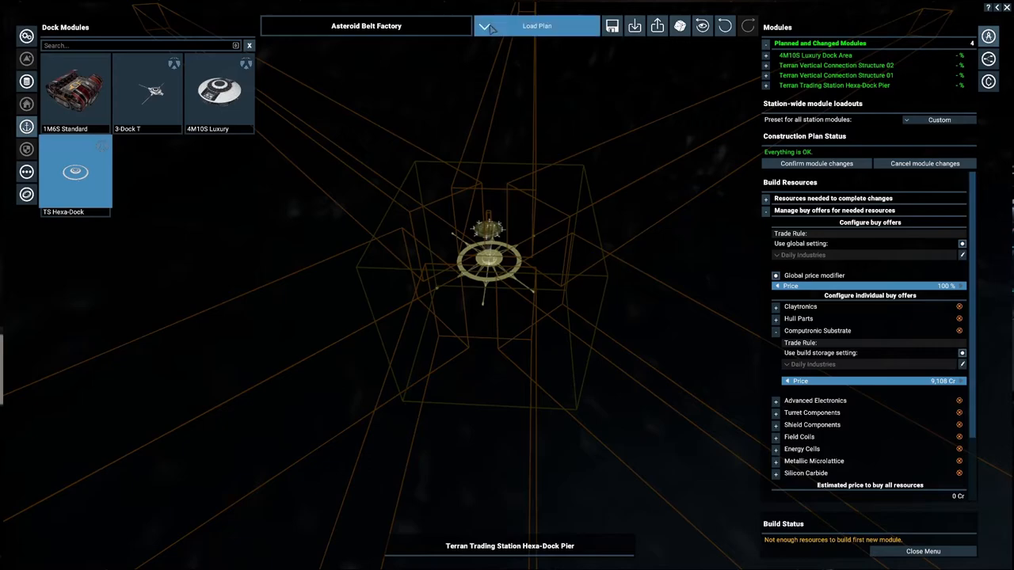
Step: Load the saved Base Foundation plan back into the Asteroid Belt Factory planner
left_click(535, 25)
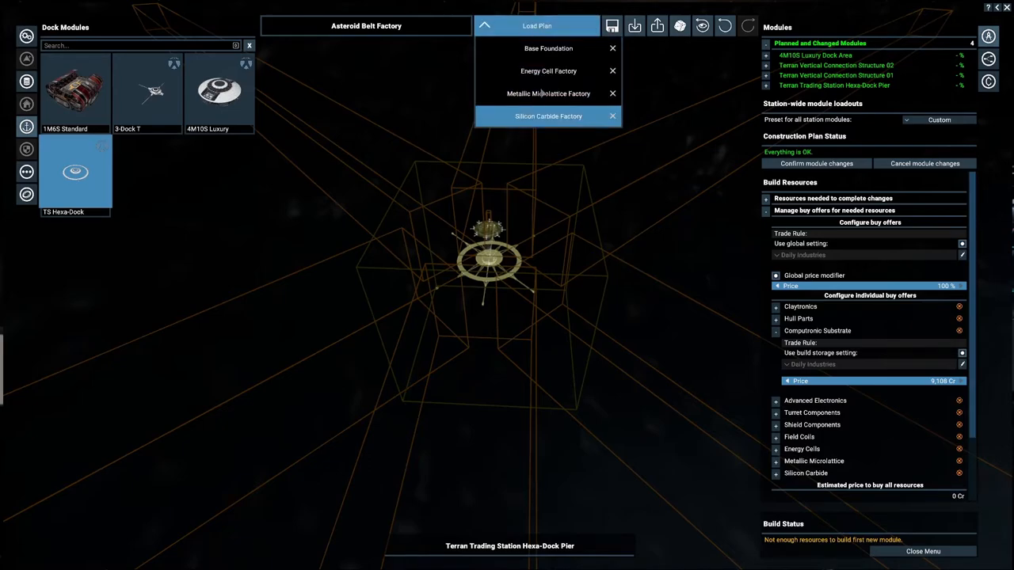
mouse_move(680, 25)
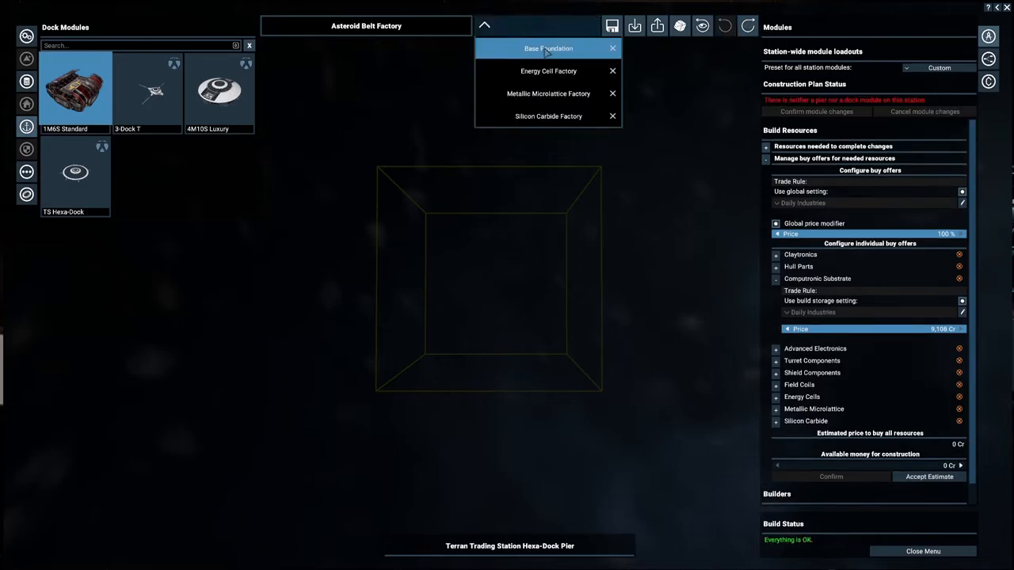
left_click(548, 48)
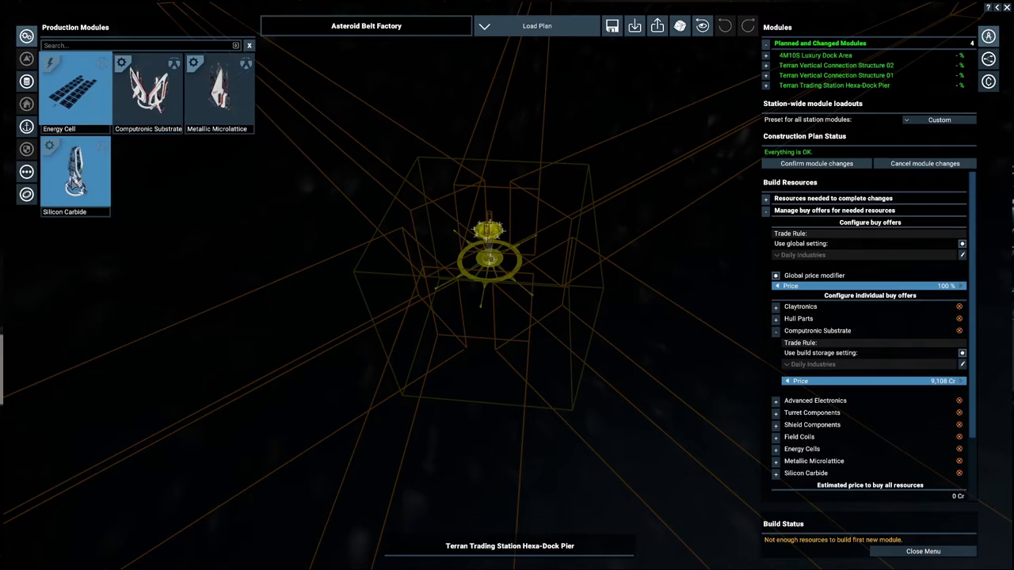
mouse_move(73, 184)
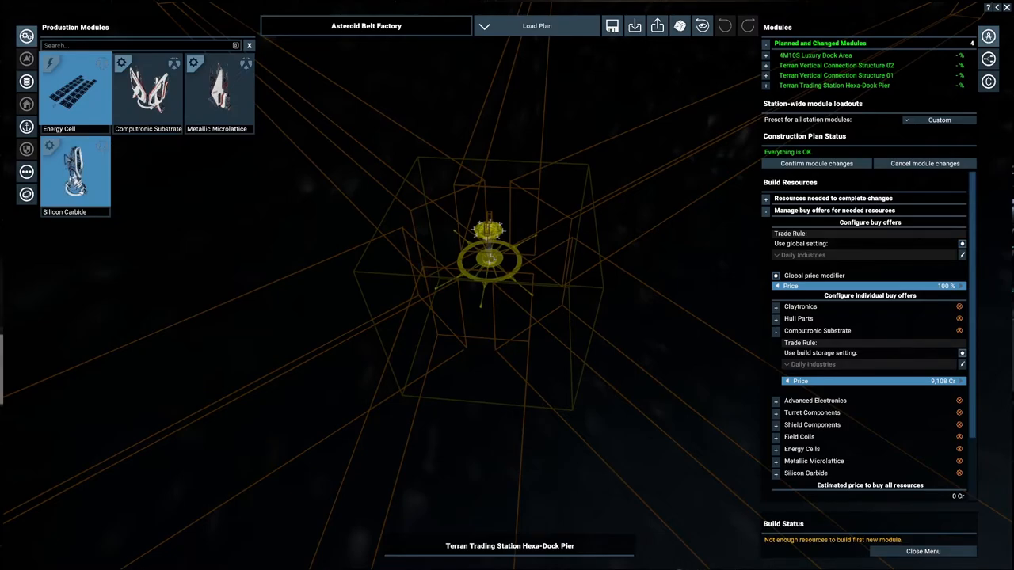
left_click(25, 127)
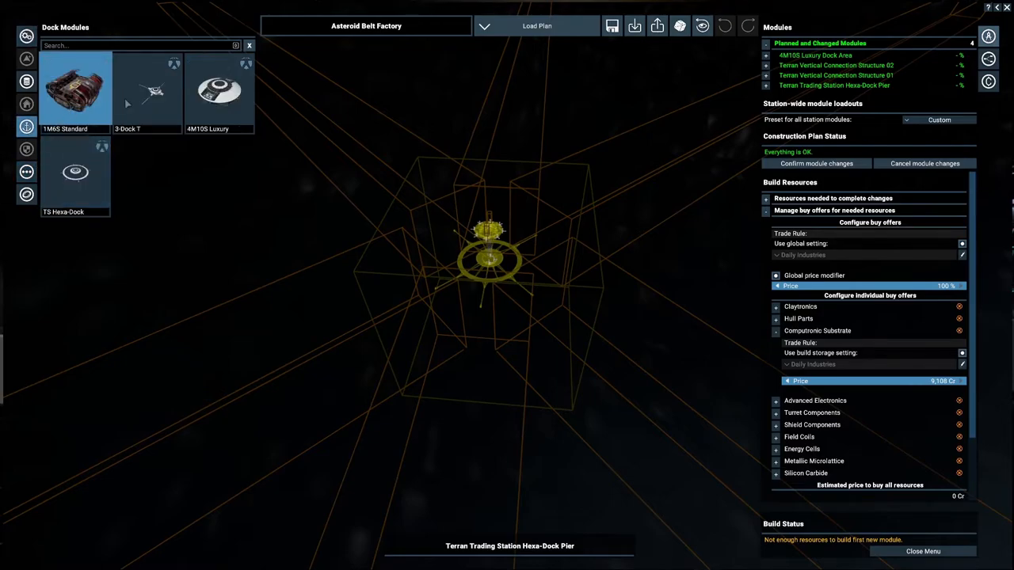
Step: Place Terran L Solid and L Liquid storage modules and start placing L Container storages
left_click(25, 171)
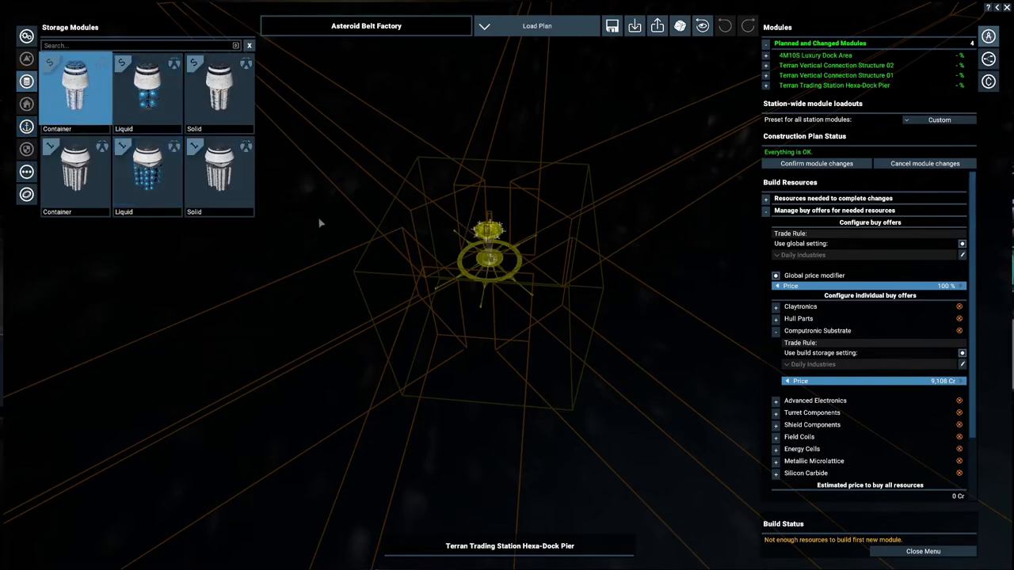
mouse_move(669, 279)
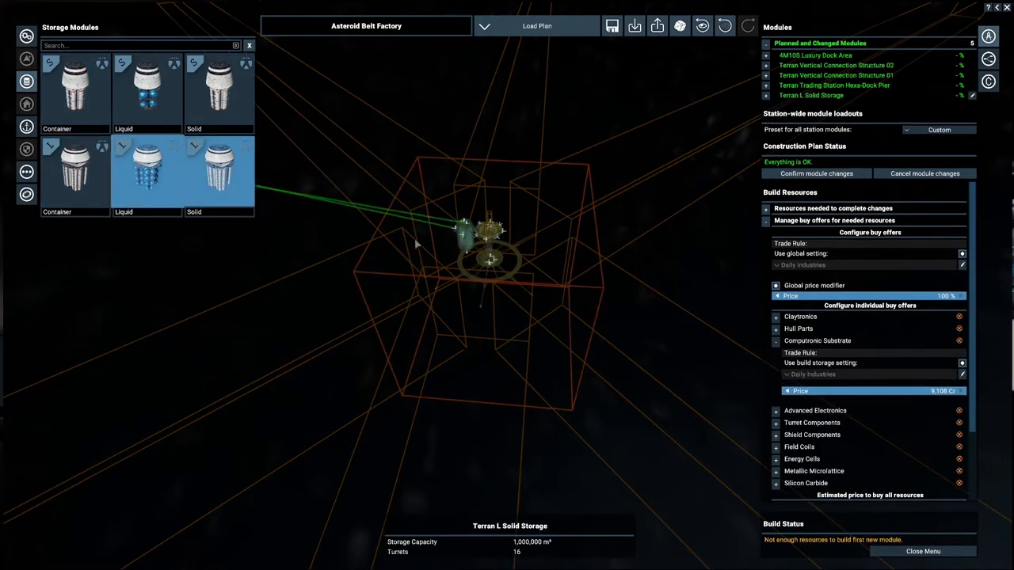
left_click(146, 171)
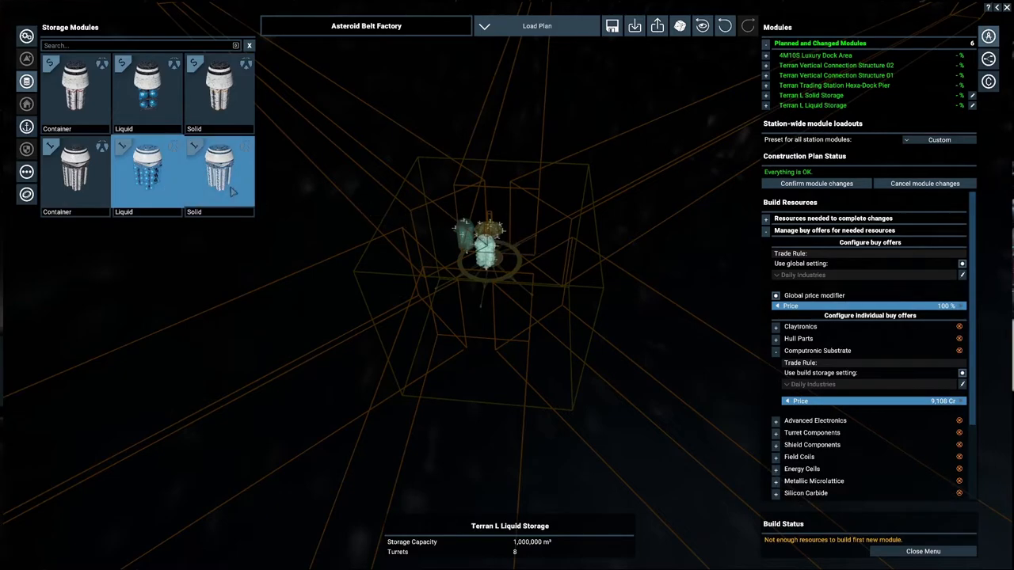
left_click(75, 171)
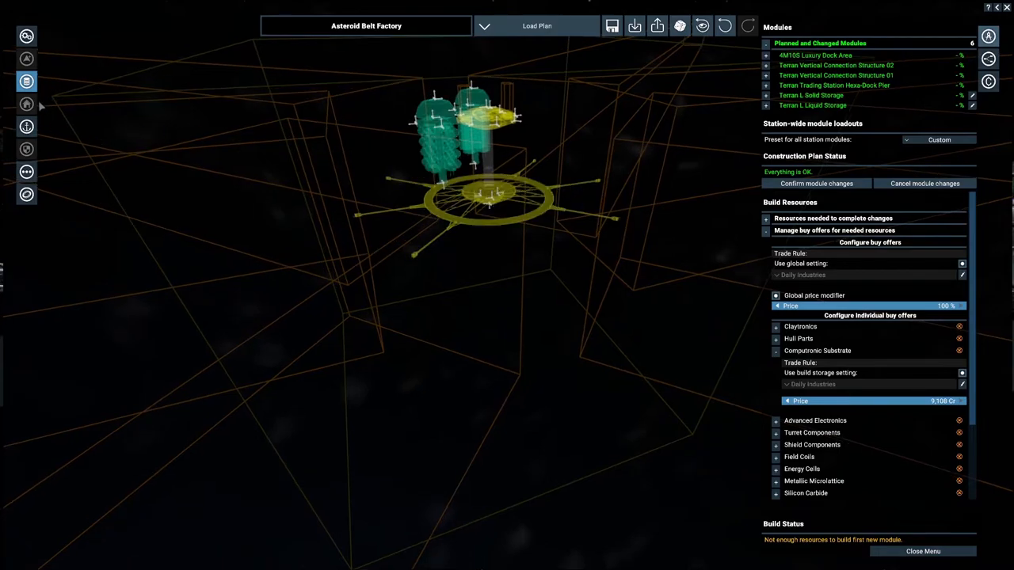
left_click(25, 82)
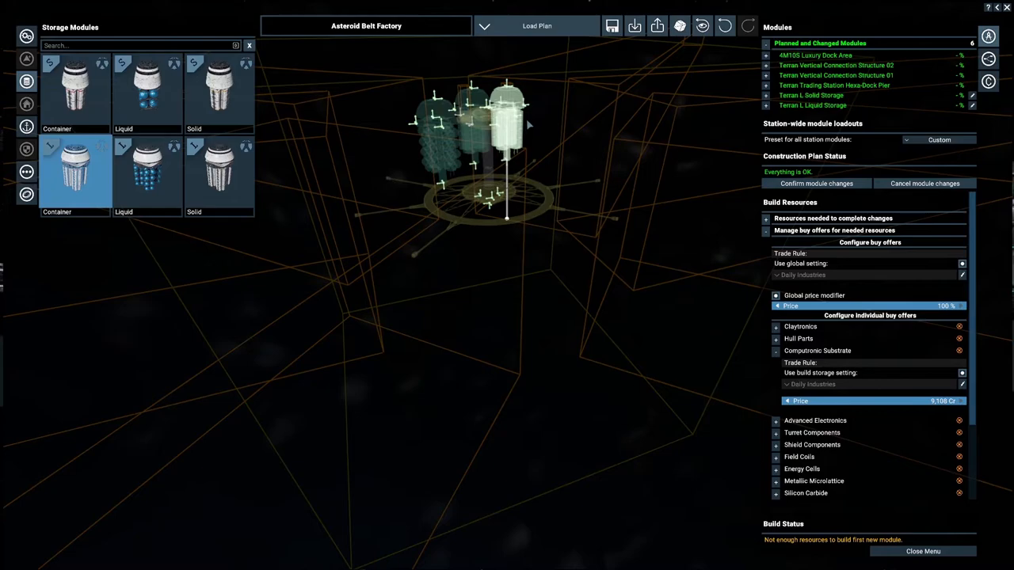
mouse_move(504, 133)
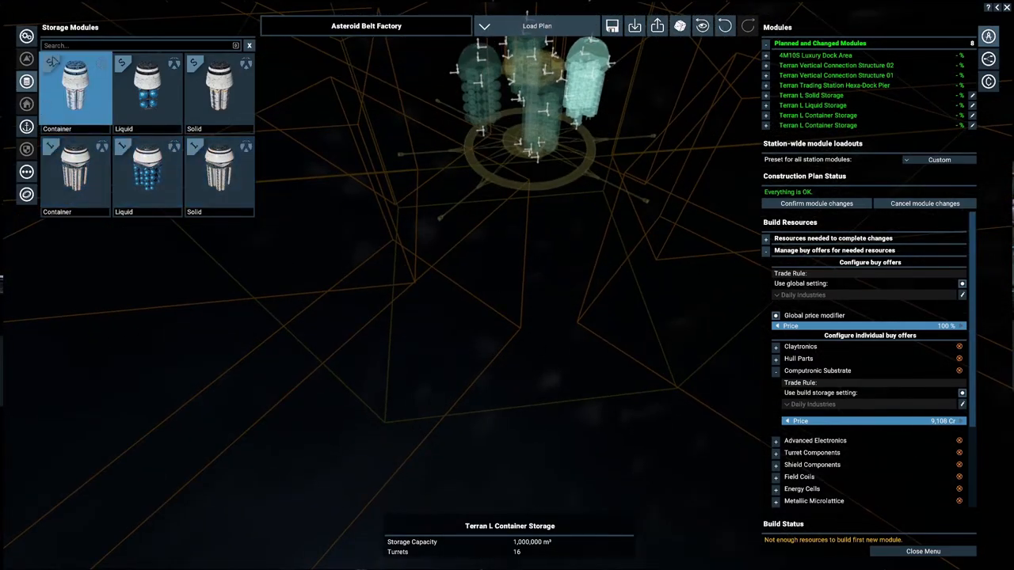
Step: Browse the Production Modules to place Silicon Carbide production modules
left_click(25, 59)
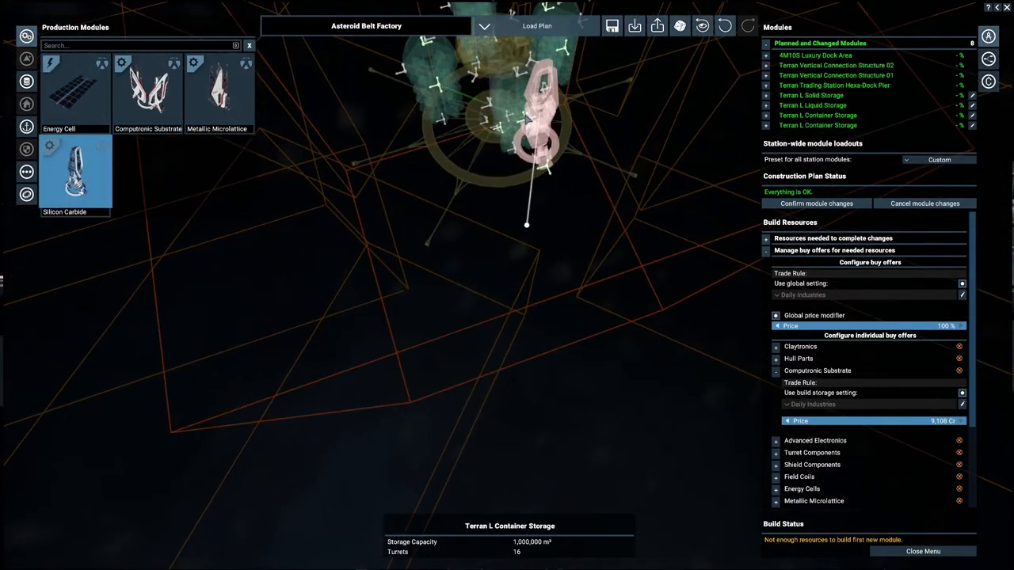
mouse_move(567, 381)
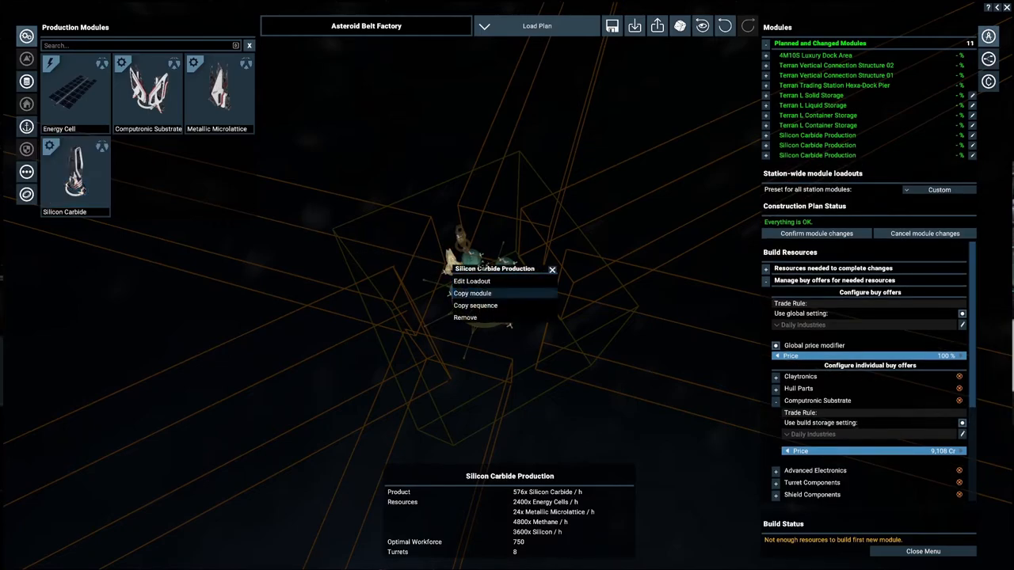
Step: Copy the Silicon Carbide Production module to add further productions to the plan
left_click(472, 293)
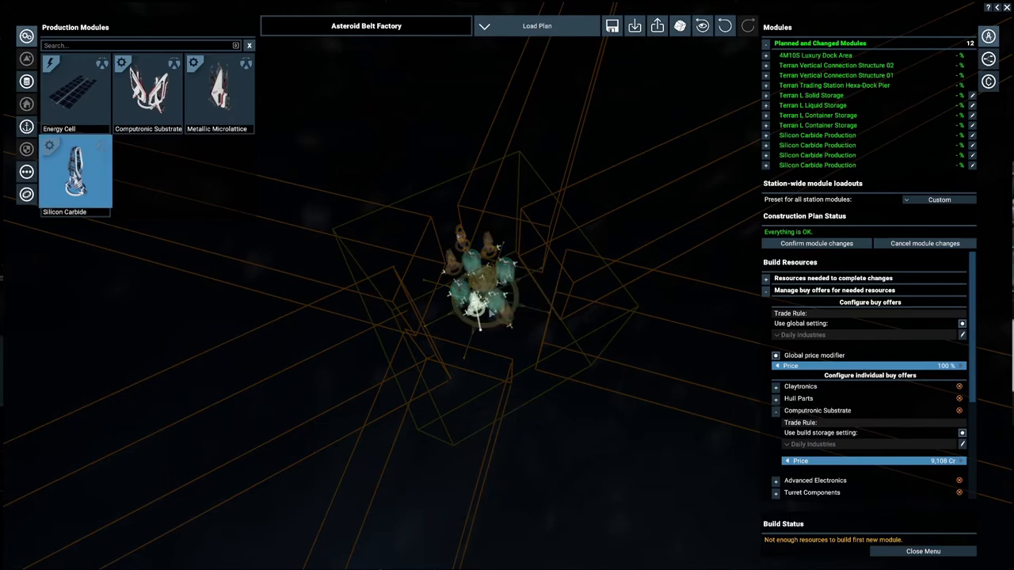
right_click(475, 285)
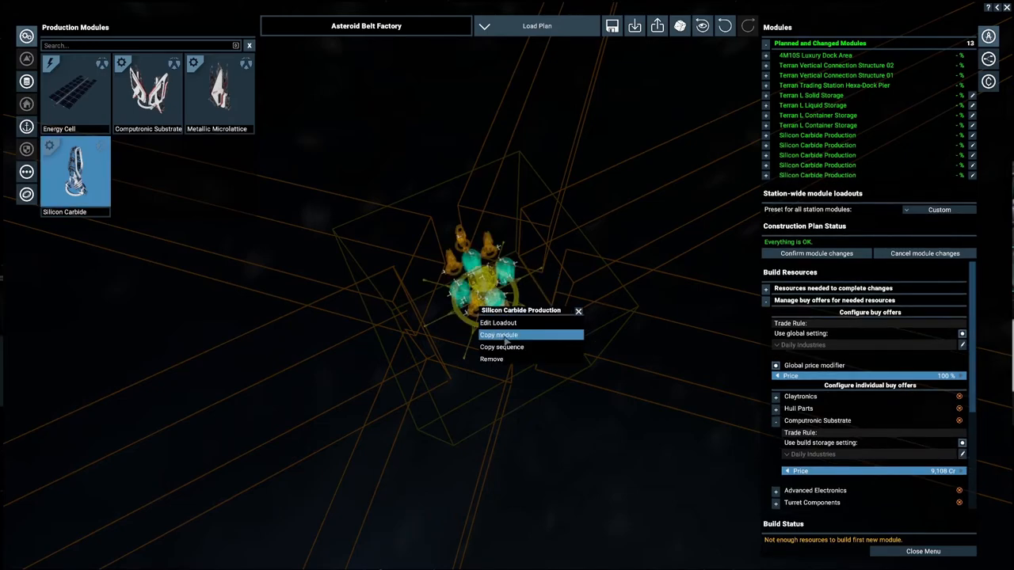
left_click(497, 334)
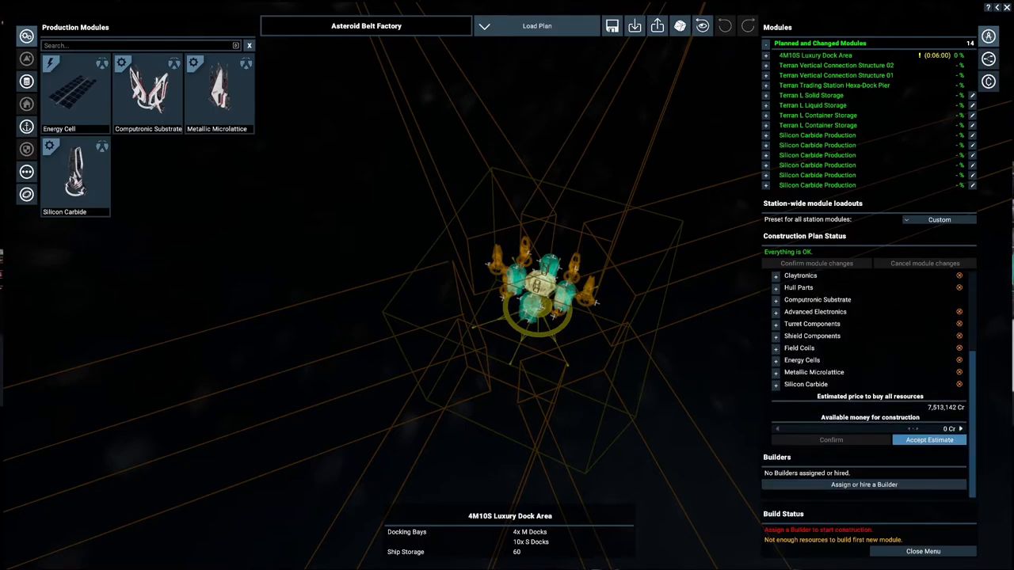
Step: Assign the Kyushu construction vessel, accept the 7.51 million Cr estimate and close the build plan
left_click(863, 484)
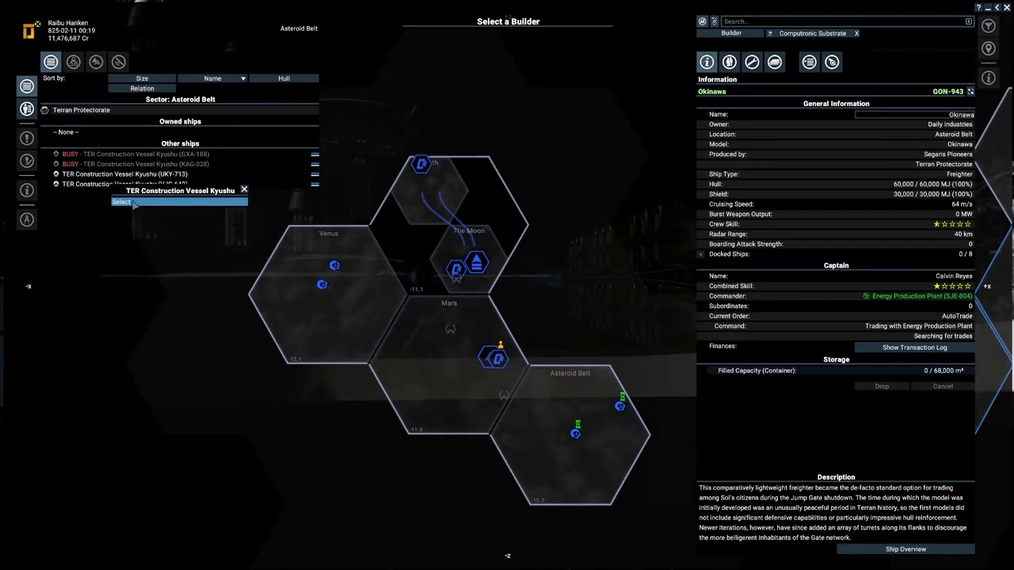
left_click(121, 203)
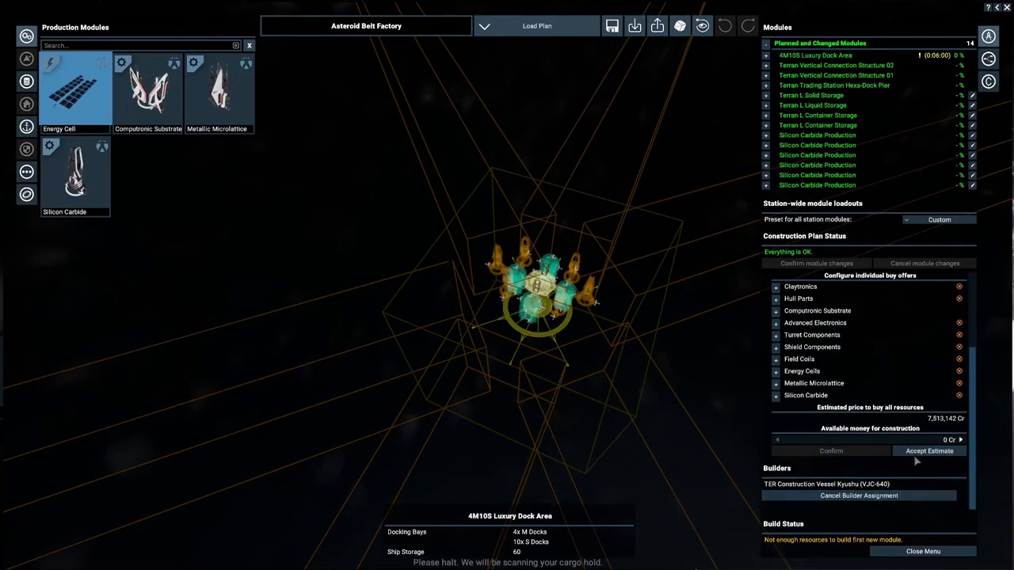
left_click(928, 450)
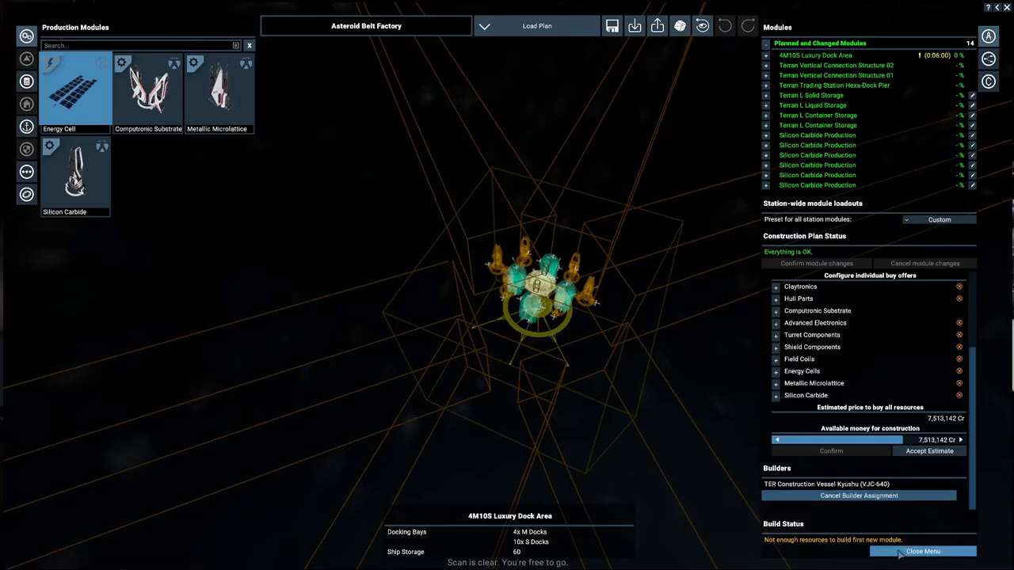
left_click(922, 551)
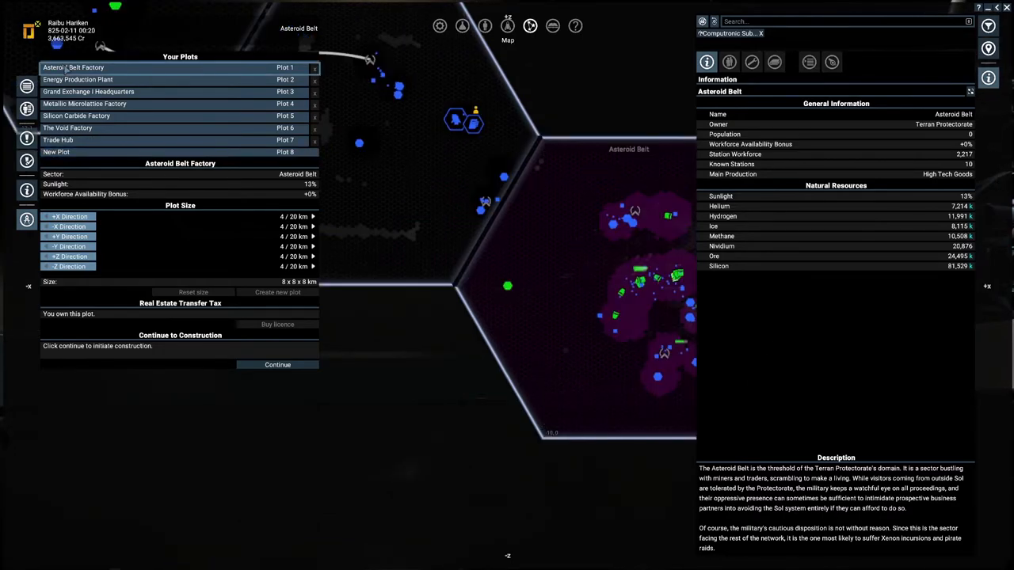
mouse_move(419, 276)
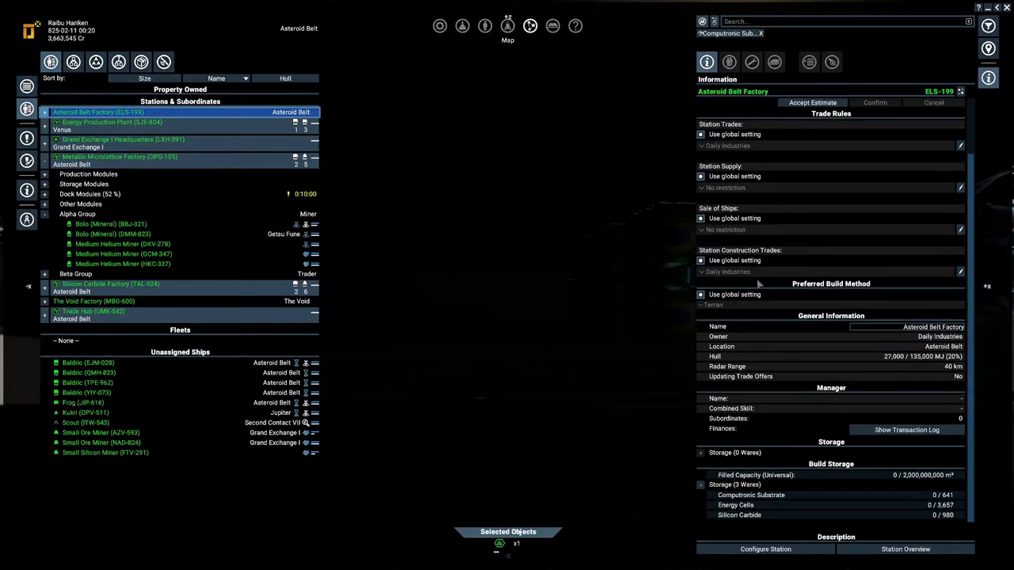
Step: Rename the Asteroid Belt Factory to 'Computronic Substrate Factory' via Property Owned
right_click(98, 110)
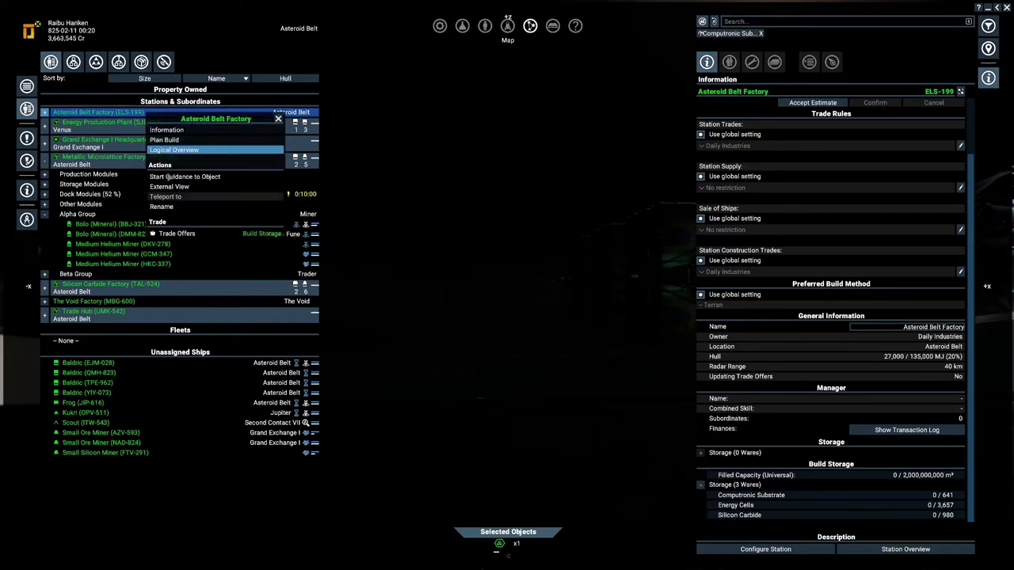
left_click(162, 206)
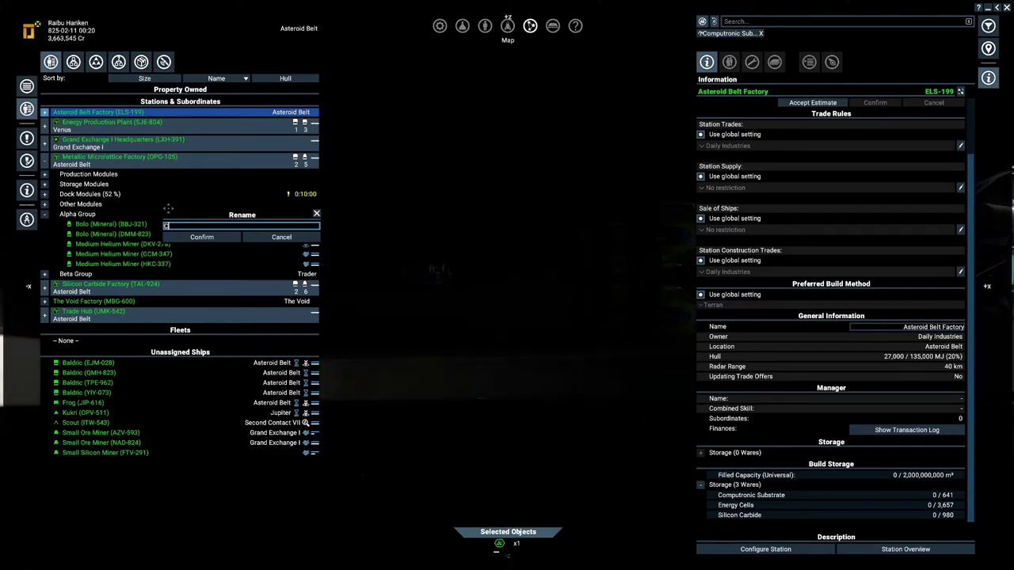
type("Compute")
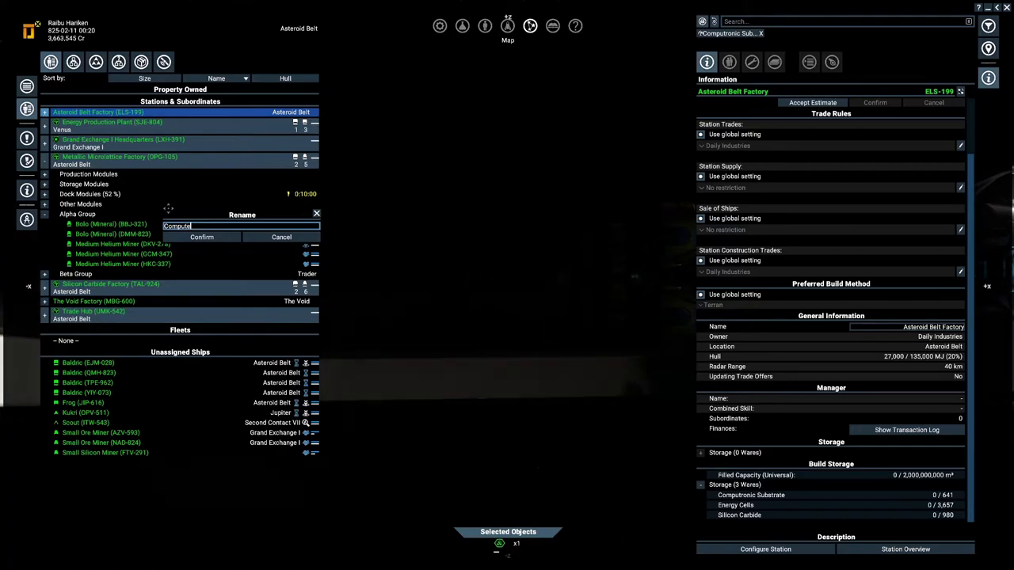
key("backspace")
type("ronic Substrat")
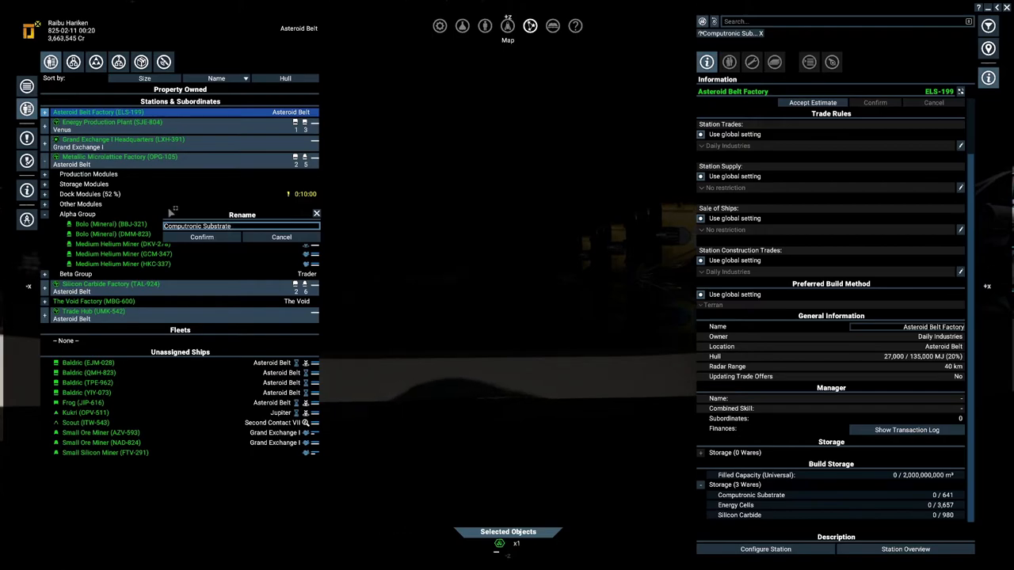
type("Factory")
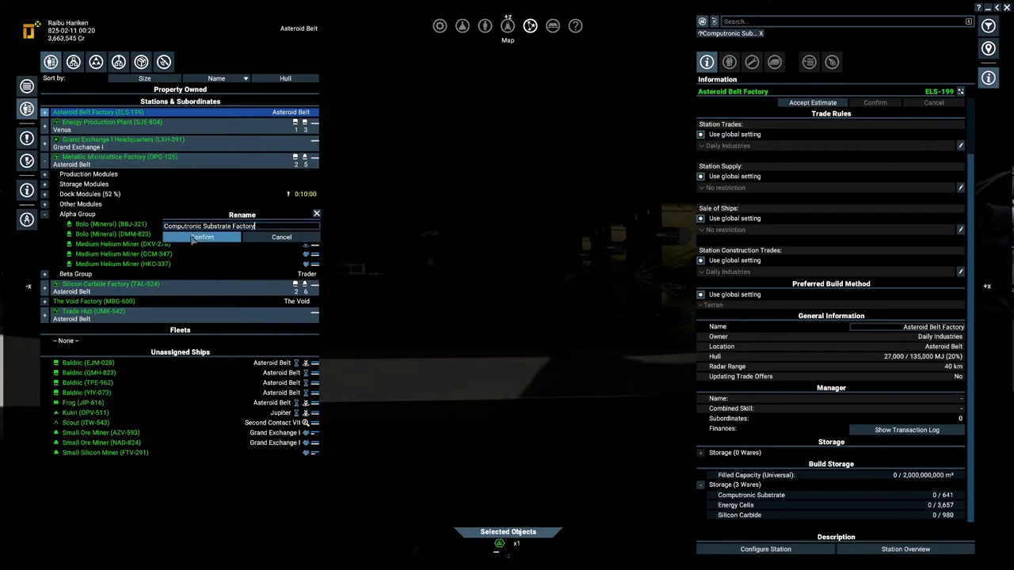
left_click(203, 238)
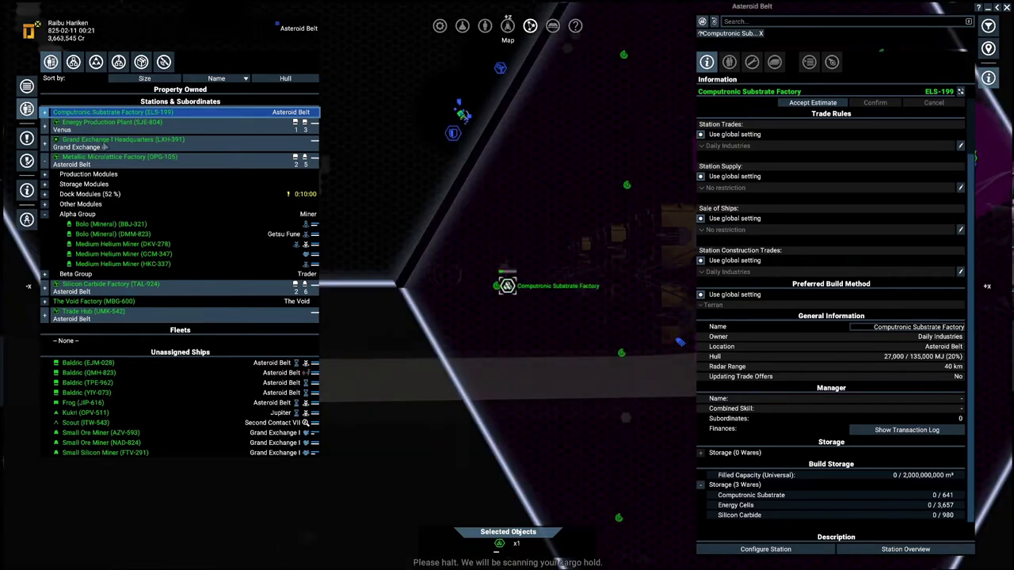
Step: View the Metallic Microlattice, Silicon Carbide and The Void Factory details in turn
left_click(108, 122)
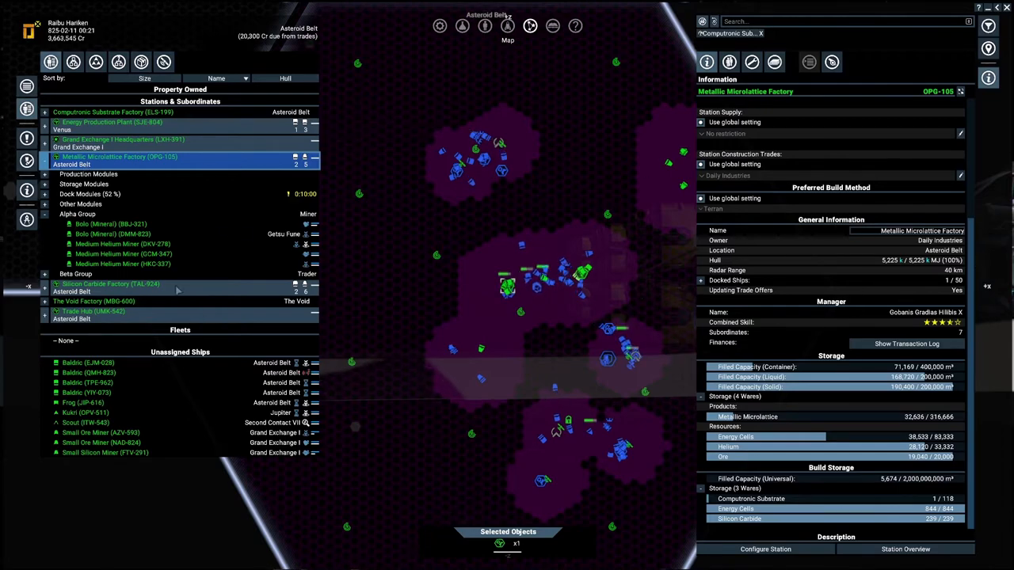
left_click(110, 284)
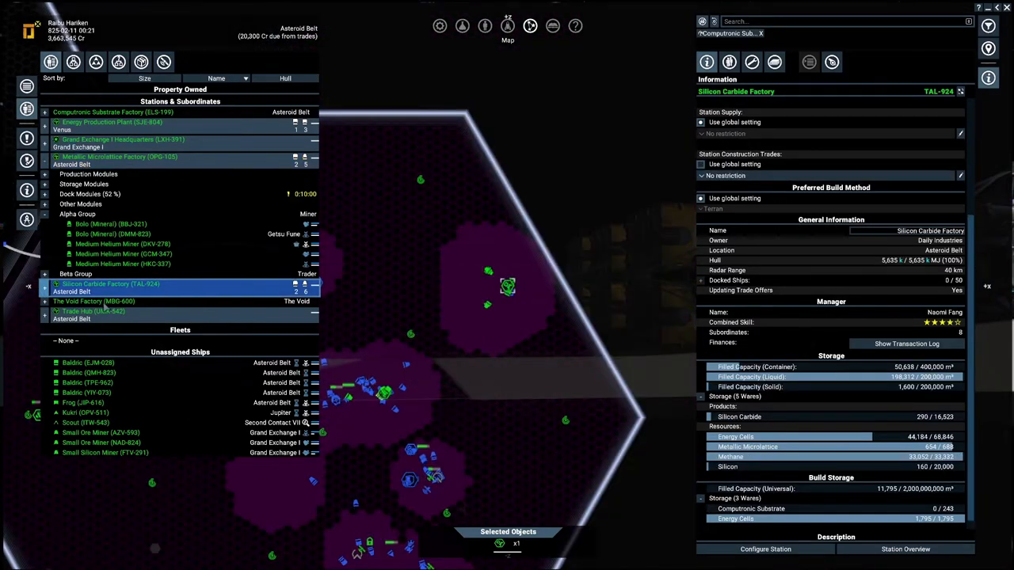
left_click(93, 301)
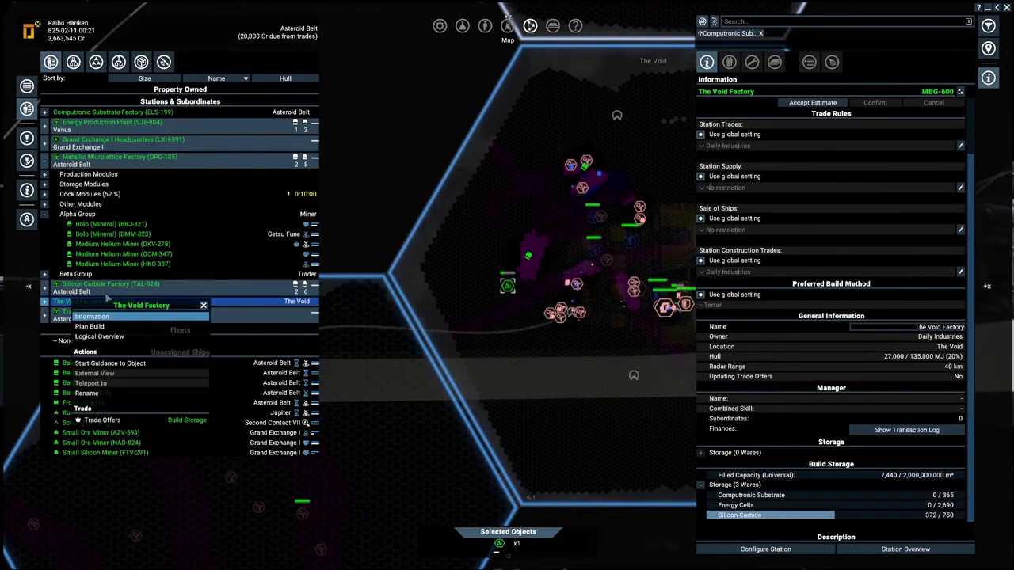
mouse_move(99, 336)
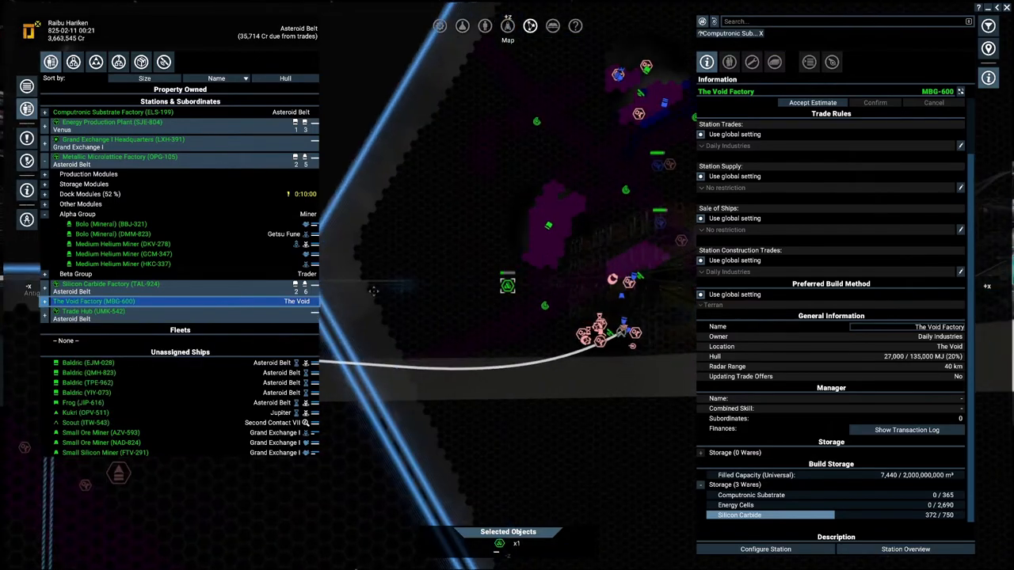
Step: Rename The Void Factory to 'Mining Hub' and confirm the new name
right_click(93, 301)
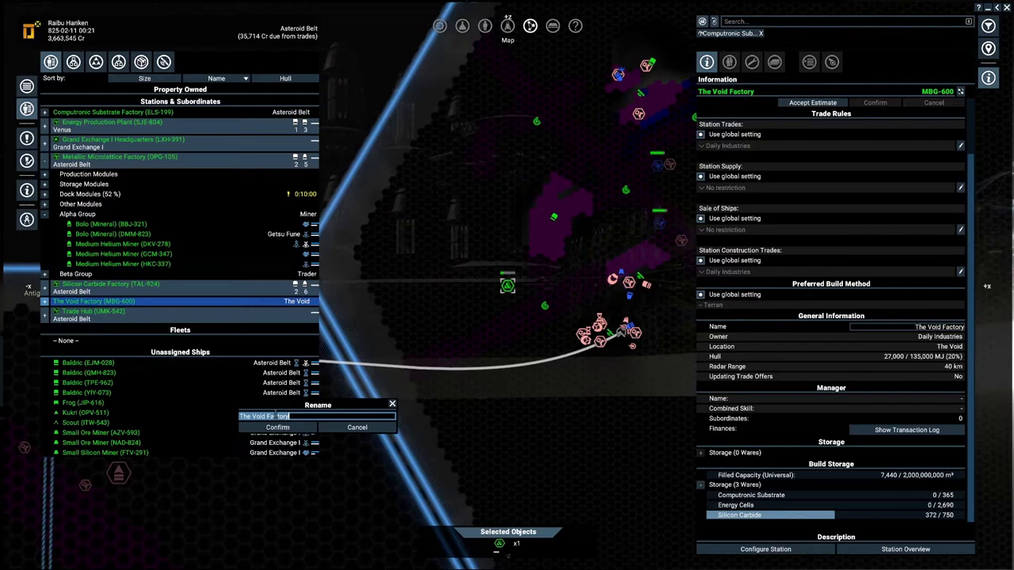
type("Mineral")
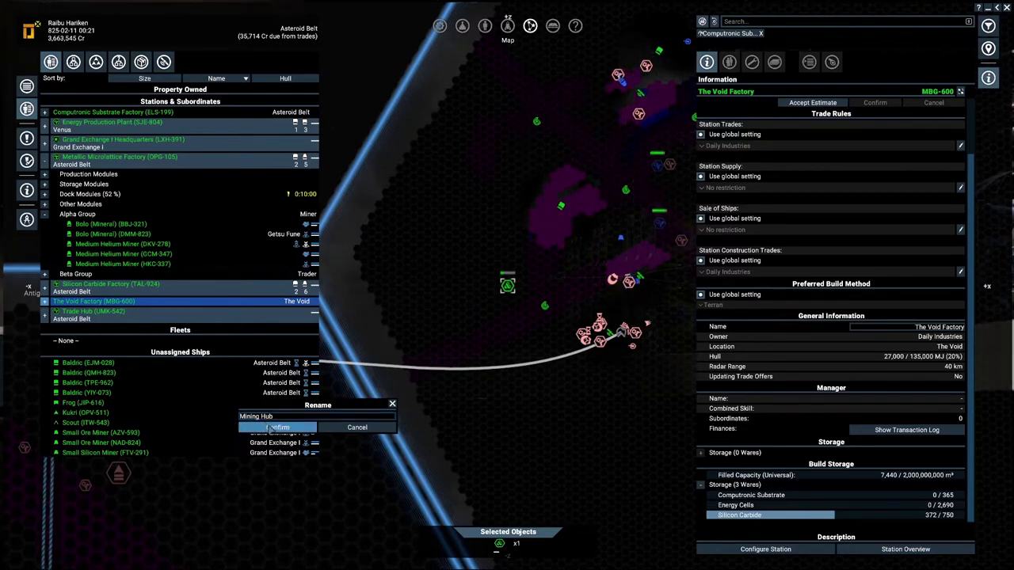
left_click(277, 427)
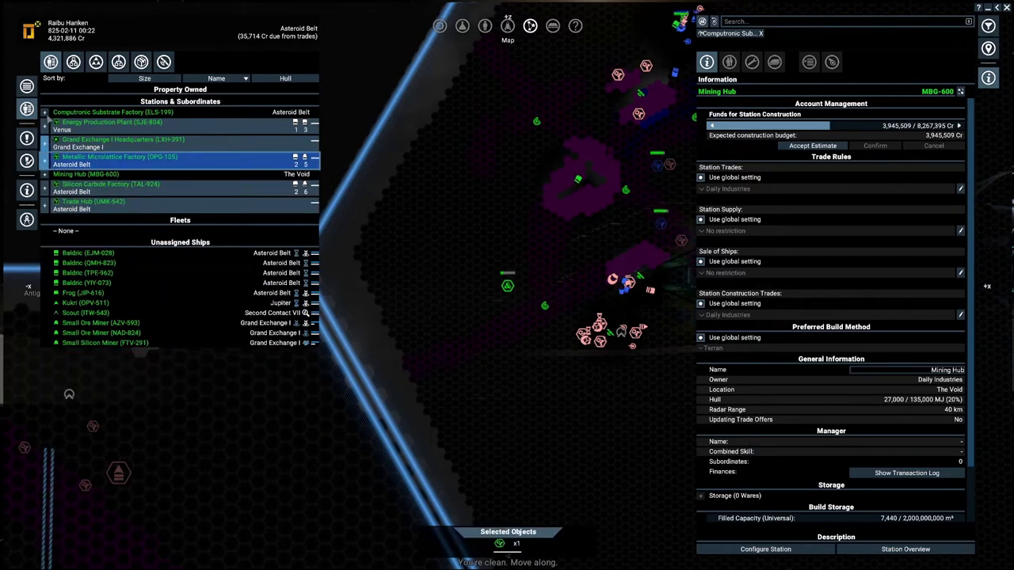
Step: Bring up the Silicon Carbide Factory's station overview under Computronic Substrate Factory
left_click(44, 111)
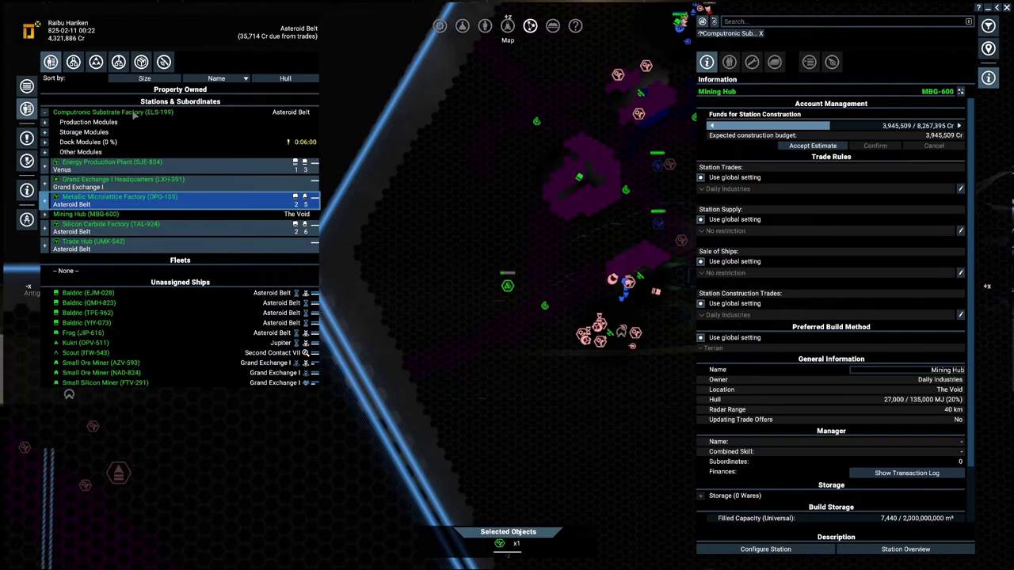
left_click(114, 111)
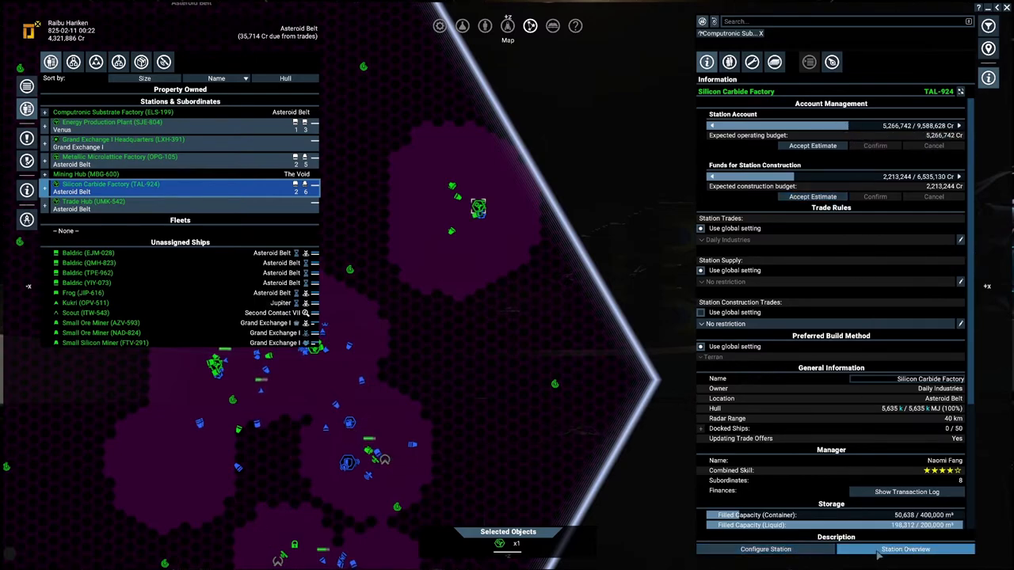
left_click(906, 549)
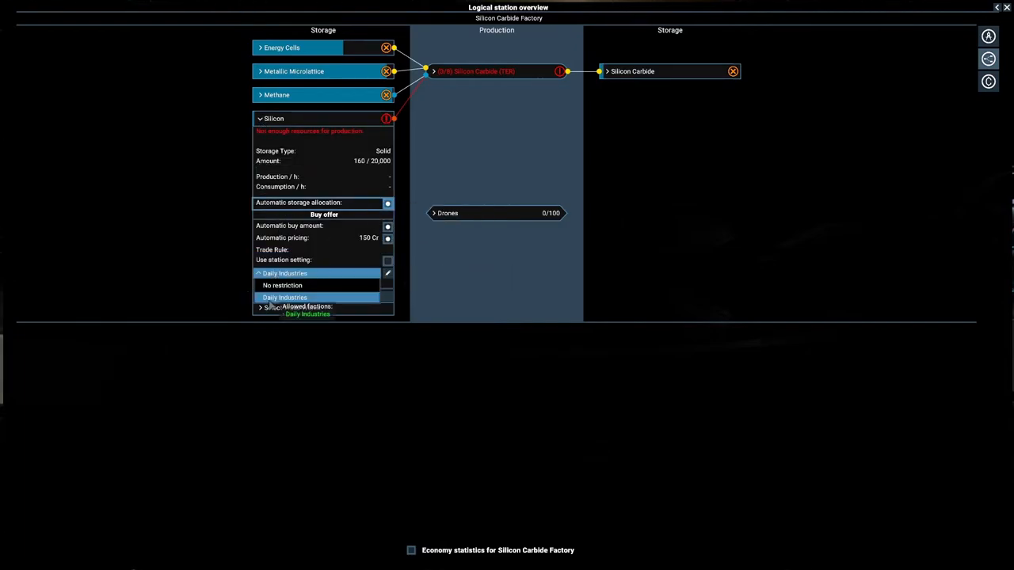
Step: Collapse the Silicon storage entry and close the Silicon Carbide Factory's production overview
left_click(282, 285)
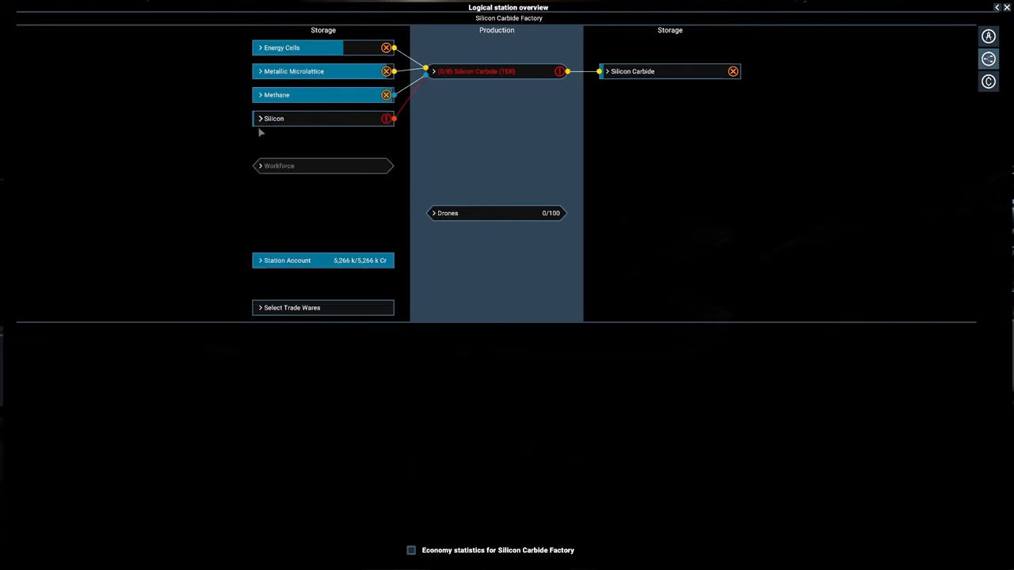
mouse_move(285, 144)
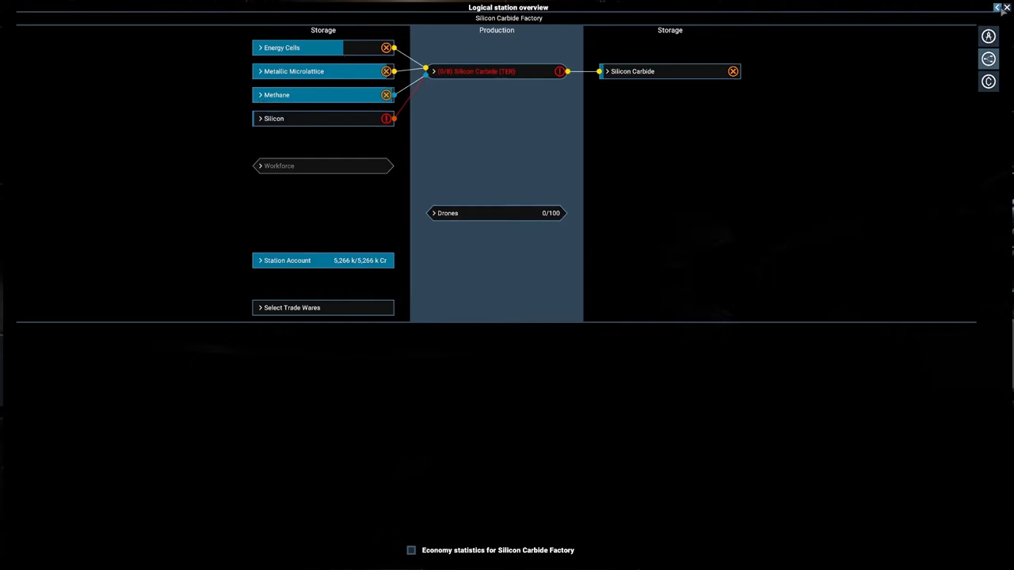
left_click(1001, 8)
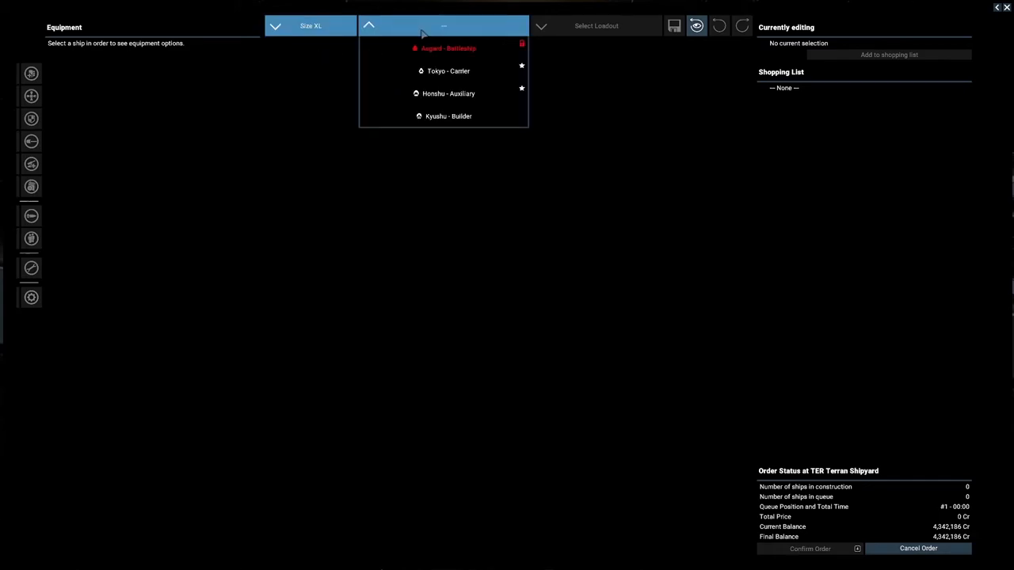
Step: Switch the shipyard order to L hulls and pick the Okinawa freighter from the ship list
left_click(311, 25)
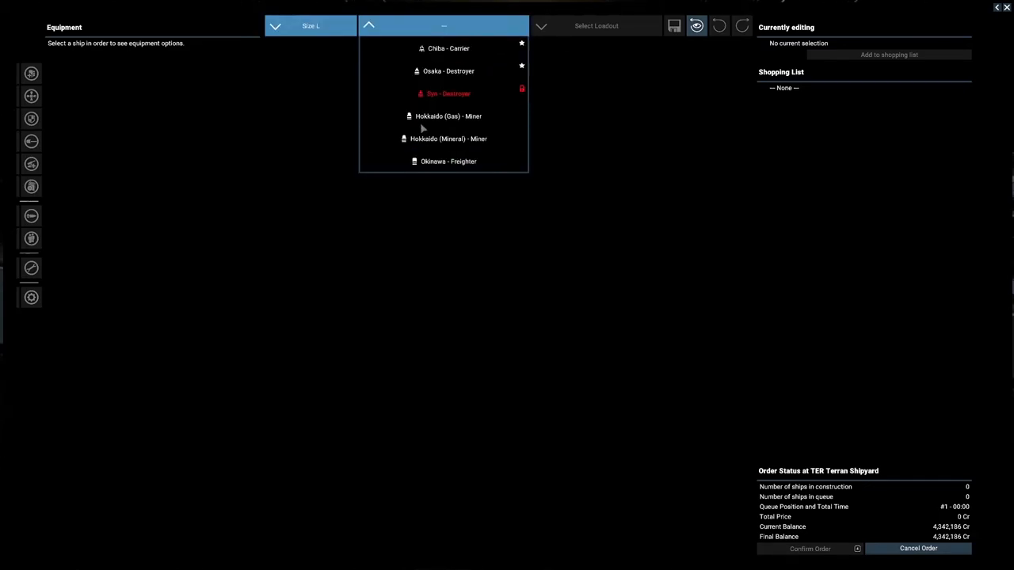
left_click(447, 139)
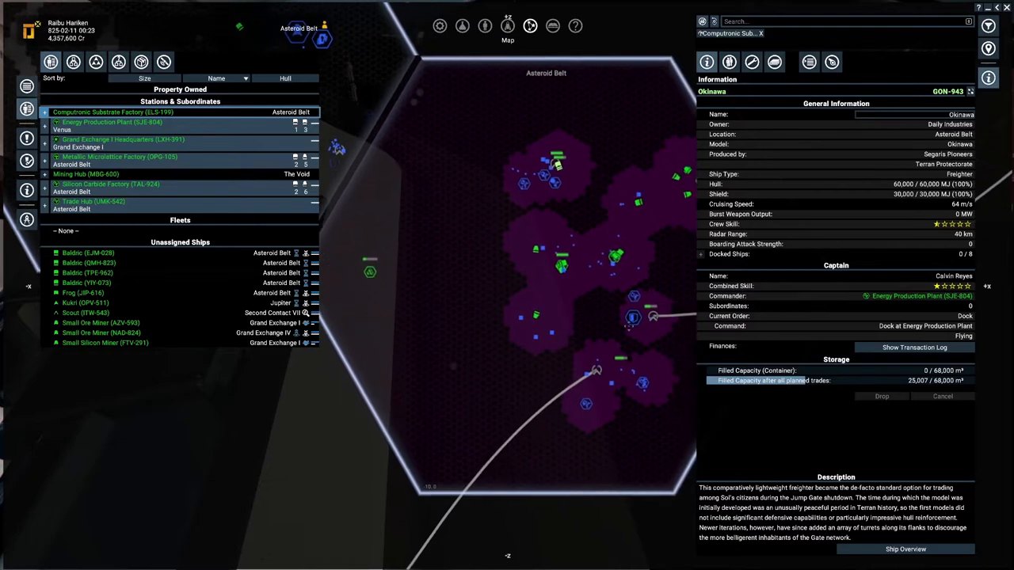
Step: Try the High Preset on the Bolo miner, then settle on the Low Preset at about 883,197 Cr
right_click(602, 149)
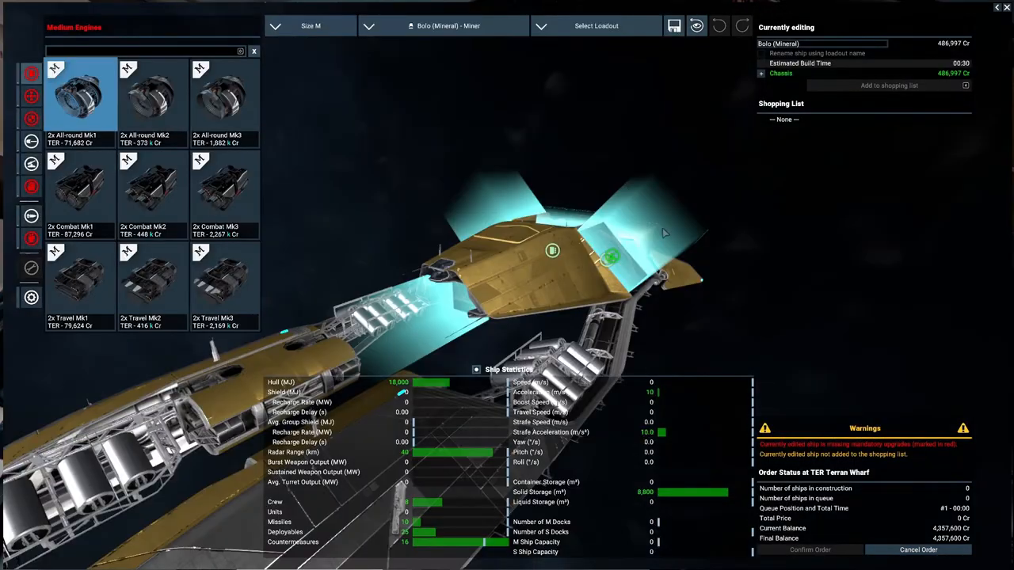
mouse_move(664, 494)
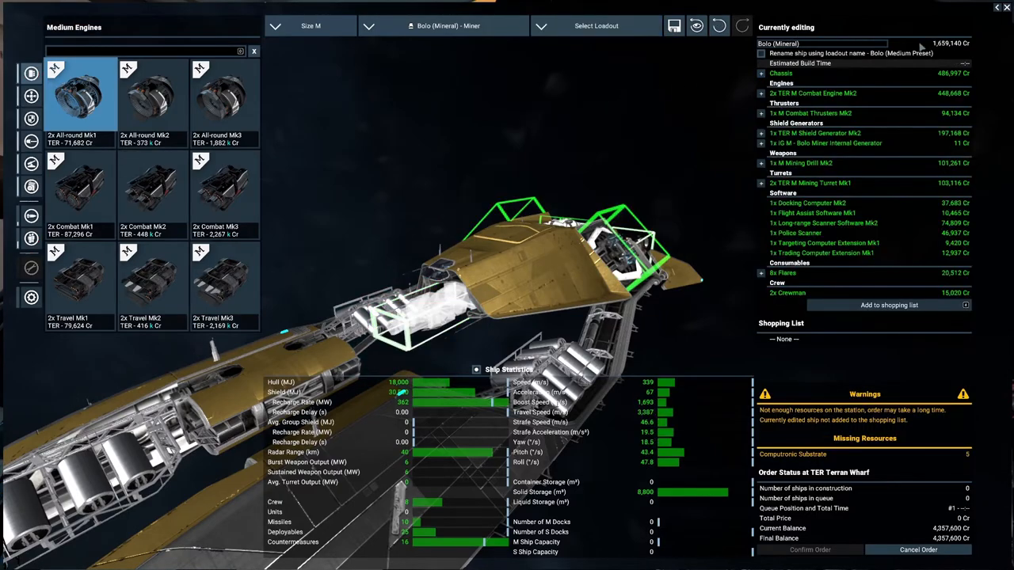
left_click(150, 187)
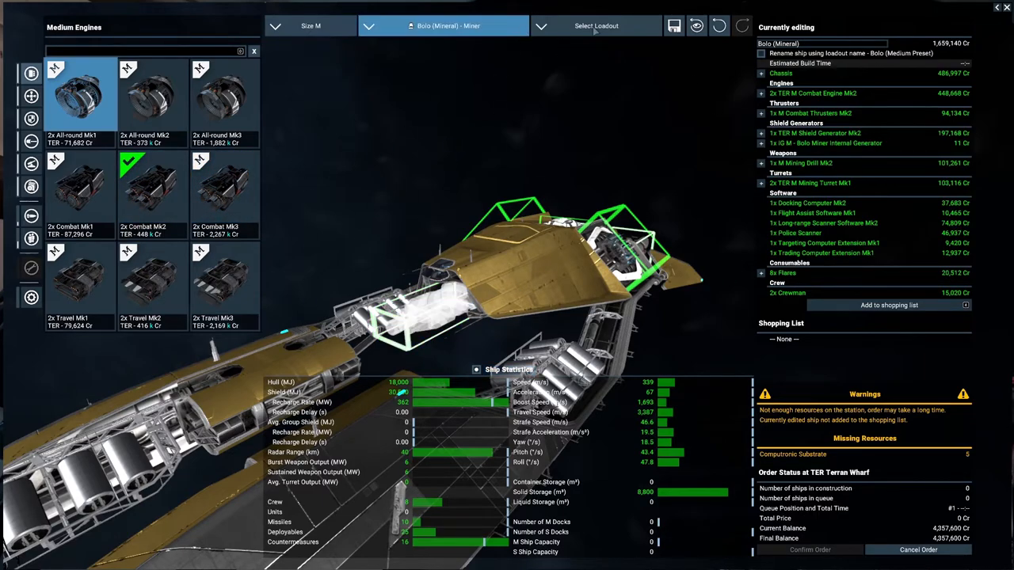
left_click(596, 25)
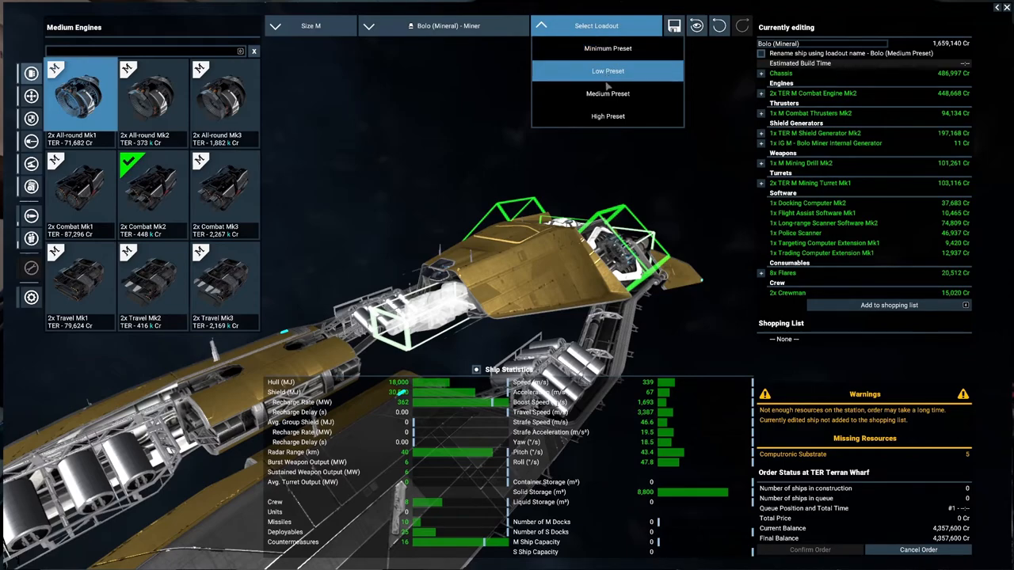
left_click(608, 116)
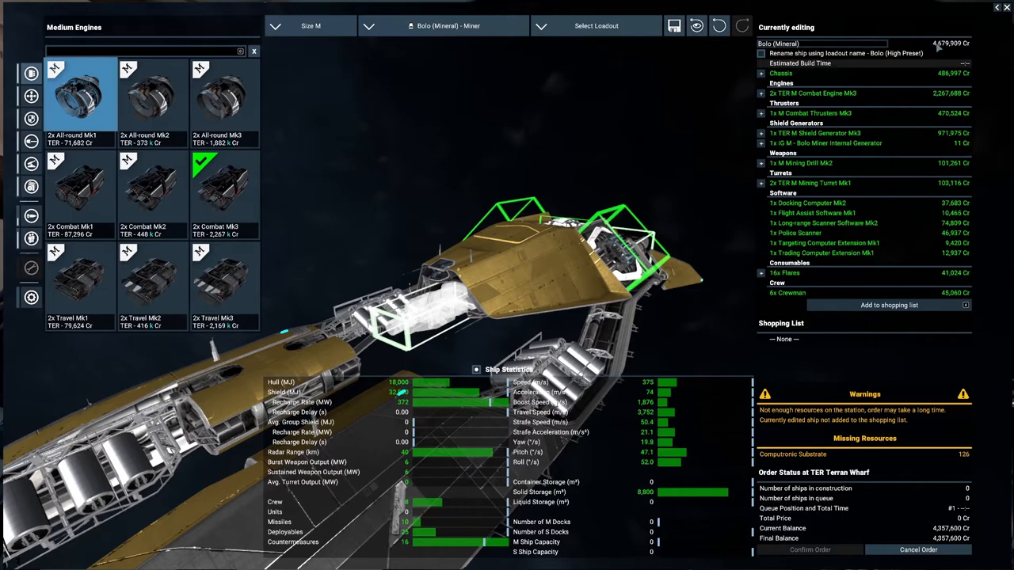
left_click(596, 25)
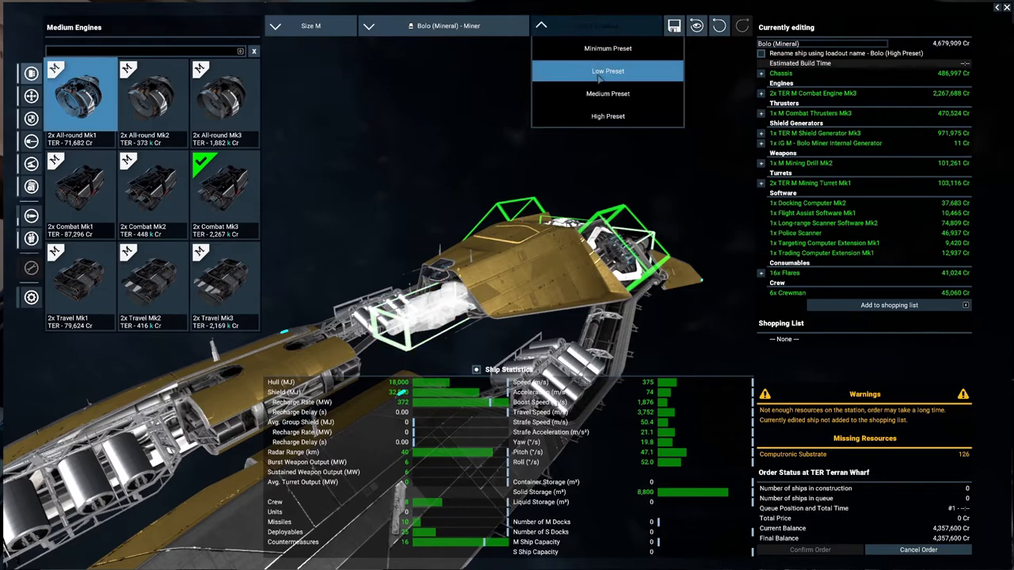
left_click(608, 48)
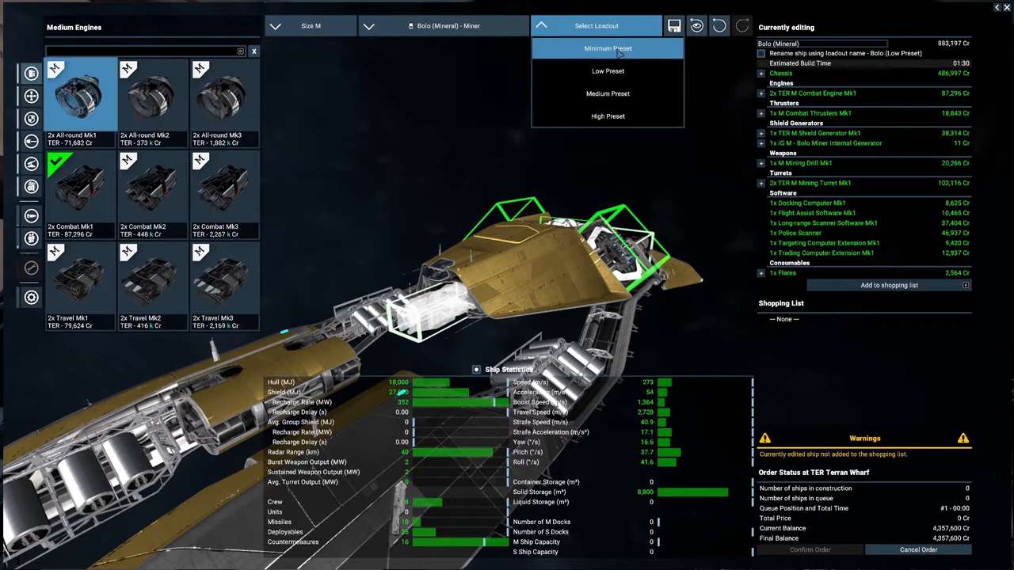
left_click(609, 47)
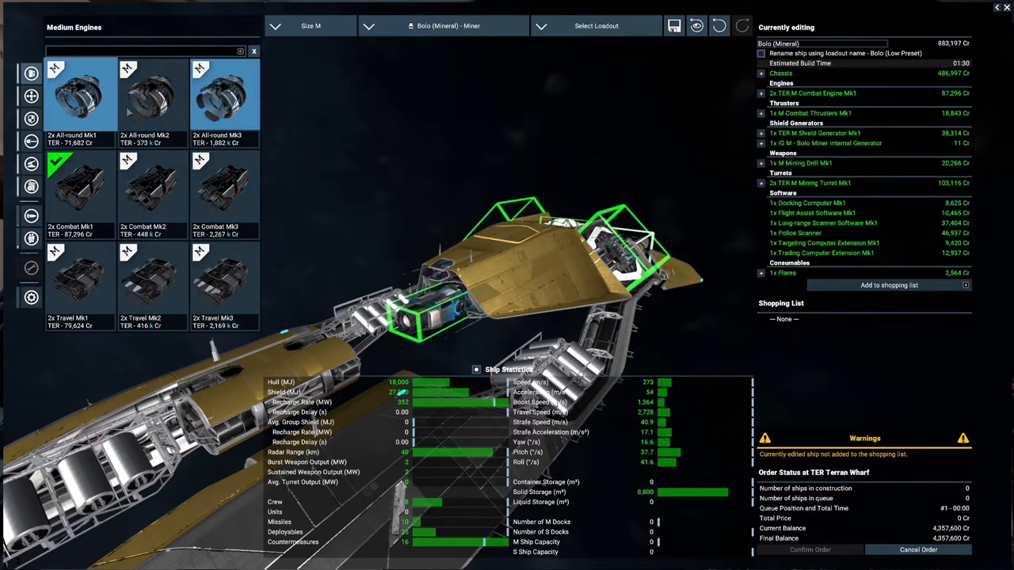
left_click(32, 119)
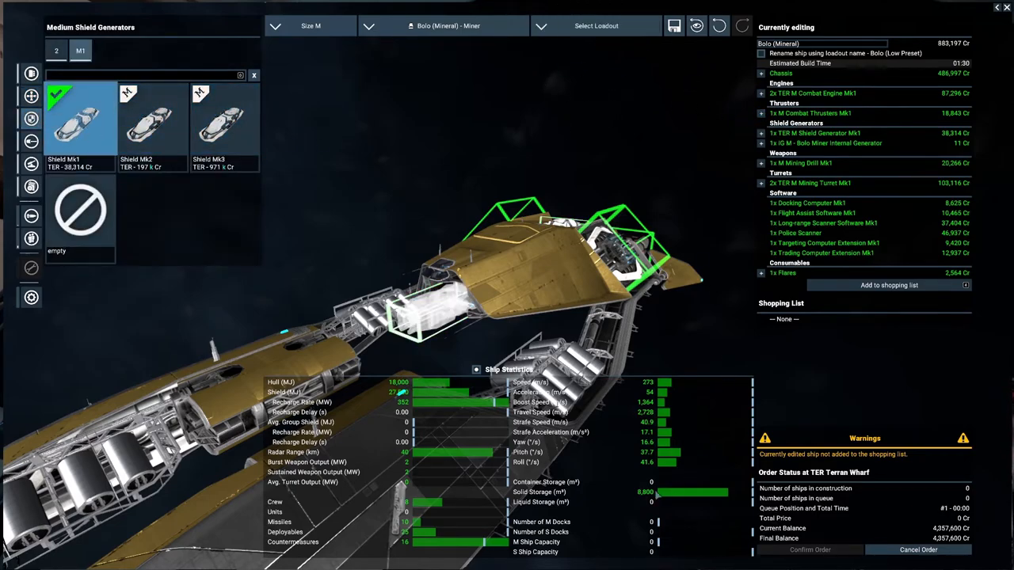
mouse_move(857, 38)
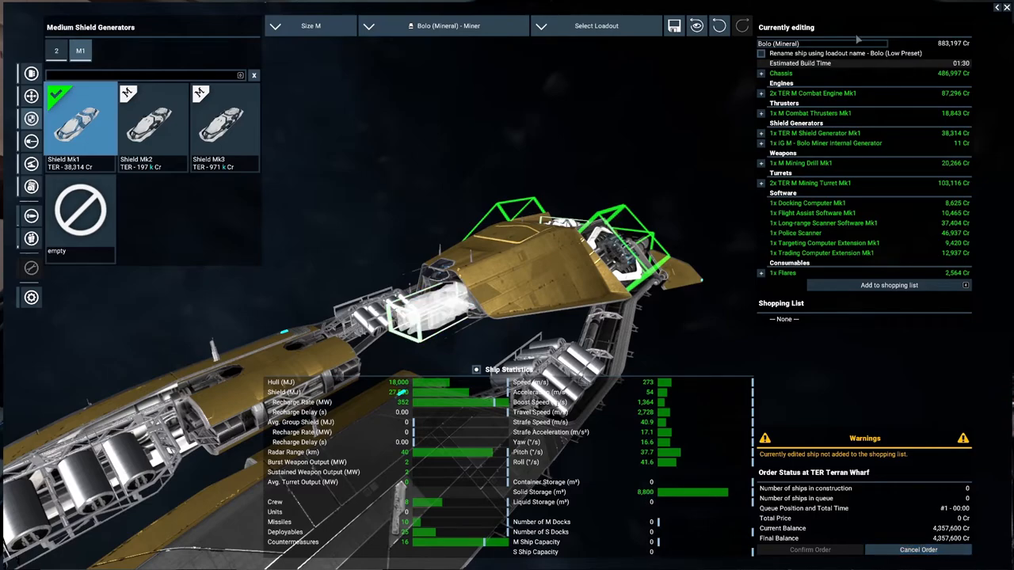
mouse_move(651, 501)
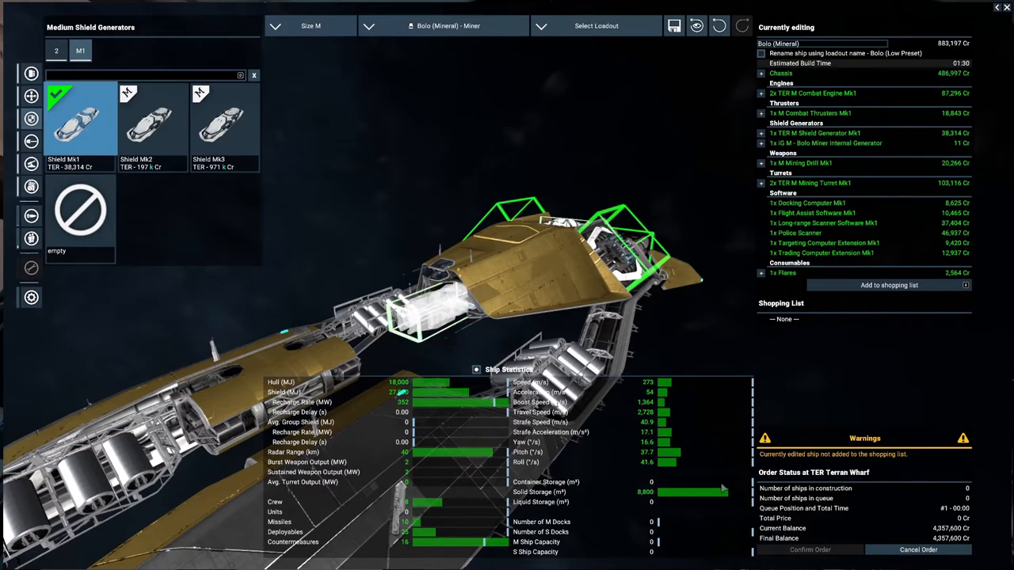
mouse_move(646, 500)
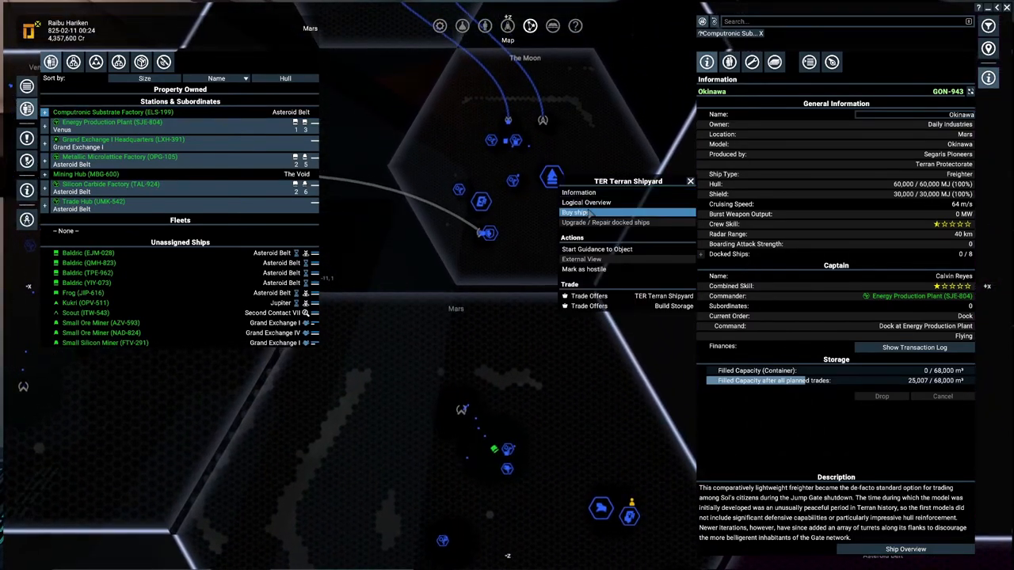
Step: Load the Hokkaido (Mineral) miner into the Terran Shipyard configurator, priced about 3,644,305 Cr
left_click(574, 212)
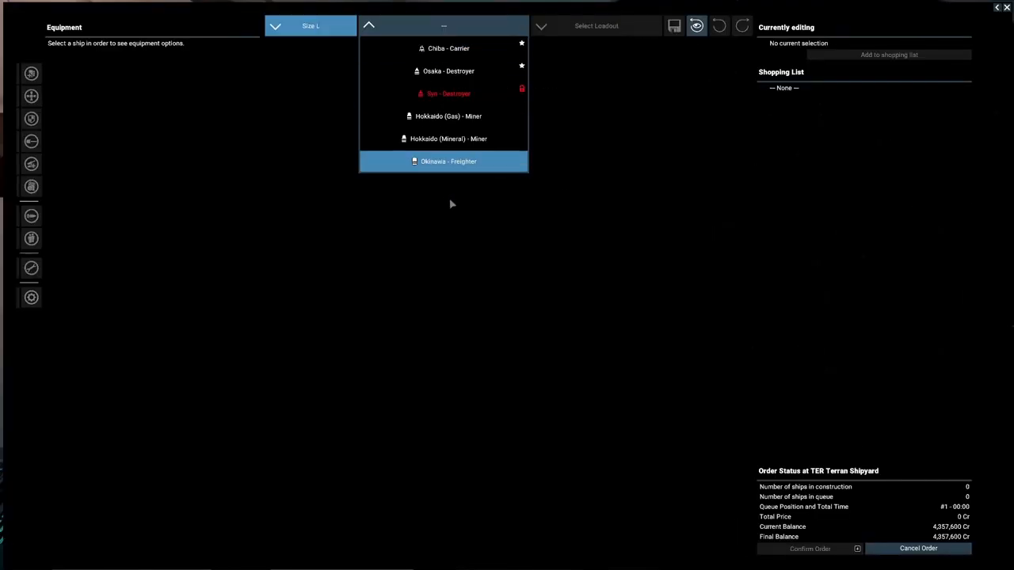
left_click(448, 139)
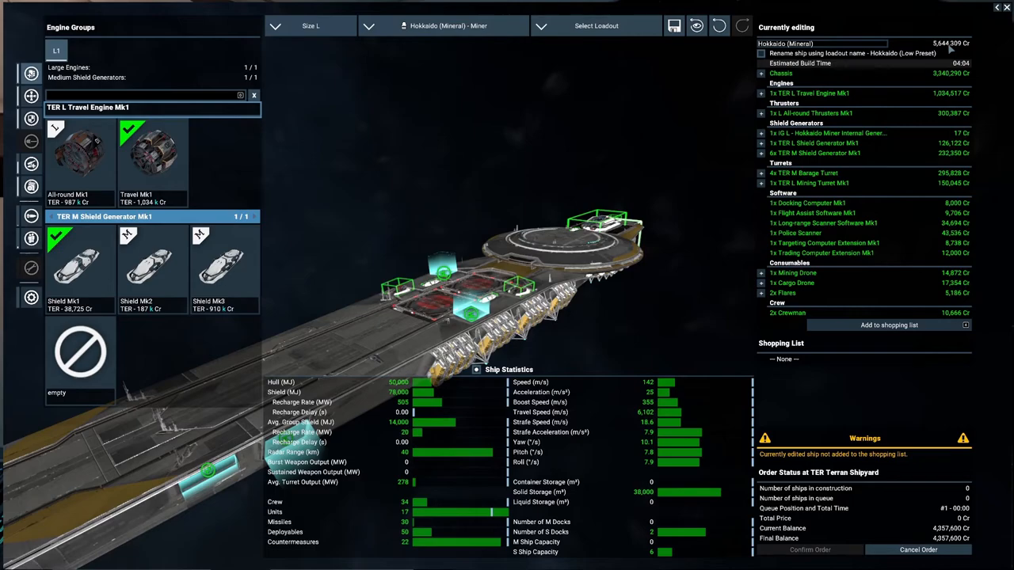
mouse_move(948, 47)
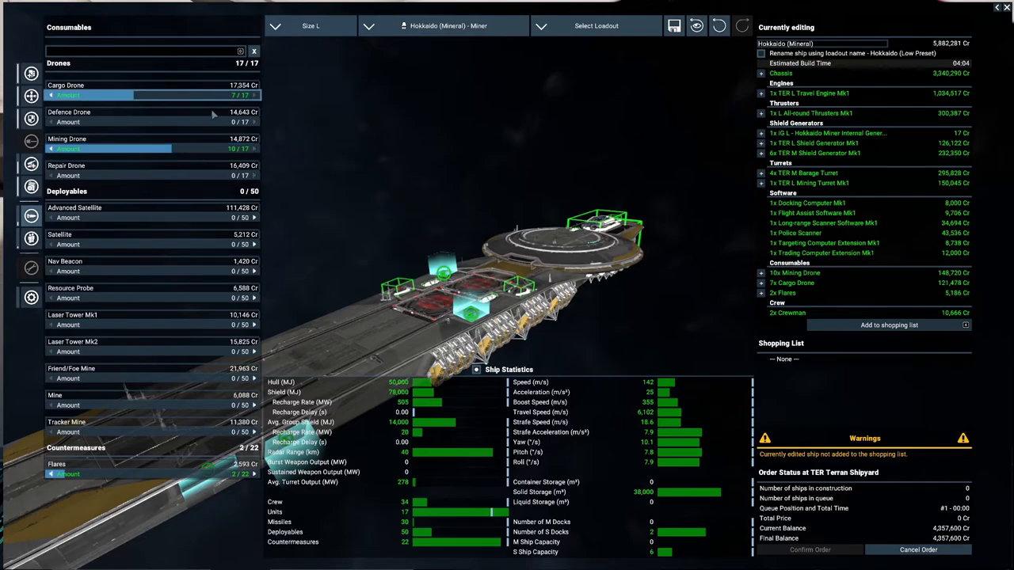
mouse_move(120, 372)
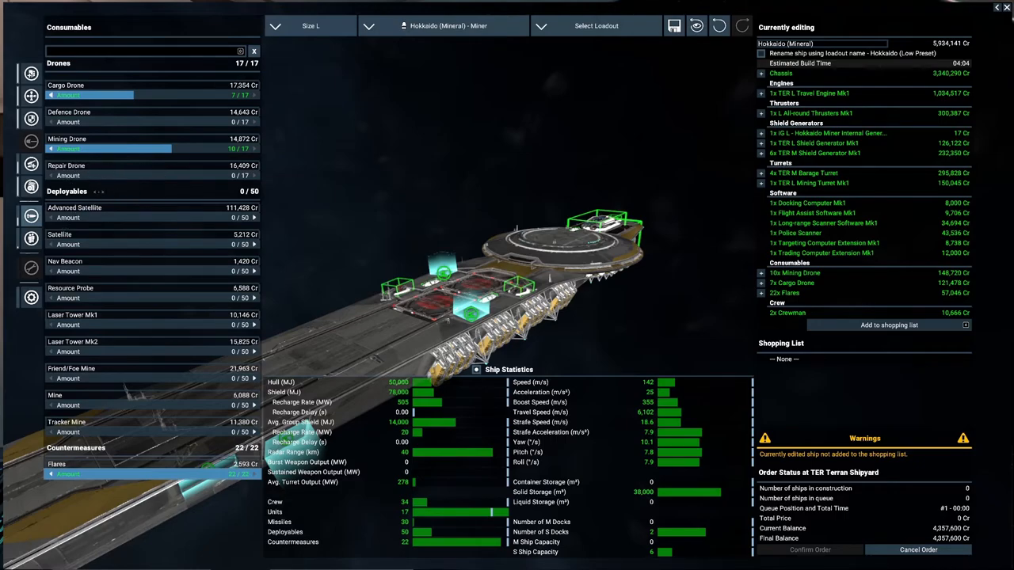
mouse_move(111, 168)
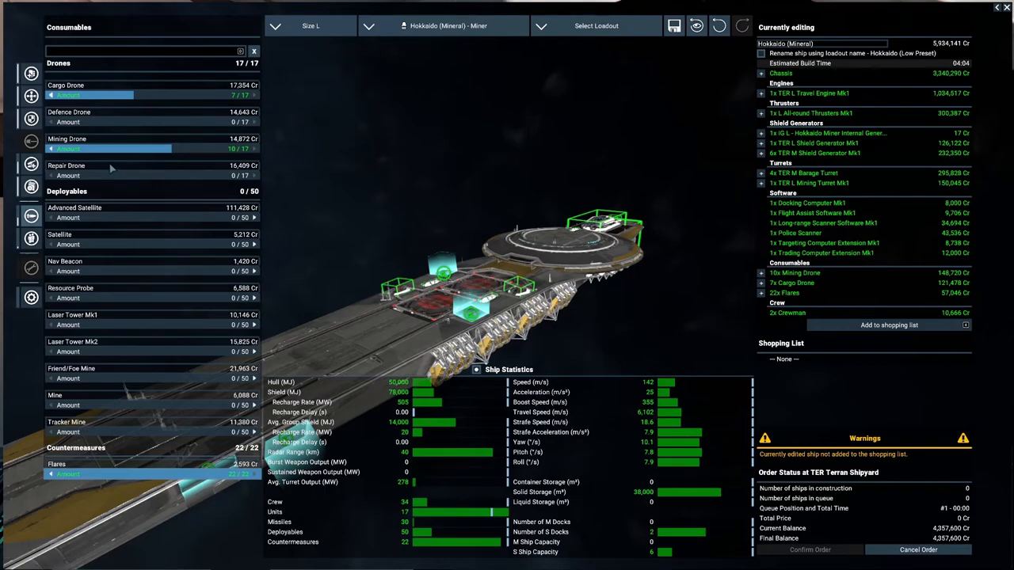
mouse_move(110, 168)
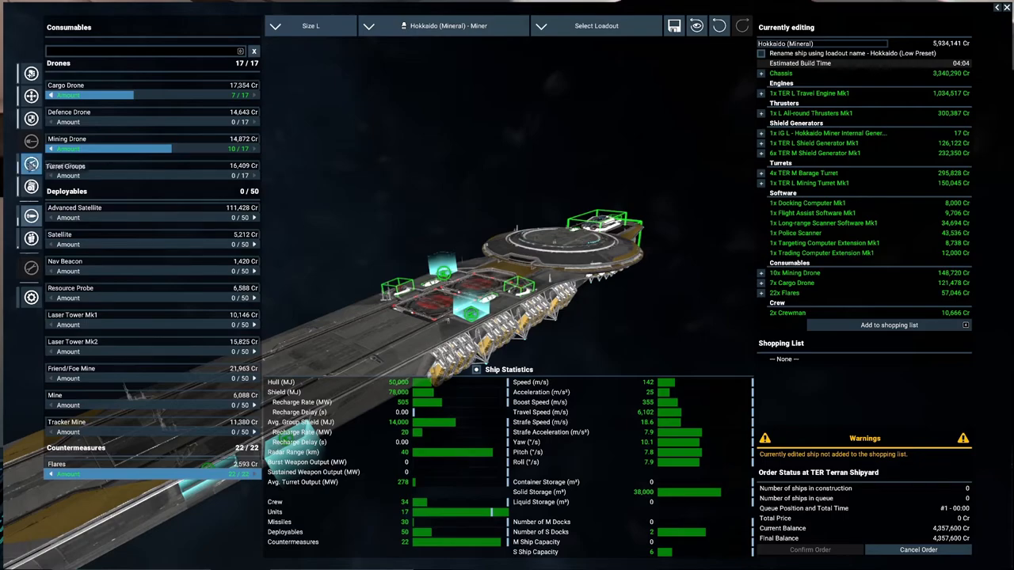
Step: Browse the Hokkaido's engine options and its large shield generator choices
left_click(31, 238)
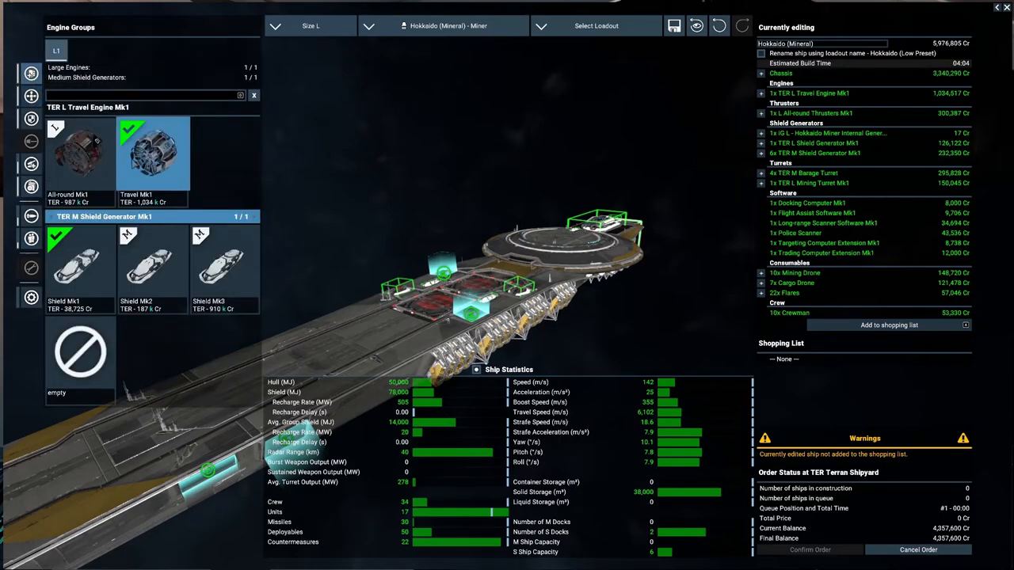
mouse_move(155, 189)
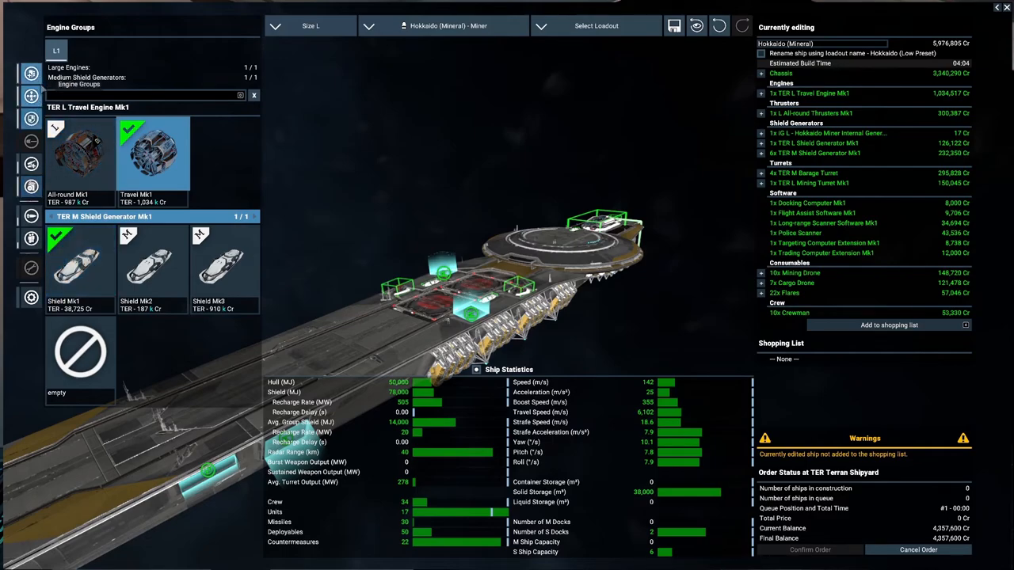
left_click(30, 95)
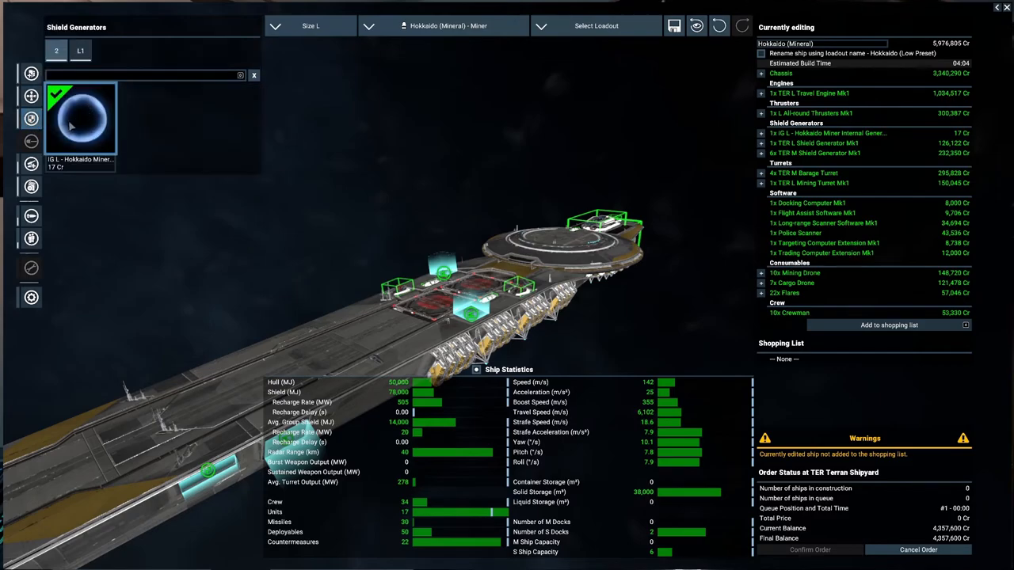
left_click(79, 49)
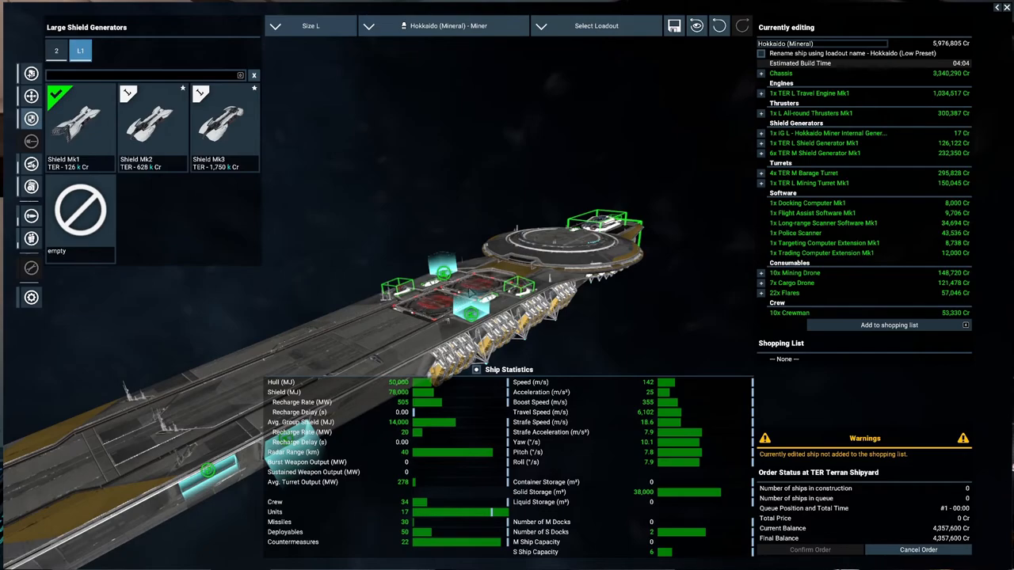
mouse_move(139, 187)
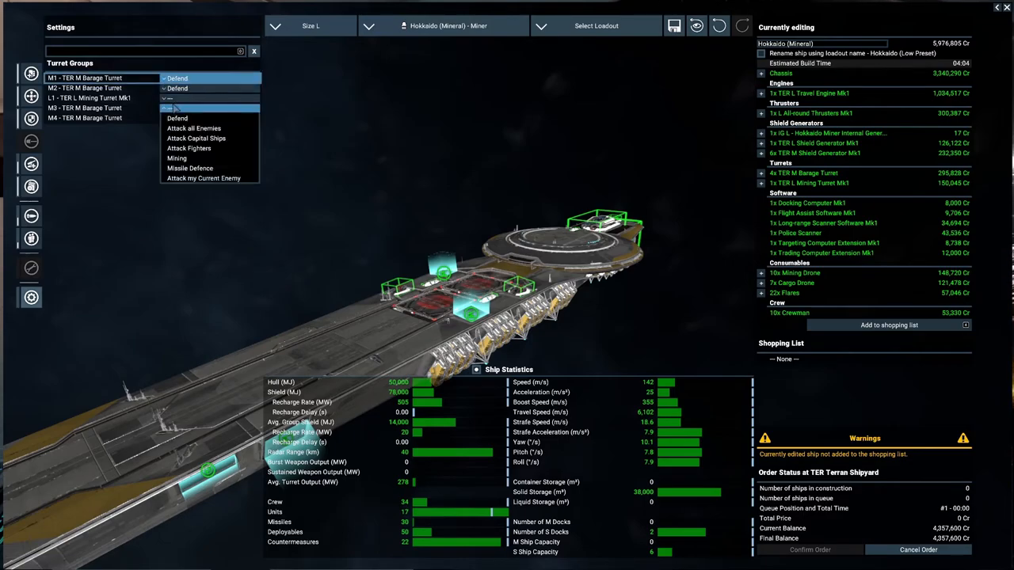
Step: Review the first turret group's behaviour choices and keep it on Defend
left_click(209, 117)
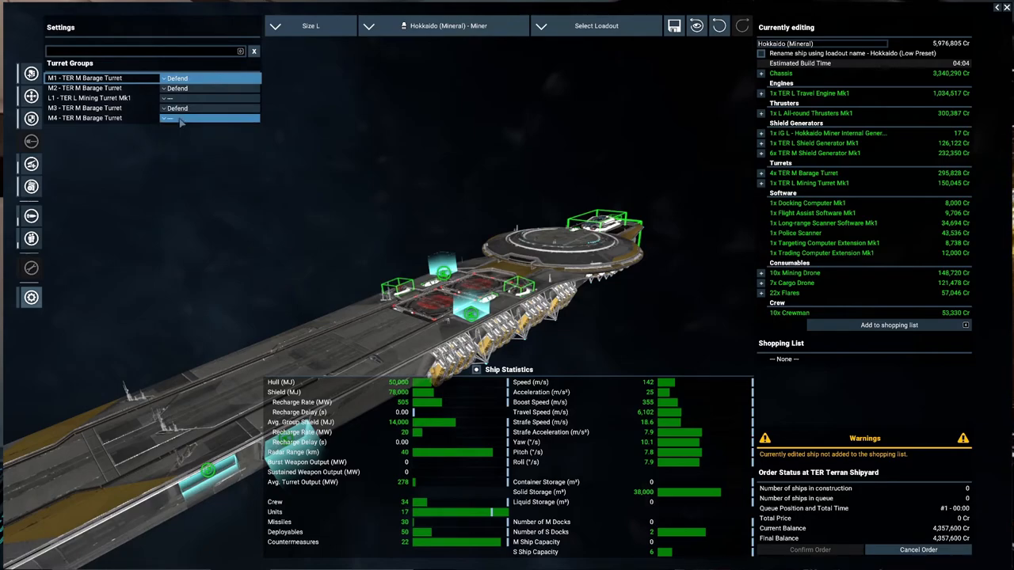
left_click(209, 117)
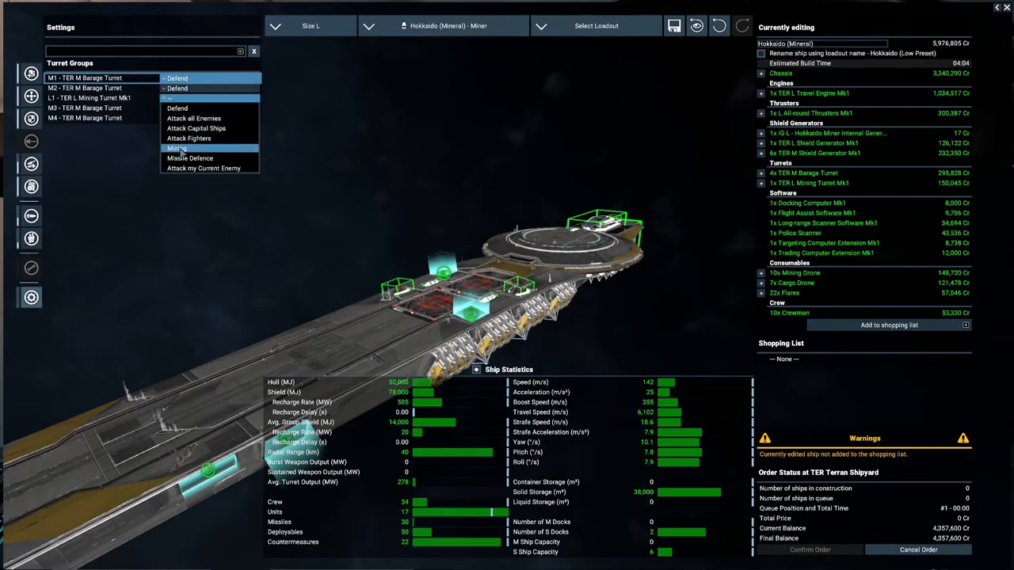
left_click(176, 149)
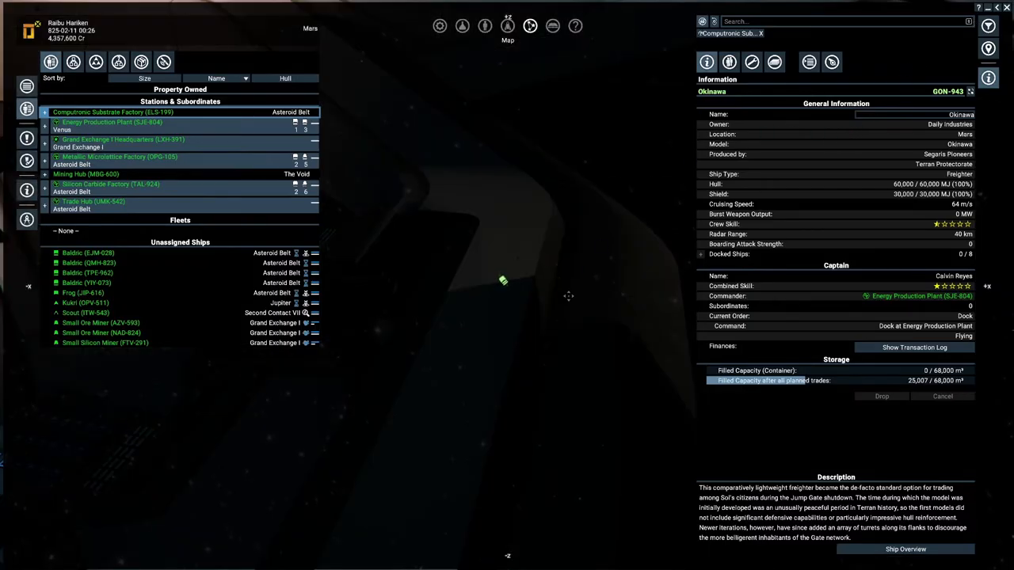
Step: Check the Okinawa's and Frog's orders, then select the Small Ore Miner to center on Antigone Memorial
right_click(502, 279)
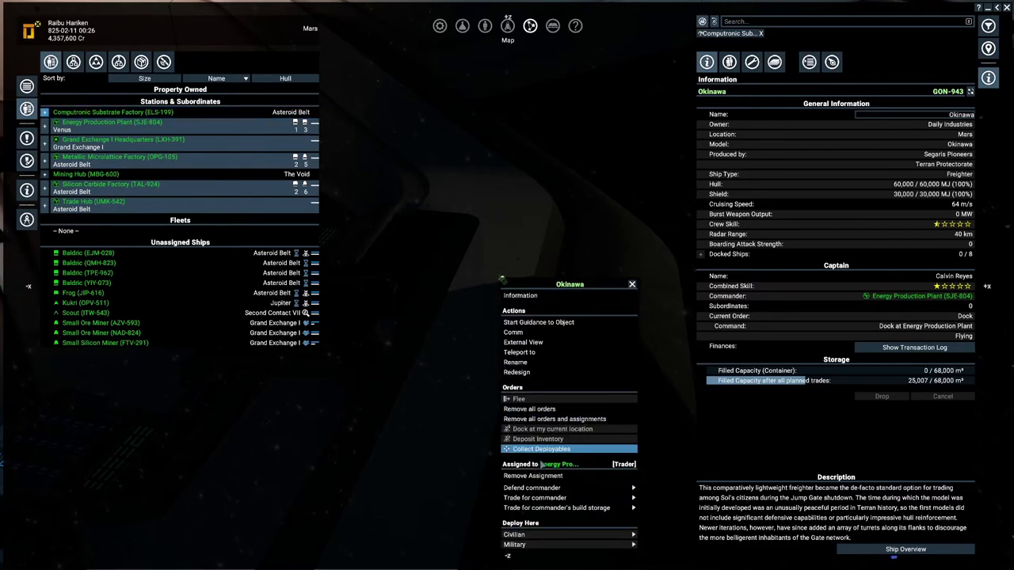
mouse_move(557, 507)
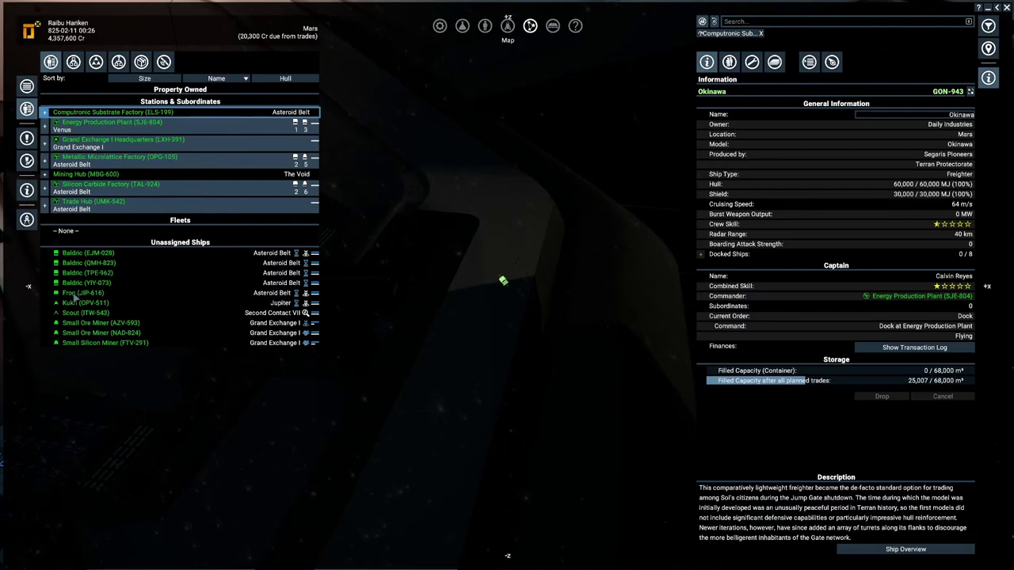
left_click(82, 293)
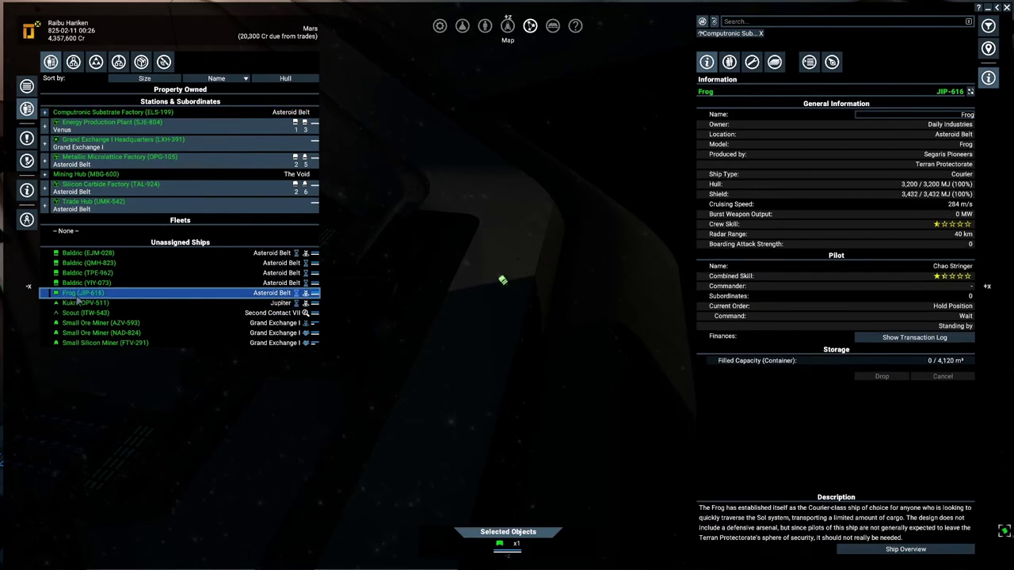
right_click(83, 293)
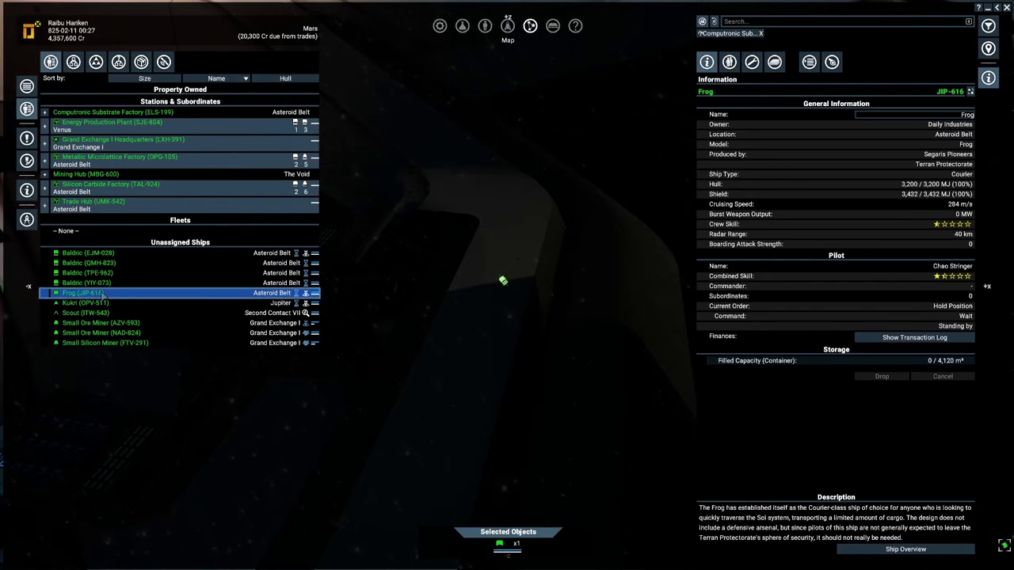
left_click(101, 323)
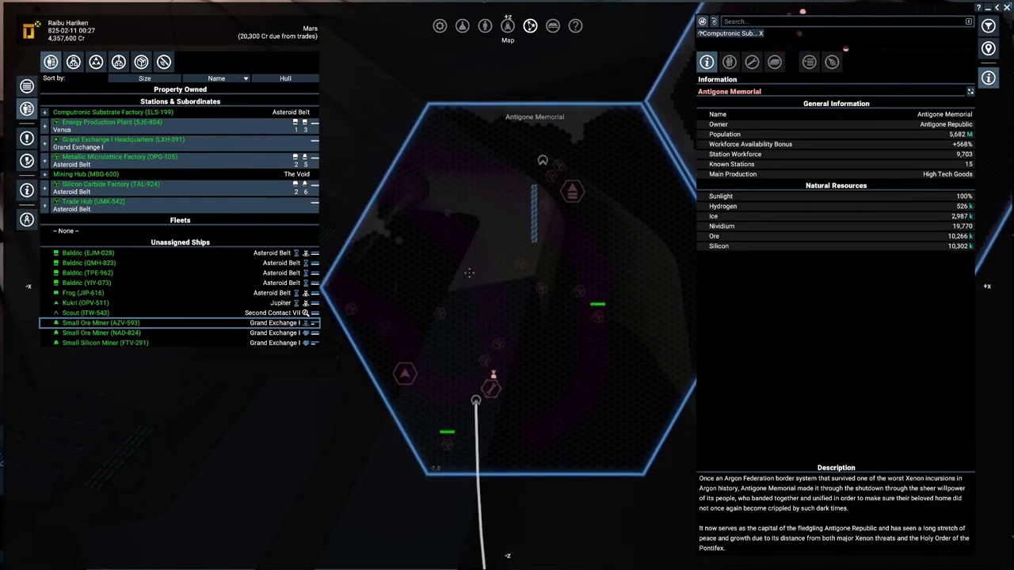
Step: Outfit the Kukri at the Terran Equipment Dock with eight resource probes and a satellite on the shopping list
left_click(85, 303)
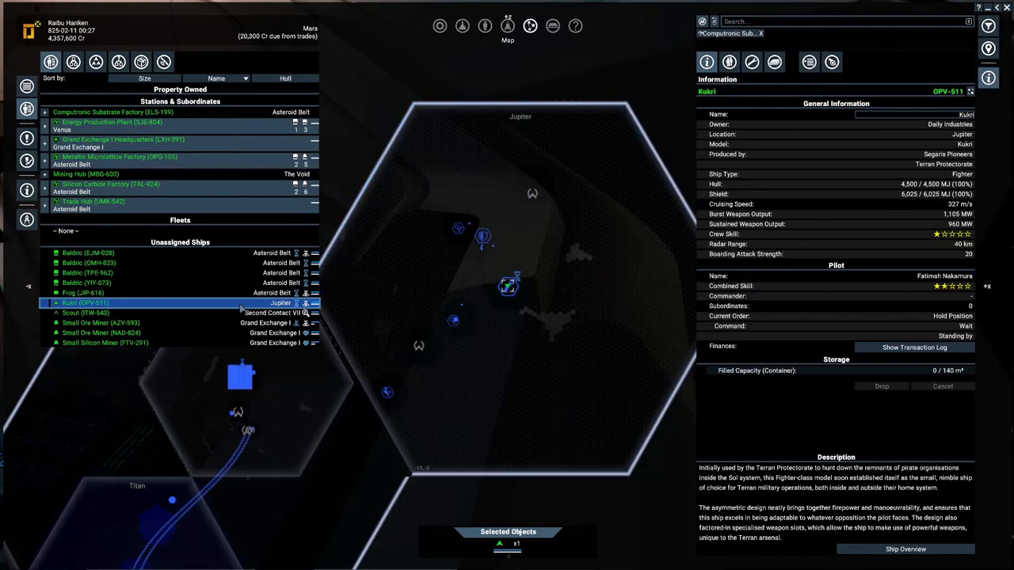
right_click(507, 287)
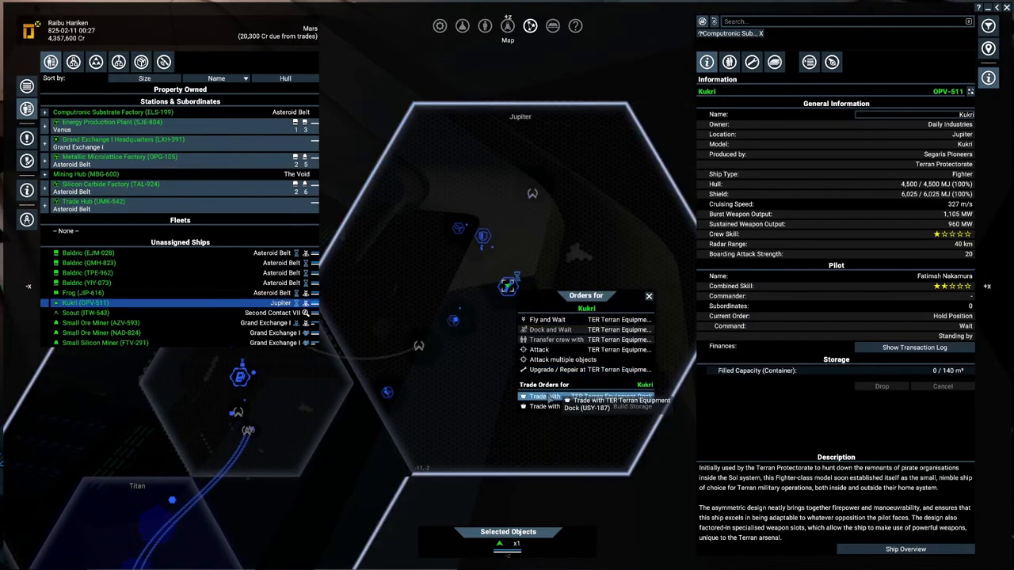
left_click(571, 369)
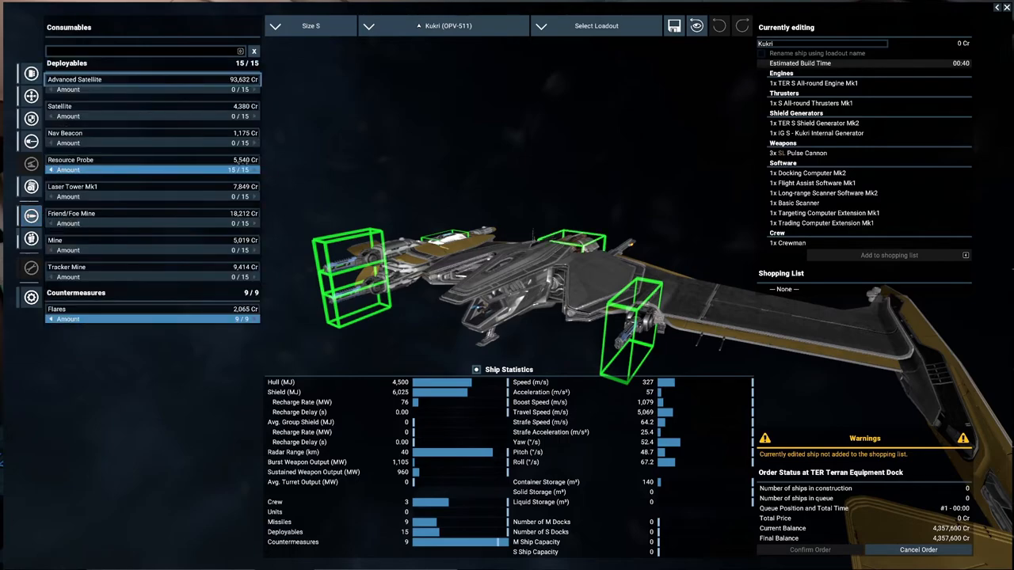
mouse_move(168, 182)
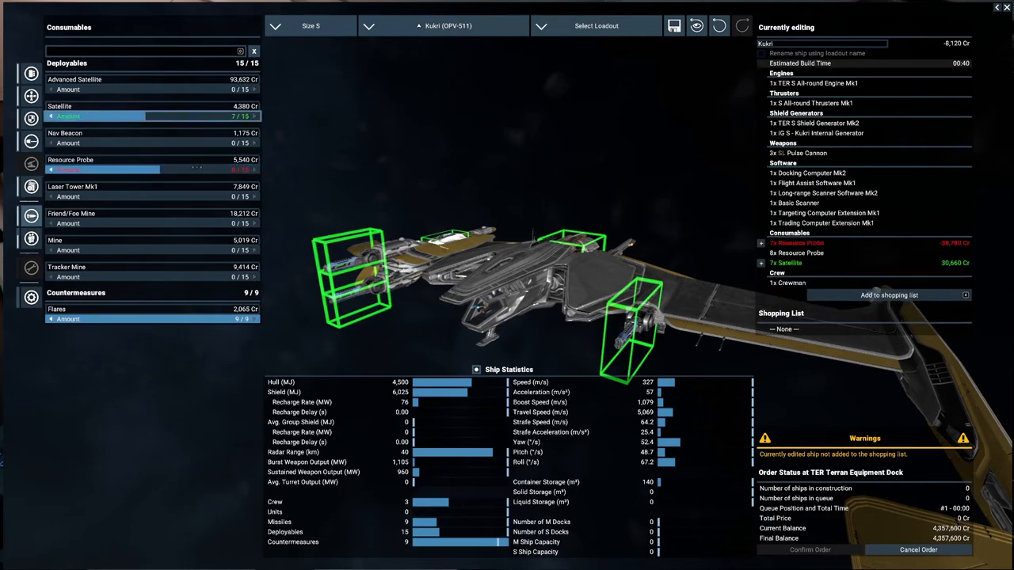
mouse_move(889, 295)
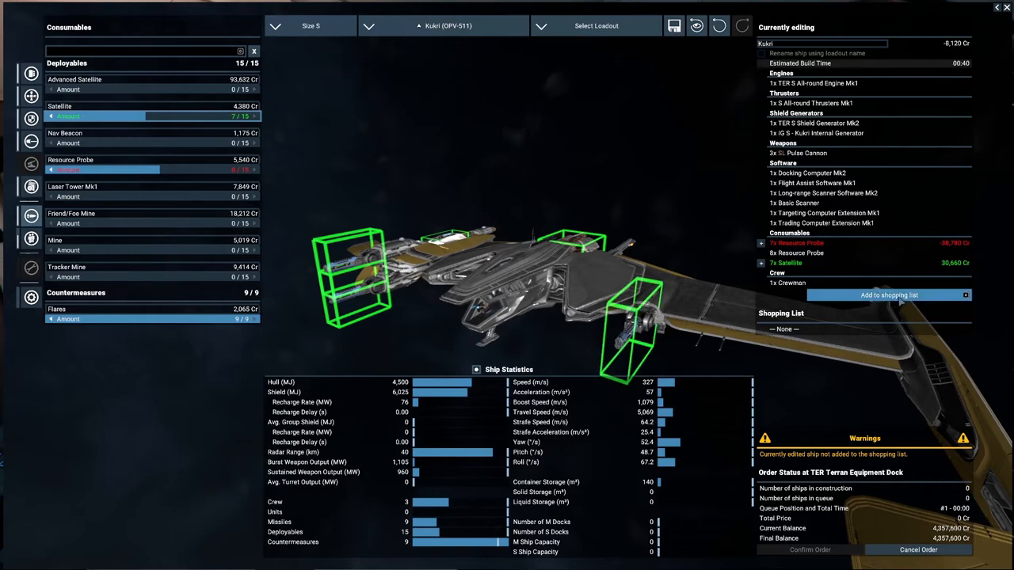
left_click(889, 295)
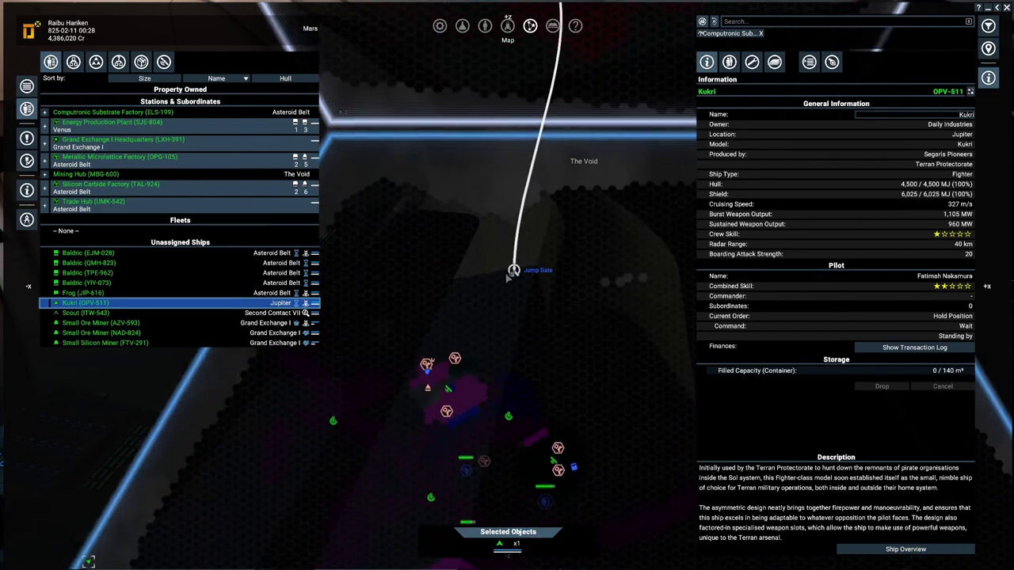
Step: Bring up the Kukri's order menu in The Void before selecting the Mining Hub
right_click(513, 269)
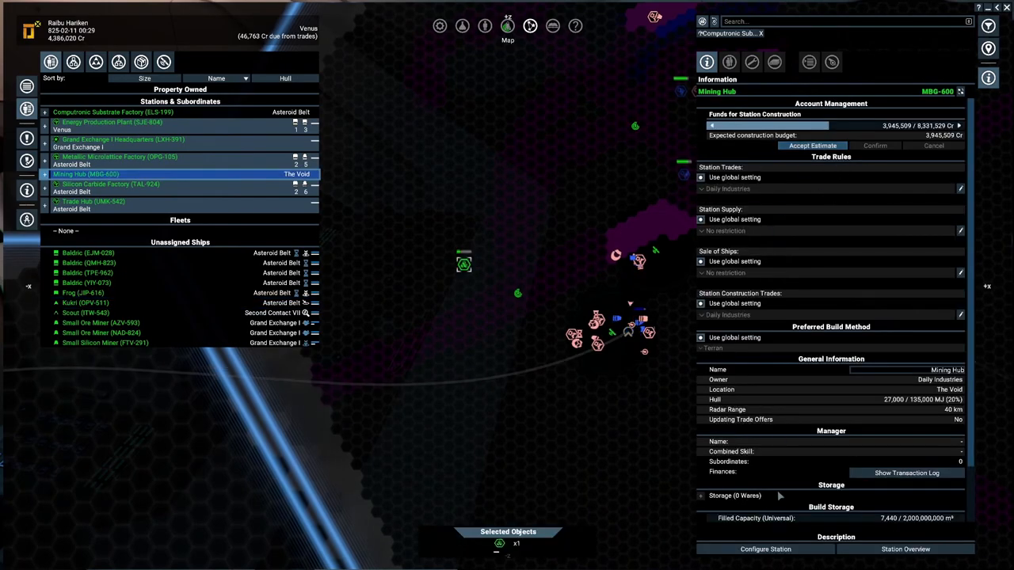
Step: Inspect the Mining Hub dock area loadout, confirming turret groups M1–M4 and shield slots are empty
left_click(764, 548)
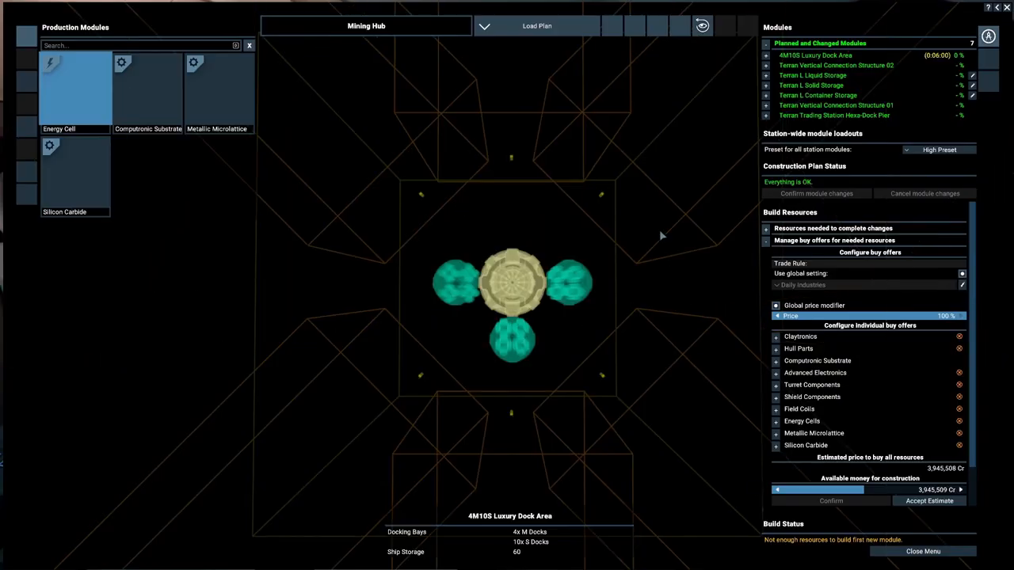
left_click(938, 149)
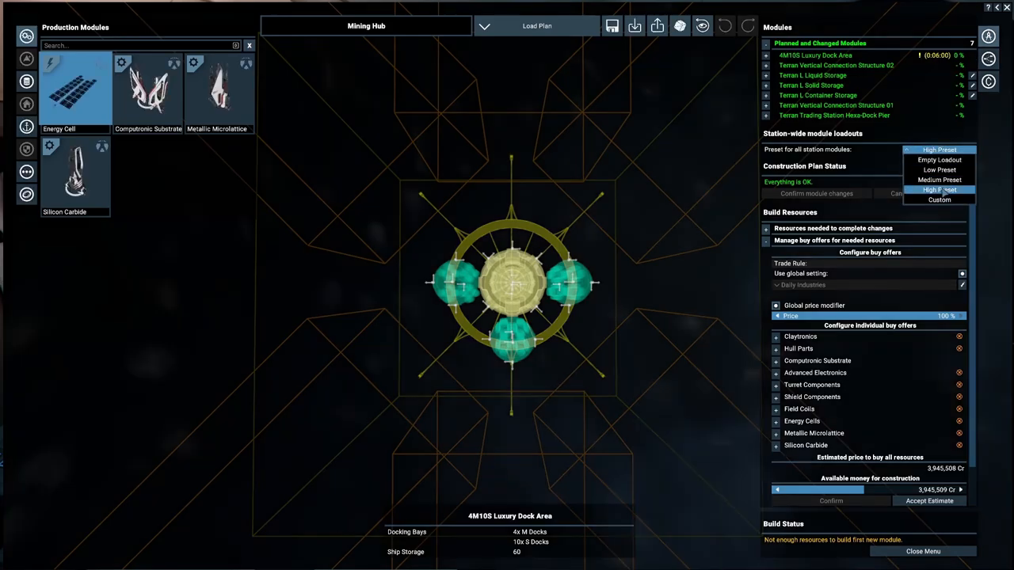
left_click(939, 148)
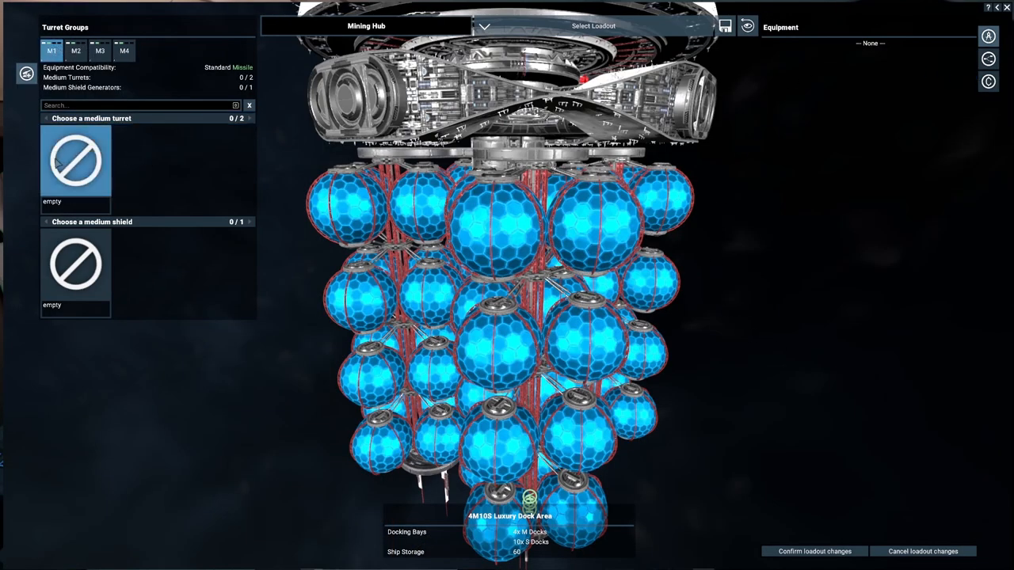
left_click(123, 51)
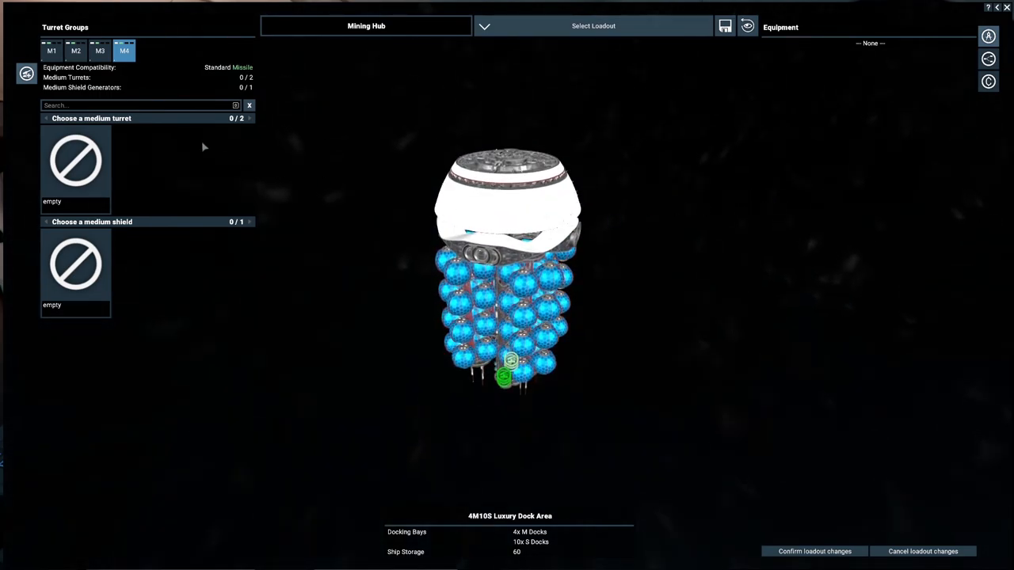
mouse_move(76, 161)
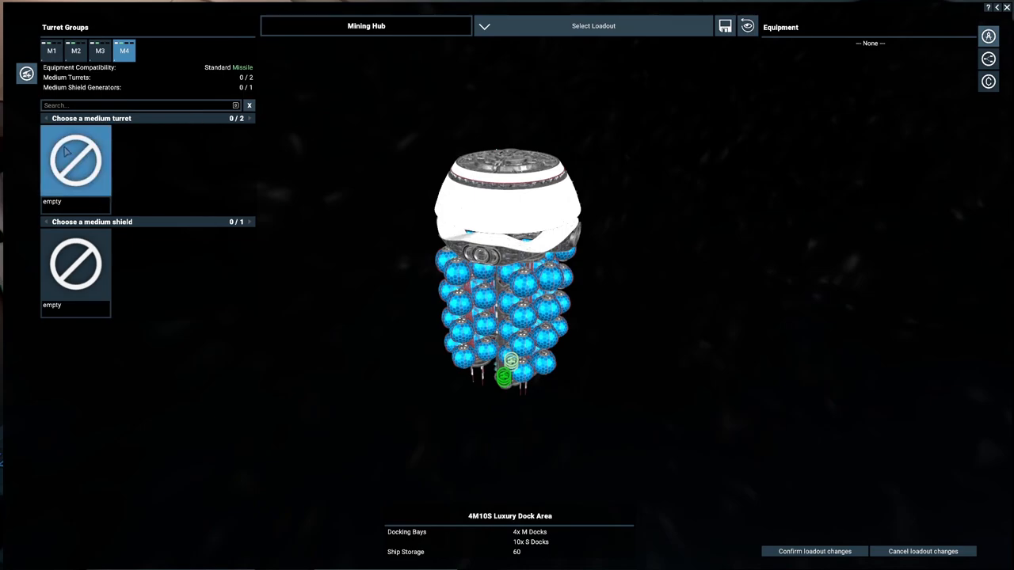
mouse_move(215, 69)
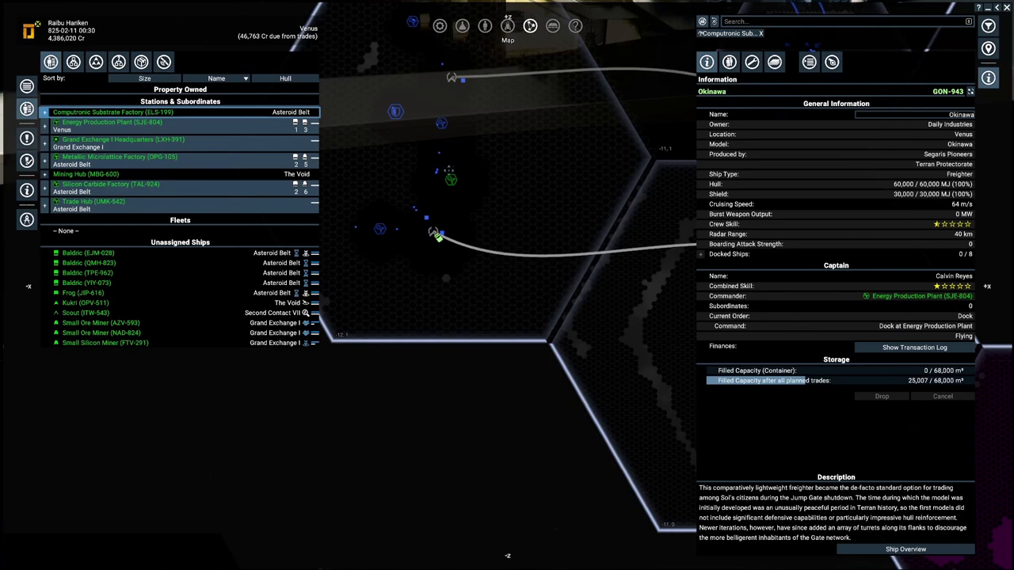
Step: Inspect the Energy Production Plant, Computronic Substrate, Silicon Carbide and Metallic Microlattice factories one after another
left_click(111, 122)
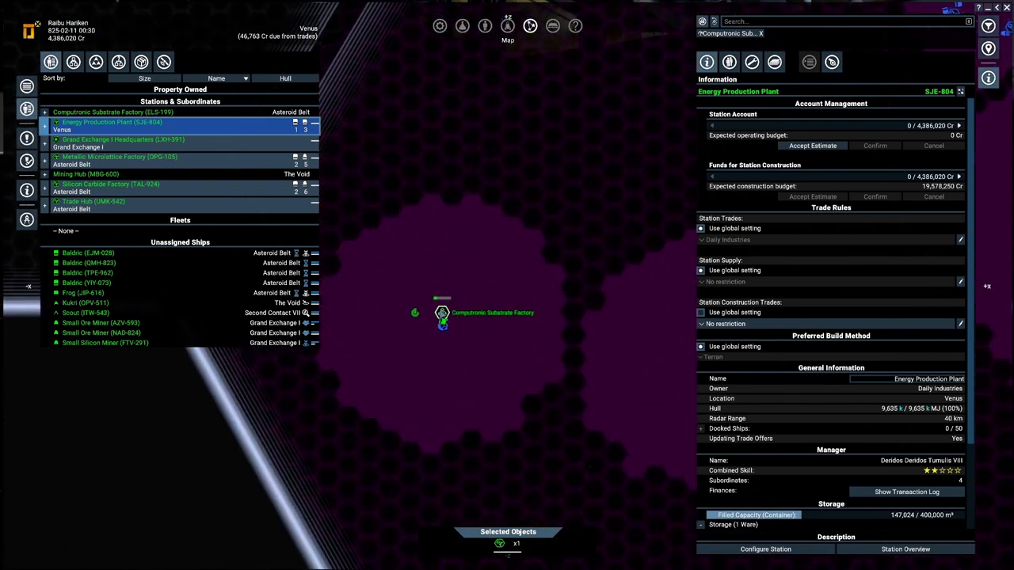
left_click(114, 111)
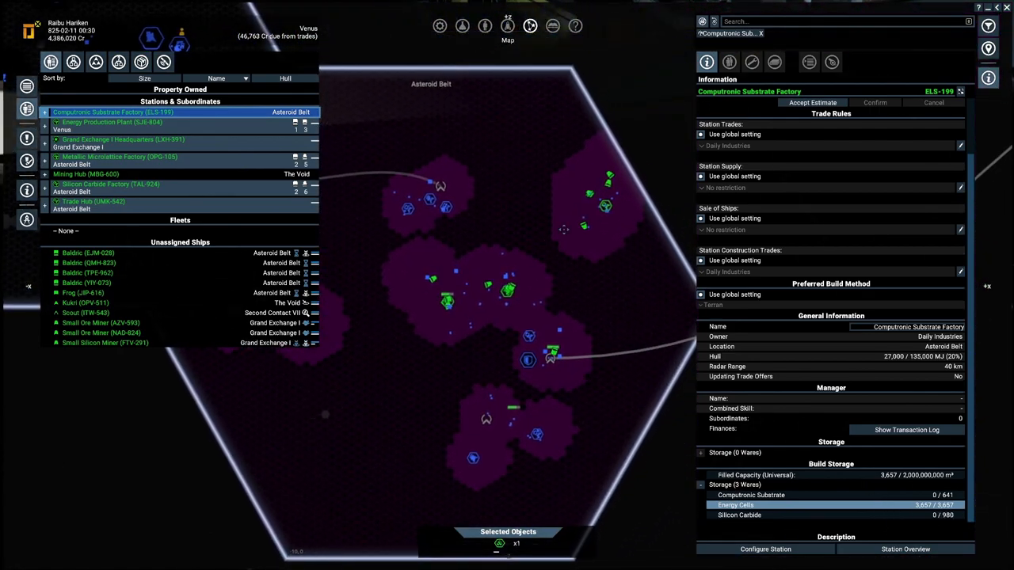
left_click(111, 183)
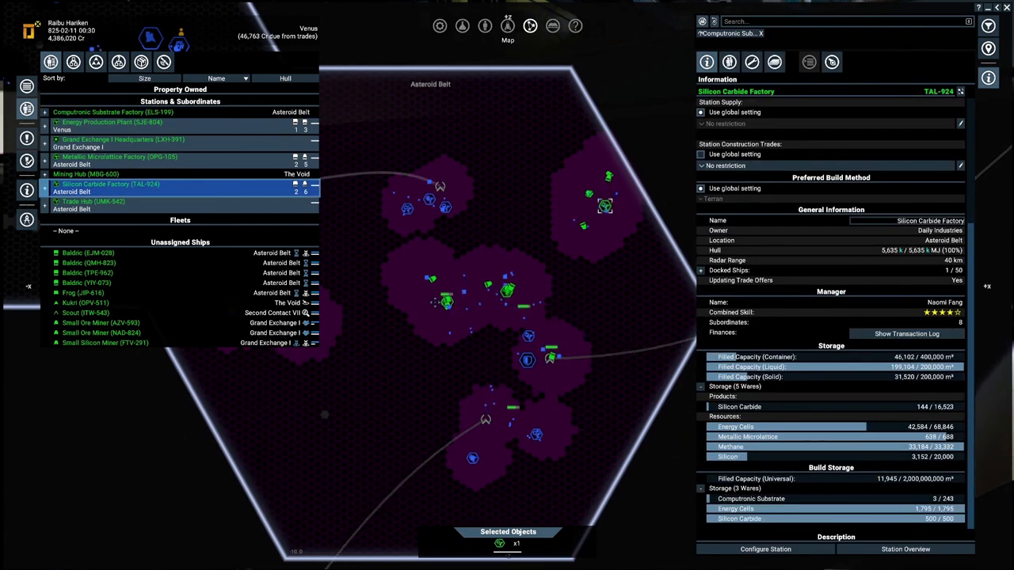
left_click(118, 157)
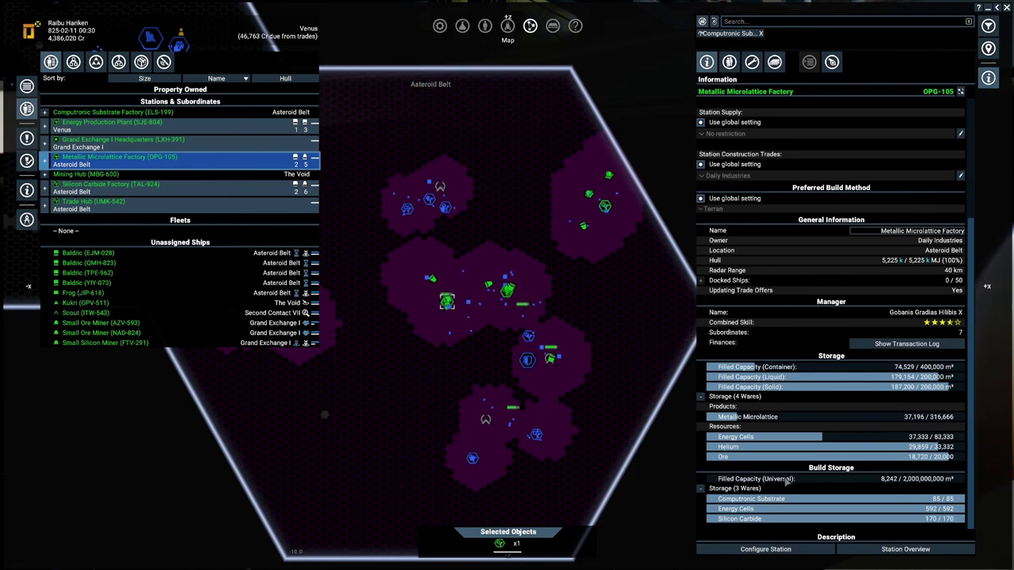